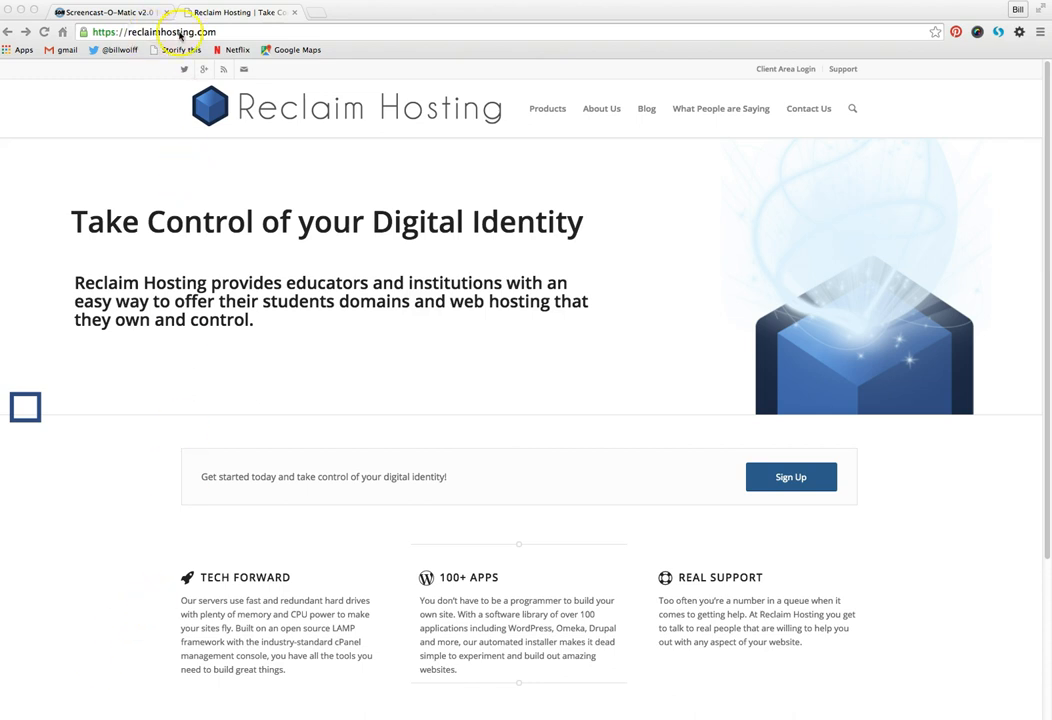
mouse_move(550, 503)
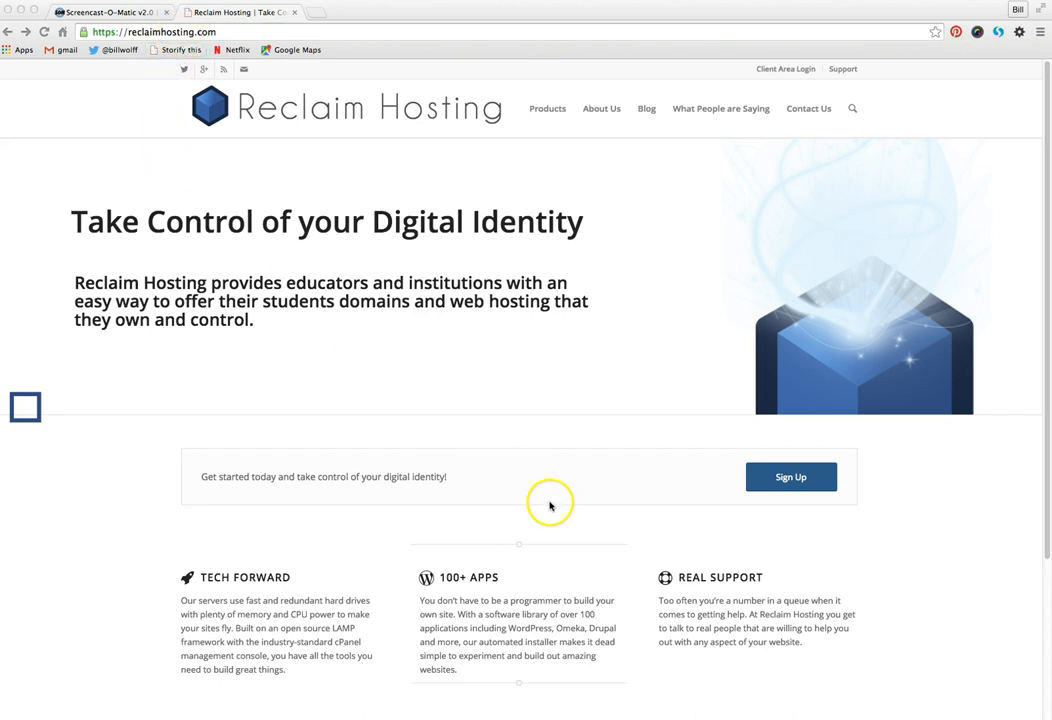
mouse_move(549, 508)
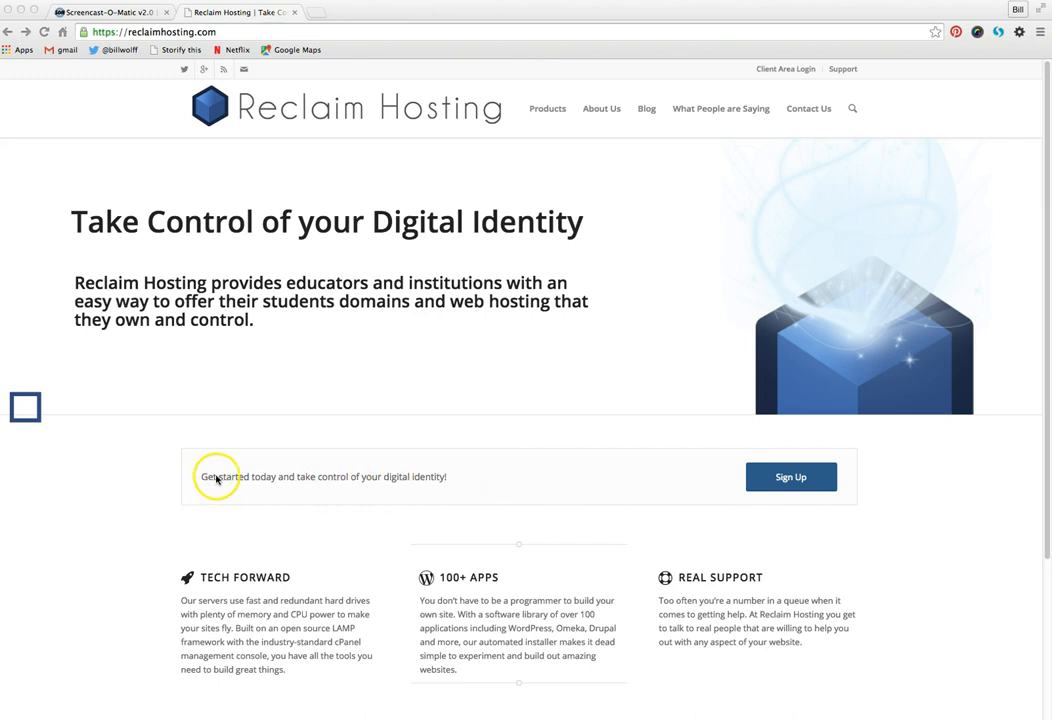
mouse_move(448, 476)
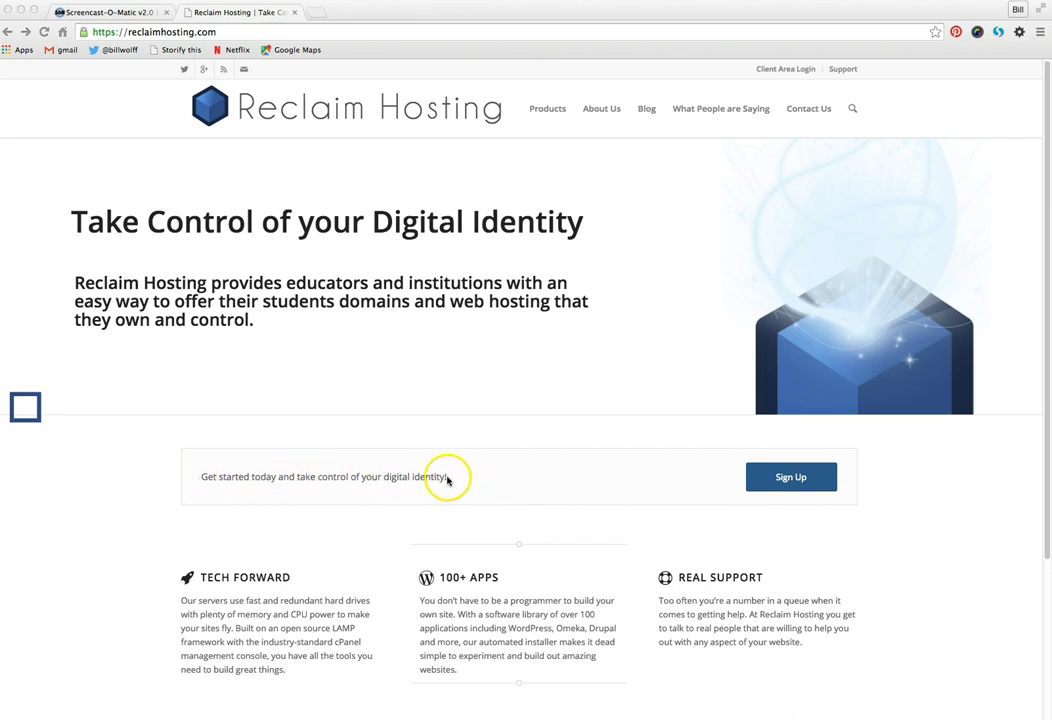
mouse_move(791, 477)
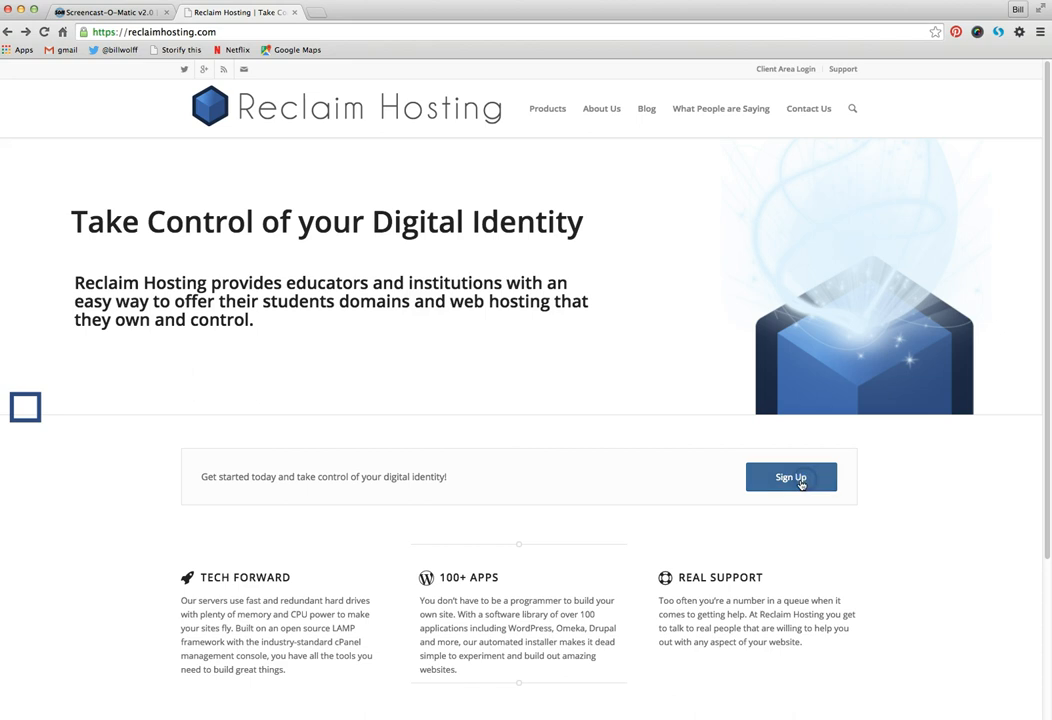
Bring up the pricing page showing the $25/year student plan and the $45 faculty plan.
left_click(790, 477)
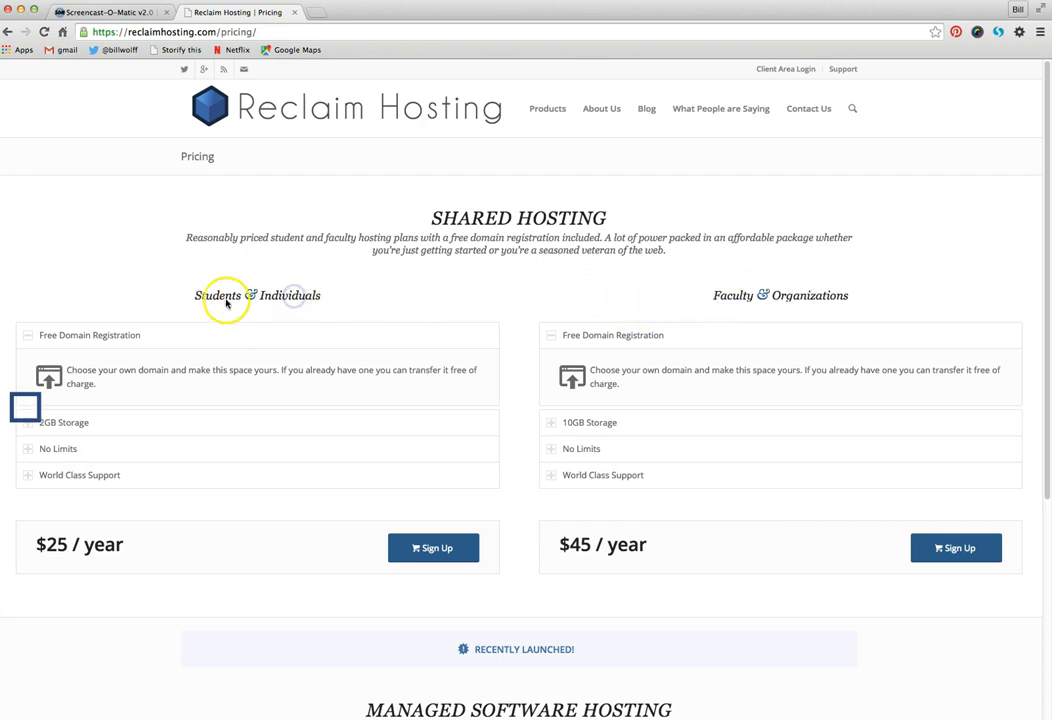
mouse_move(210, 296)
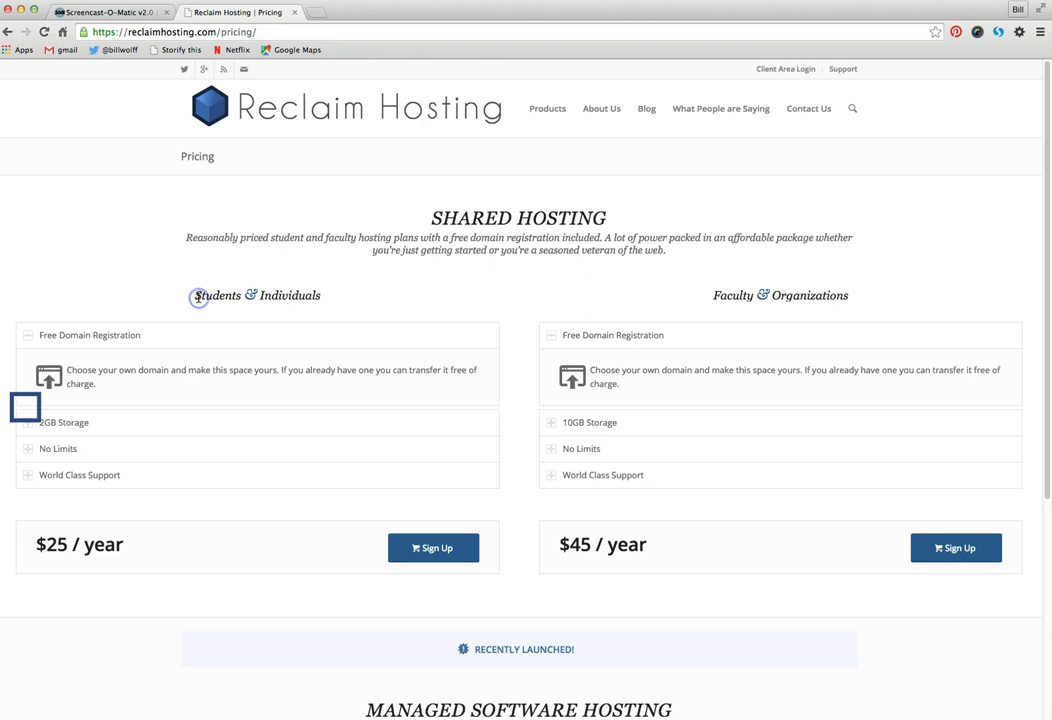
mouse_move(124, 391)
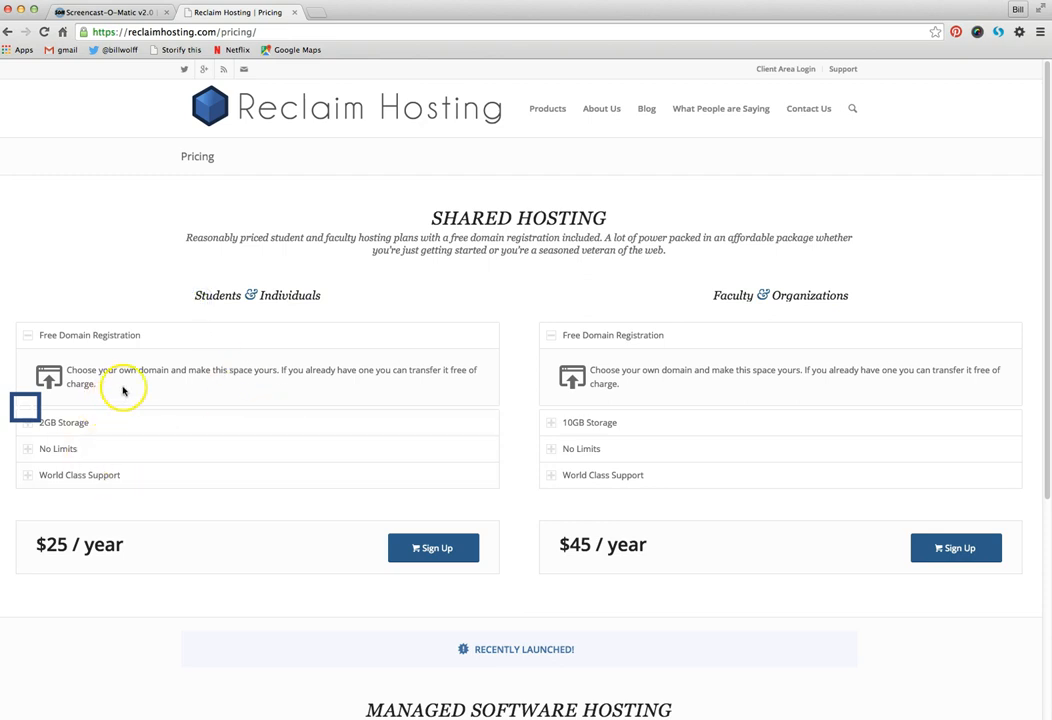
mouse_move(133, 425)
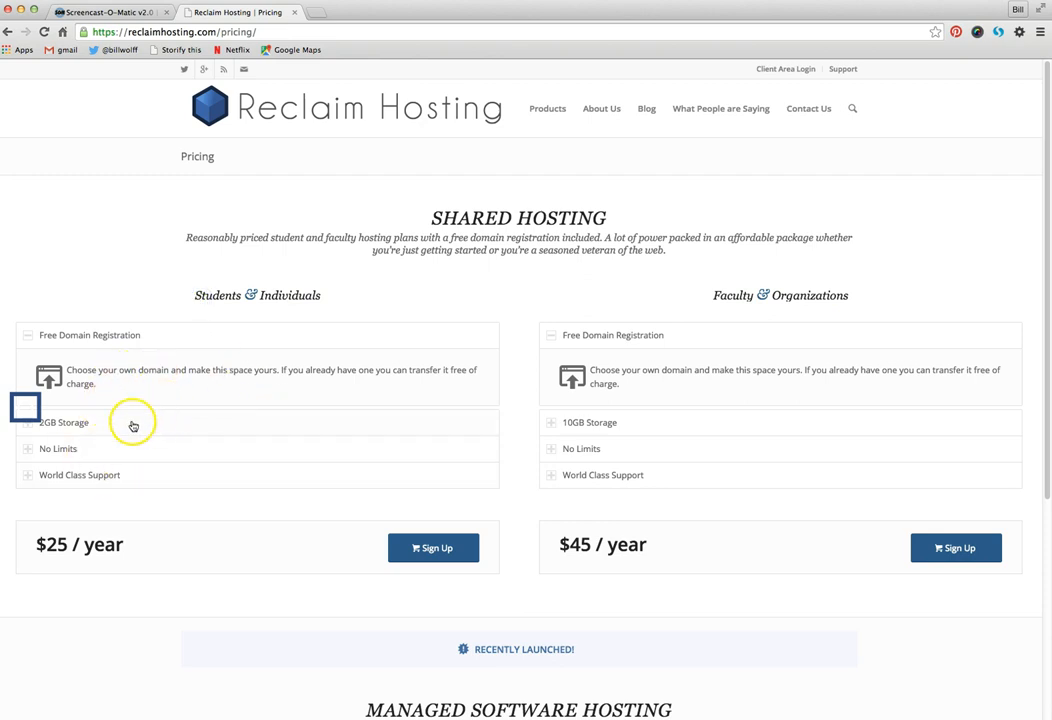
mouse_move(82, 432)
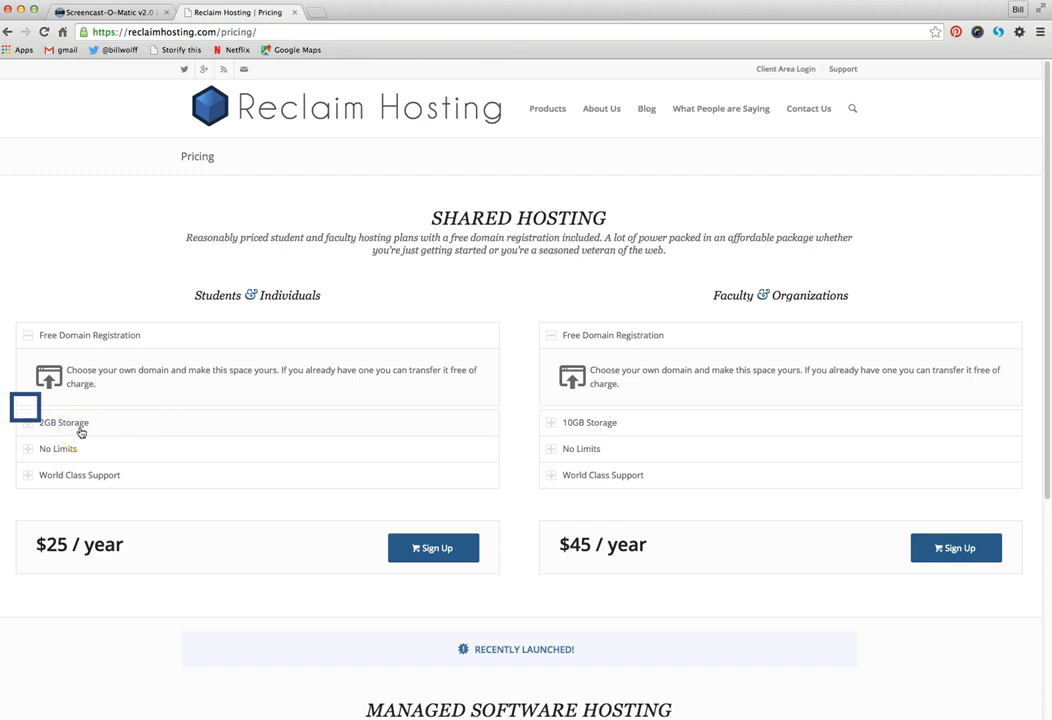
mouse_move(93, 481)
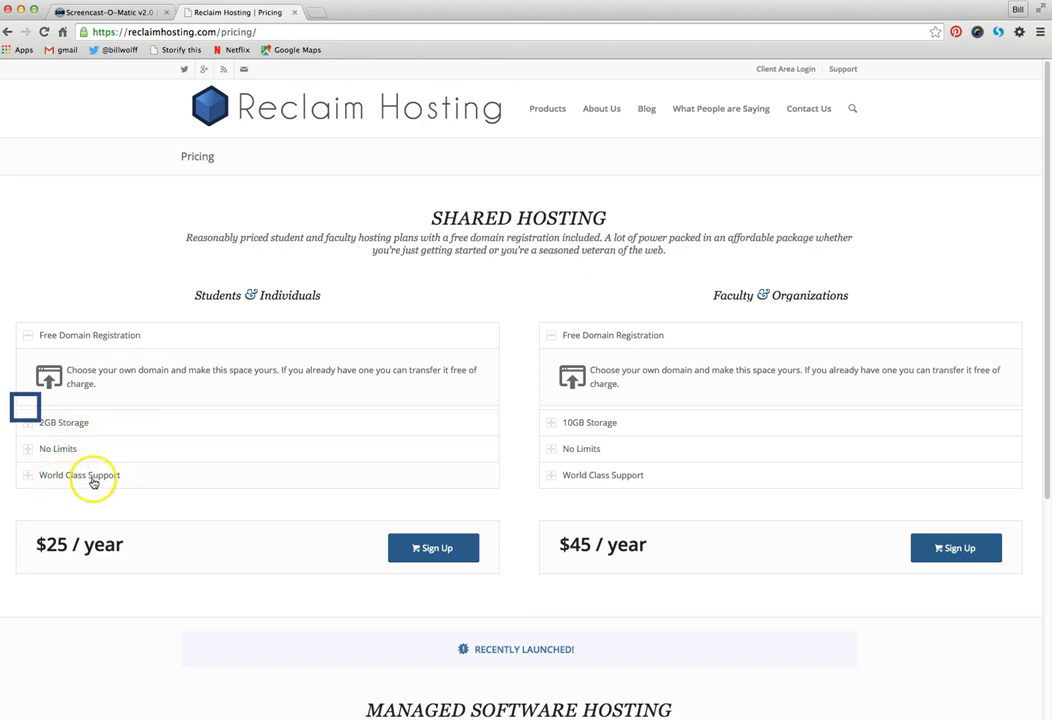
mouse_move(433, 548)
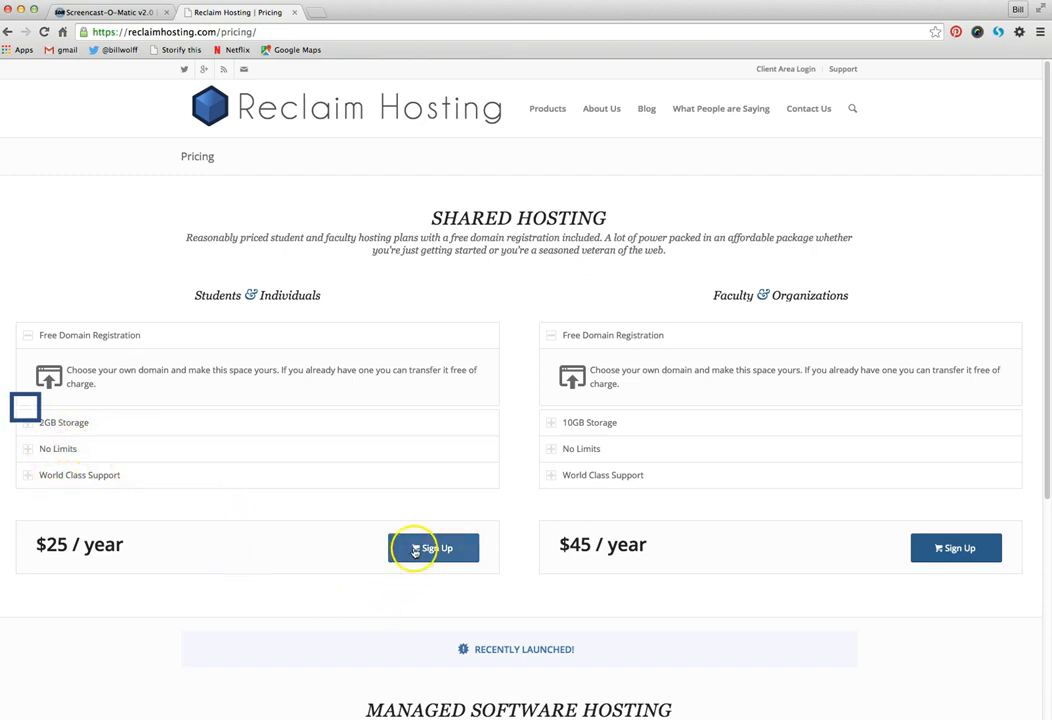
Start the $25/year Students & Individuals signup and enter 'william' 'wolf' as a domain.
left_click(433, 548)
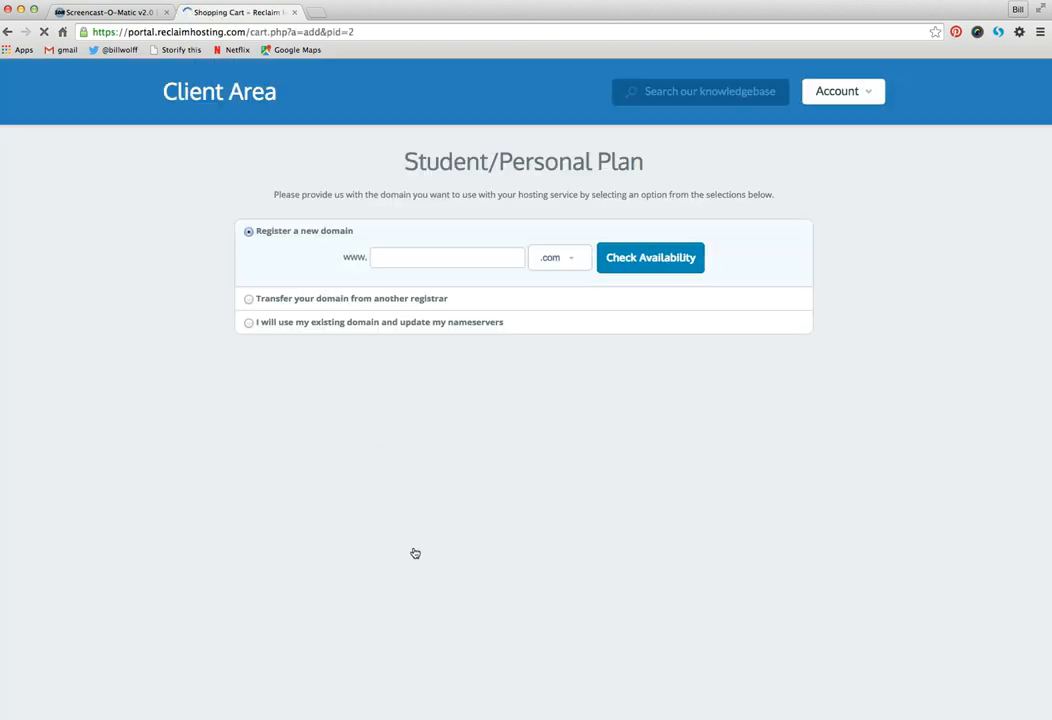
left_click(447, 257)
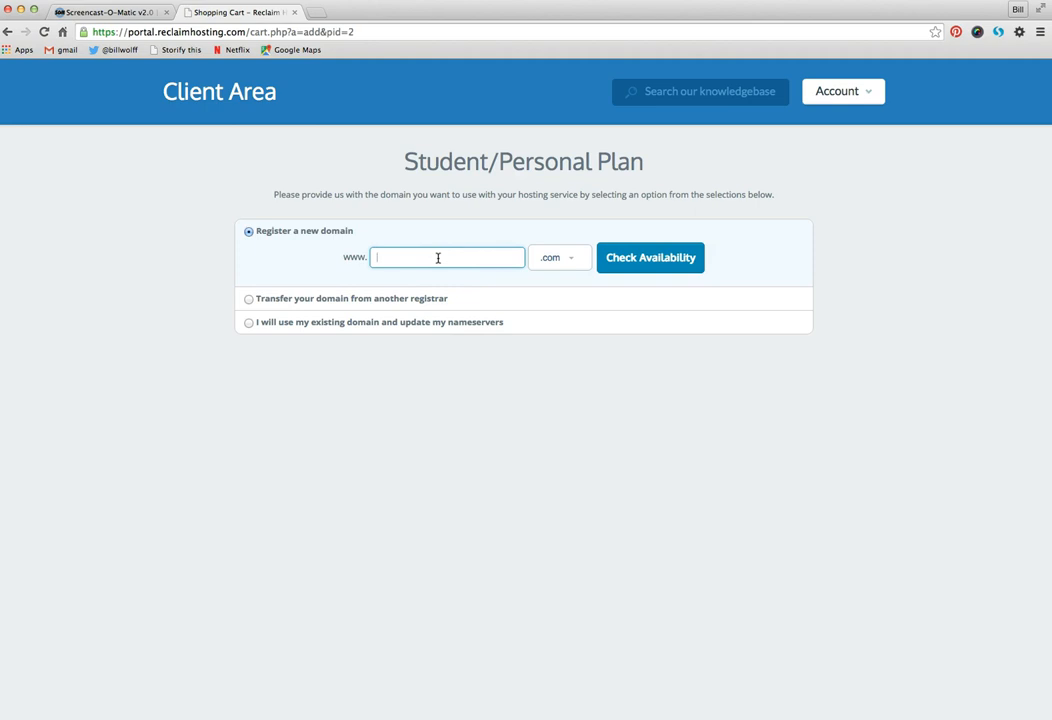
type("william")
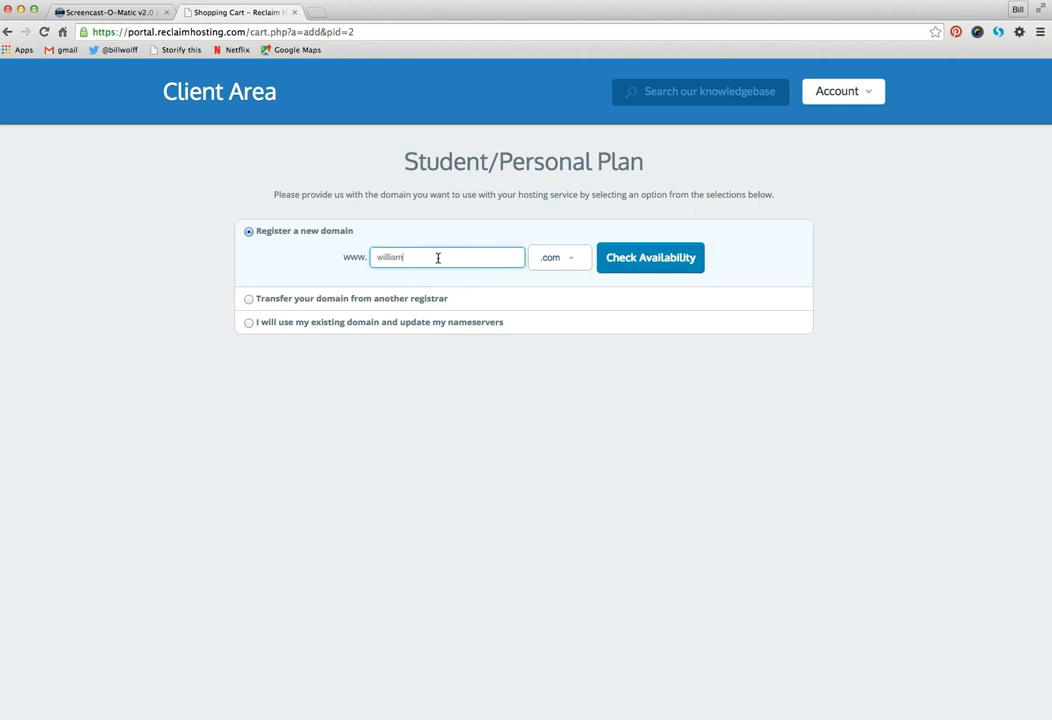
type("wolf")
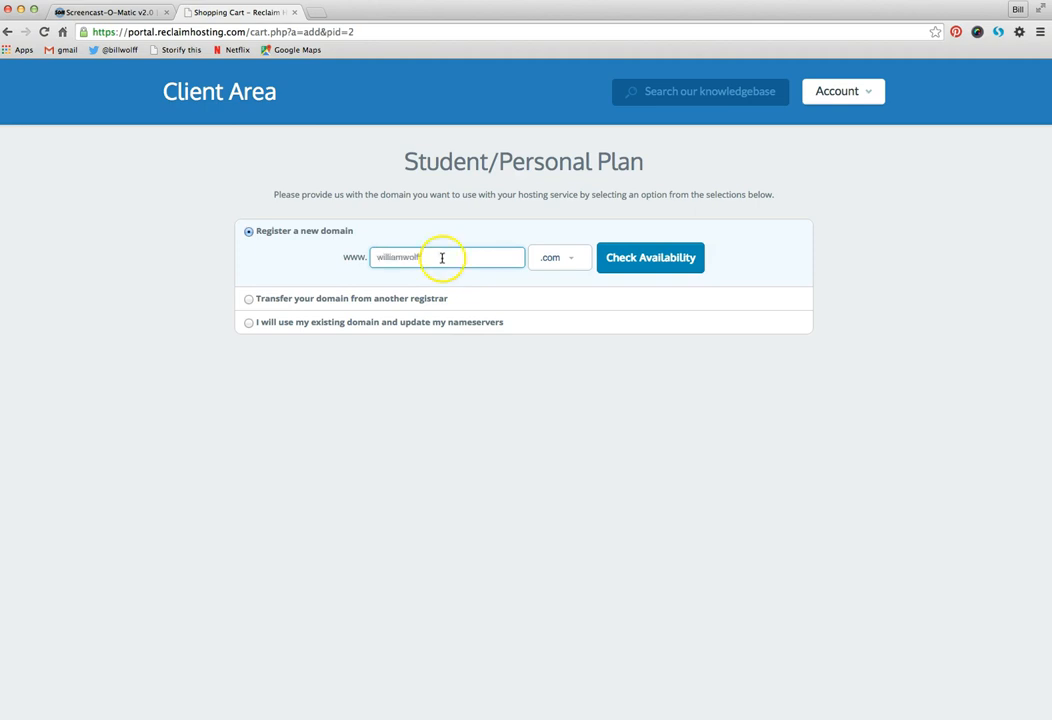
Check williamwolff.org availability, then switch back to .com and check billwolff.com.
left_click(558, 257)
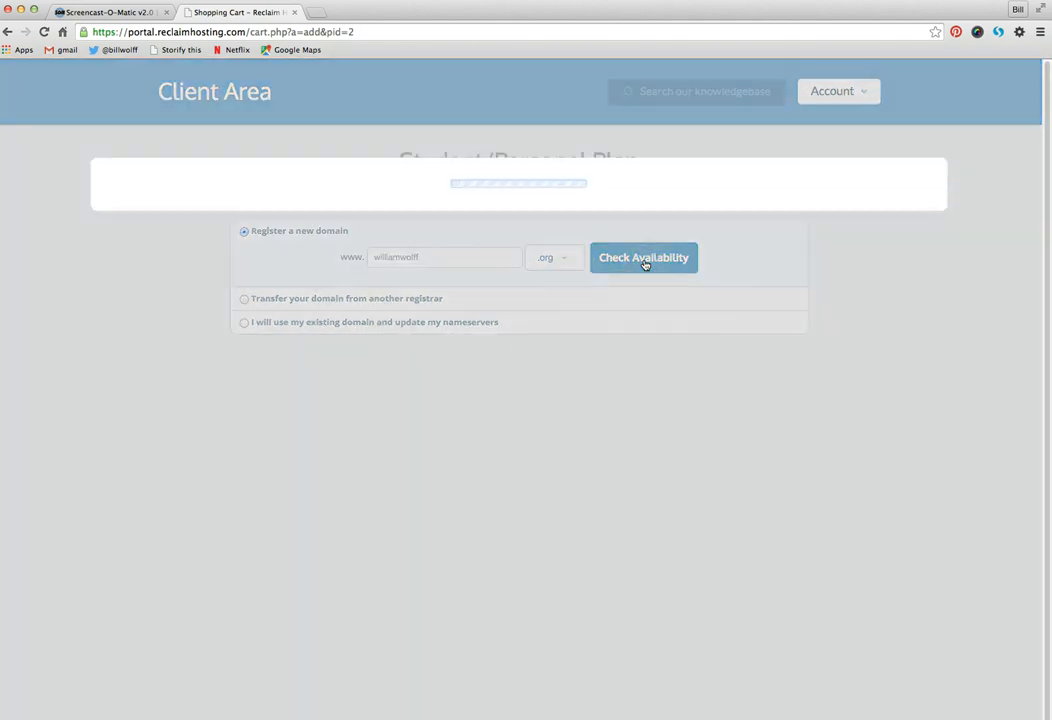
left_click(643, 257)
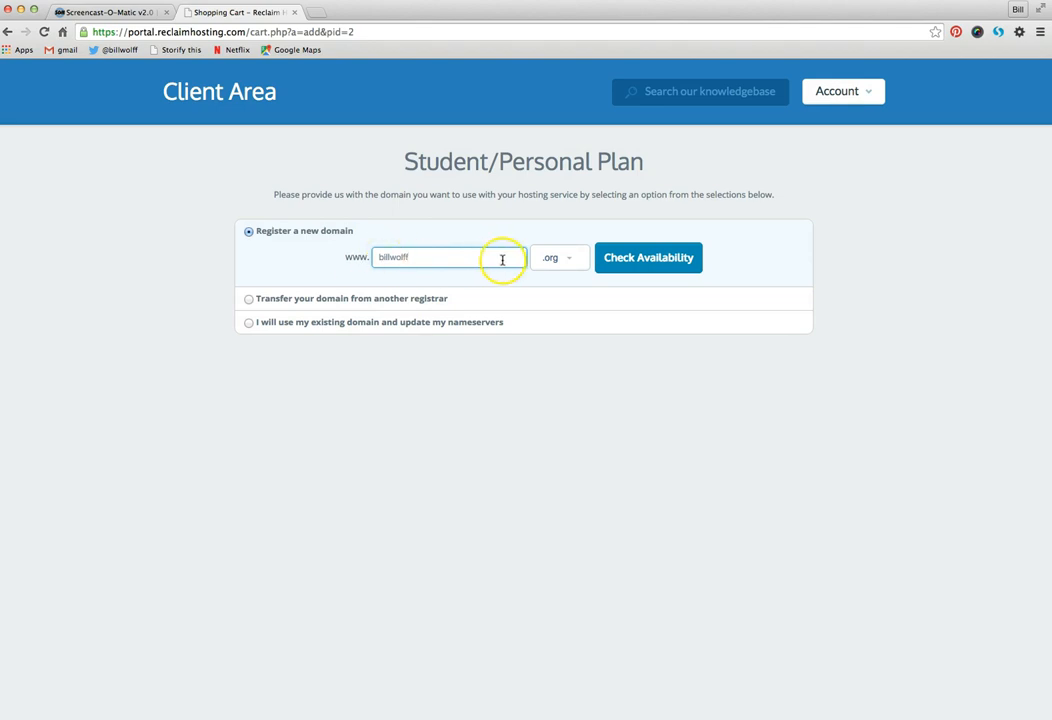
left_click(557, 257)
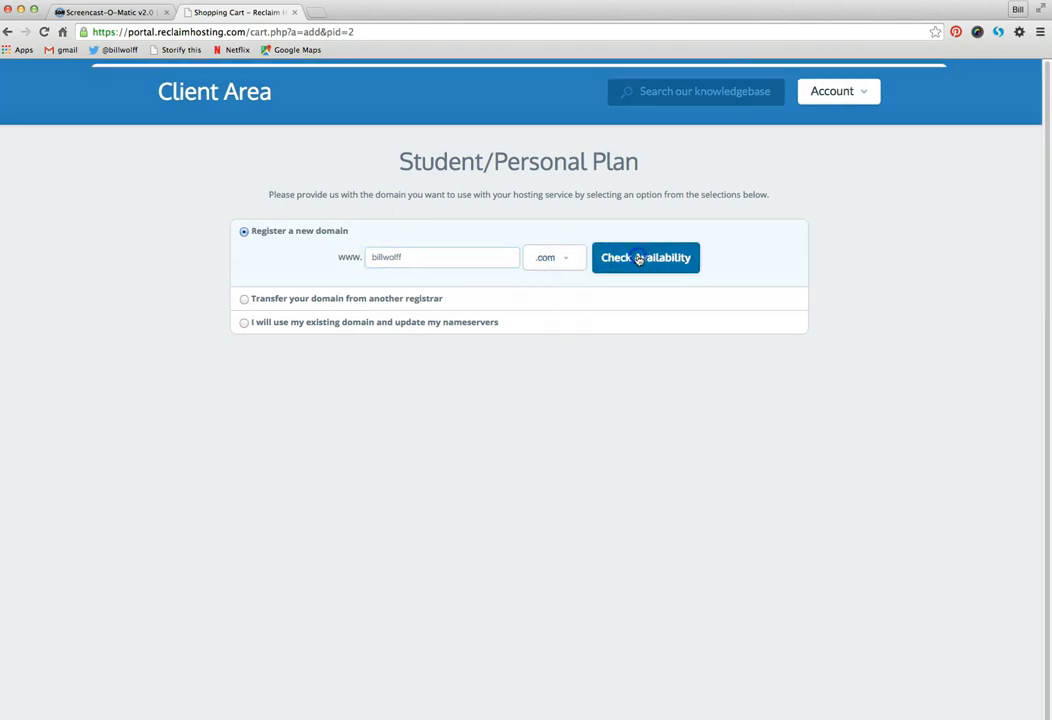
left_click(645, 257)
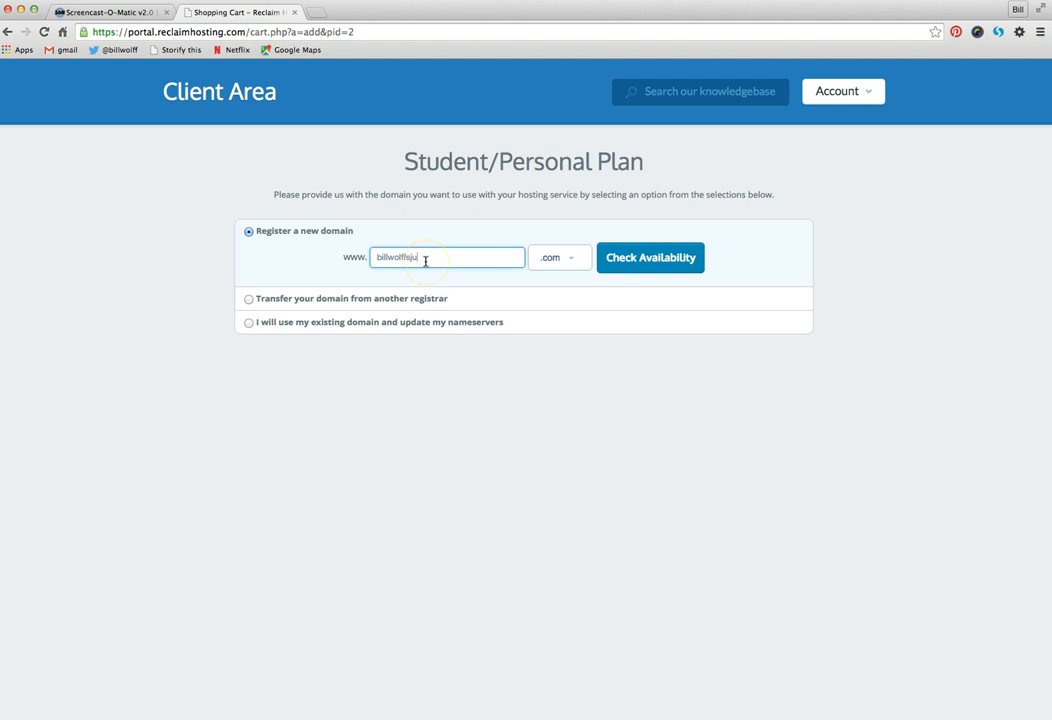
Confirm billwolffsju.com is available and continue from the Congratulations dialog.
left_click(650, 257)
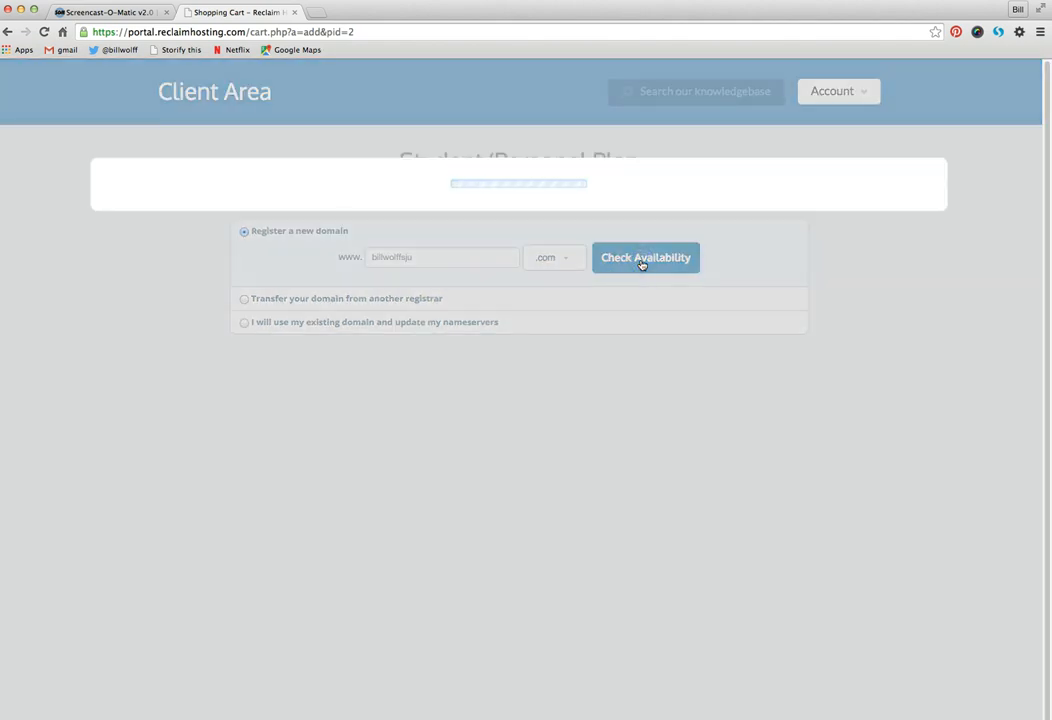
left_click(645, 257)
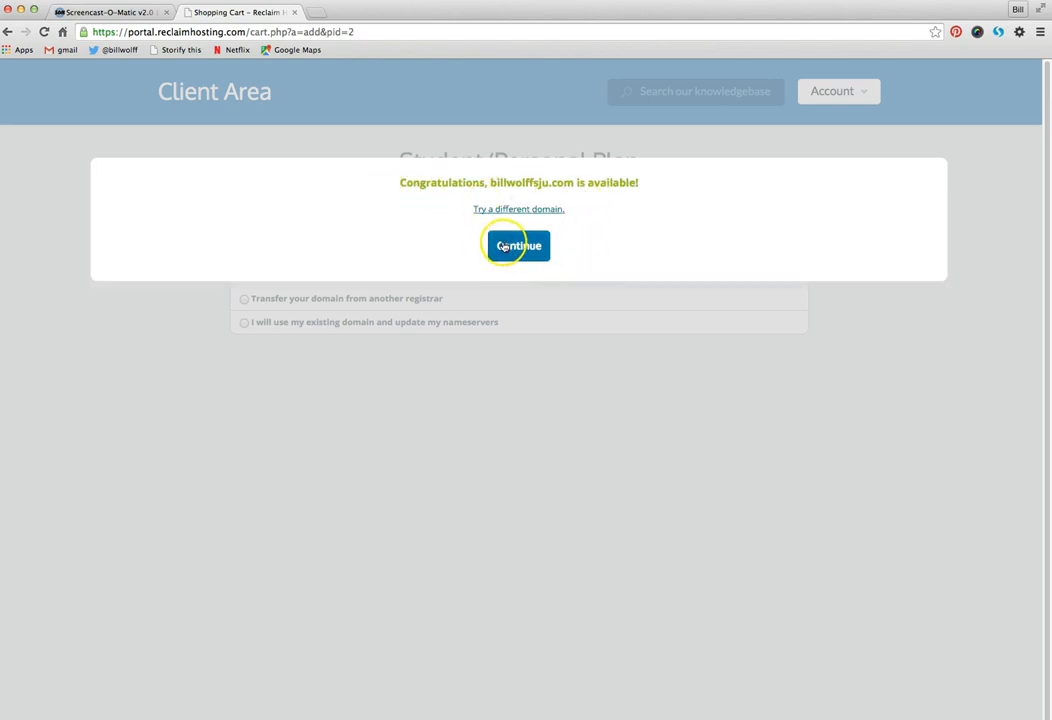
left_click(518, 246)
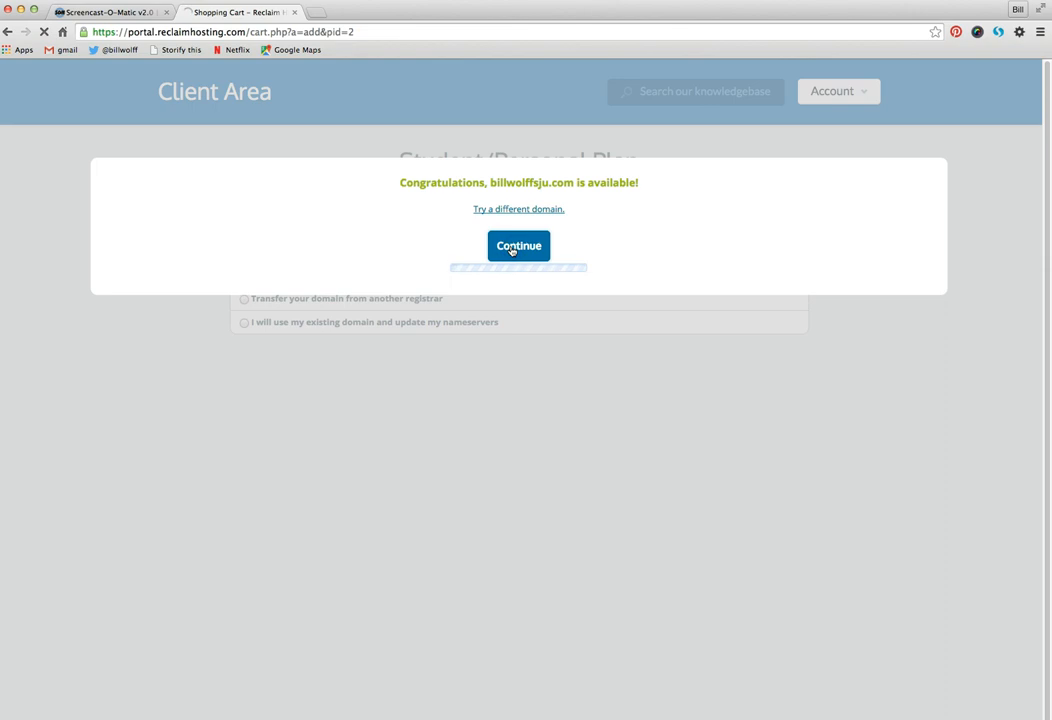
left_click(518, 246)
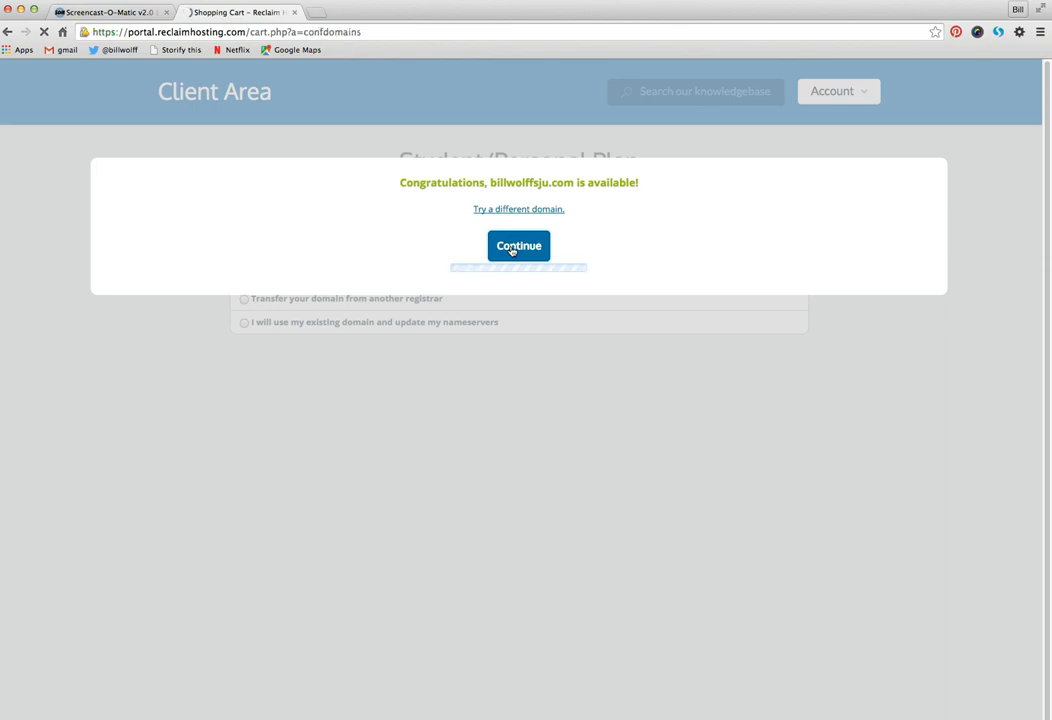
Add $7.00 ID Protection to billwolffsju.com and continue to Review & Checkout.
left_click(518, 245)
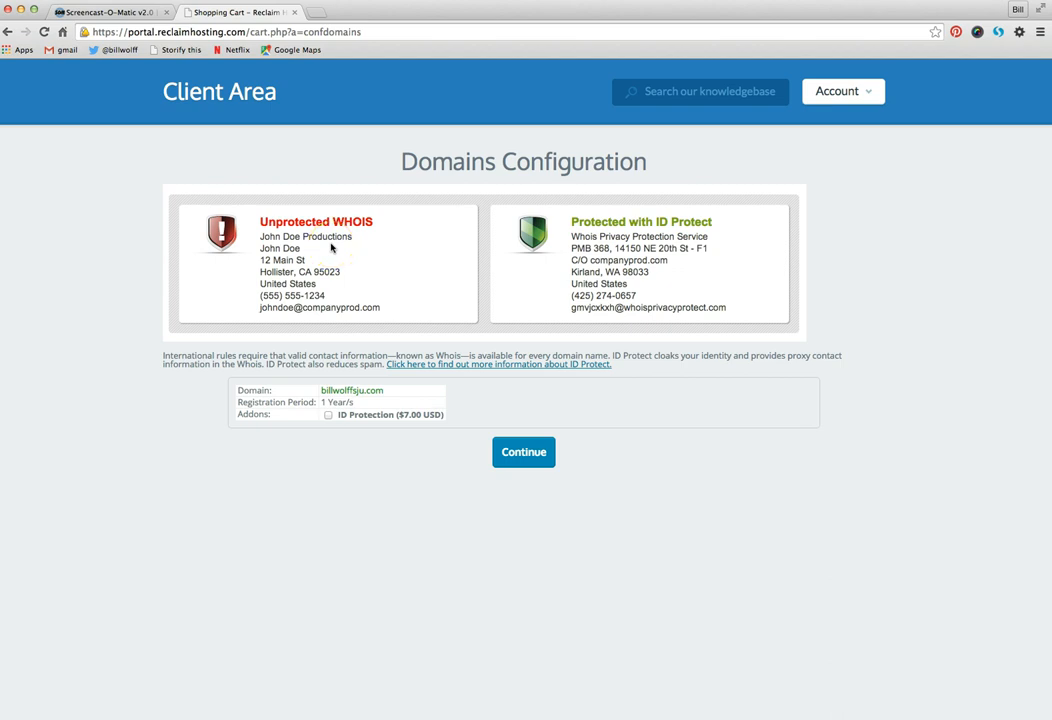
mouse_move(535, 272)
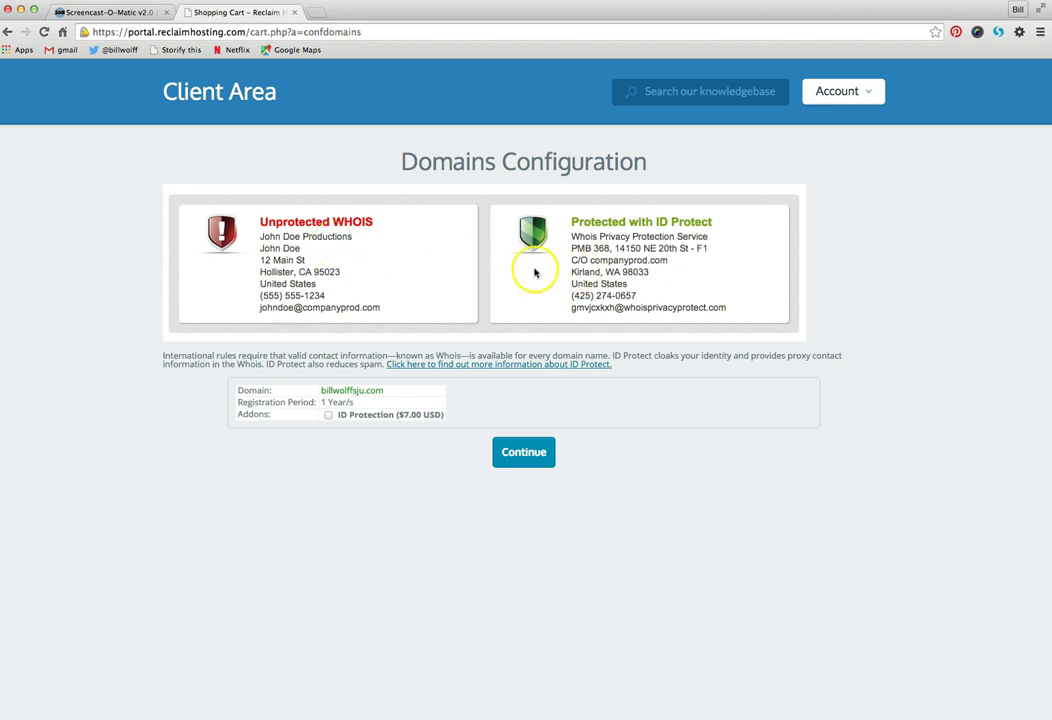
mouse_move(347, 333)
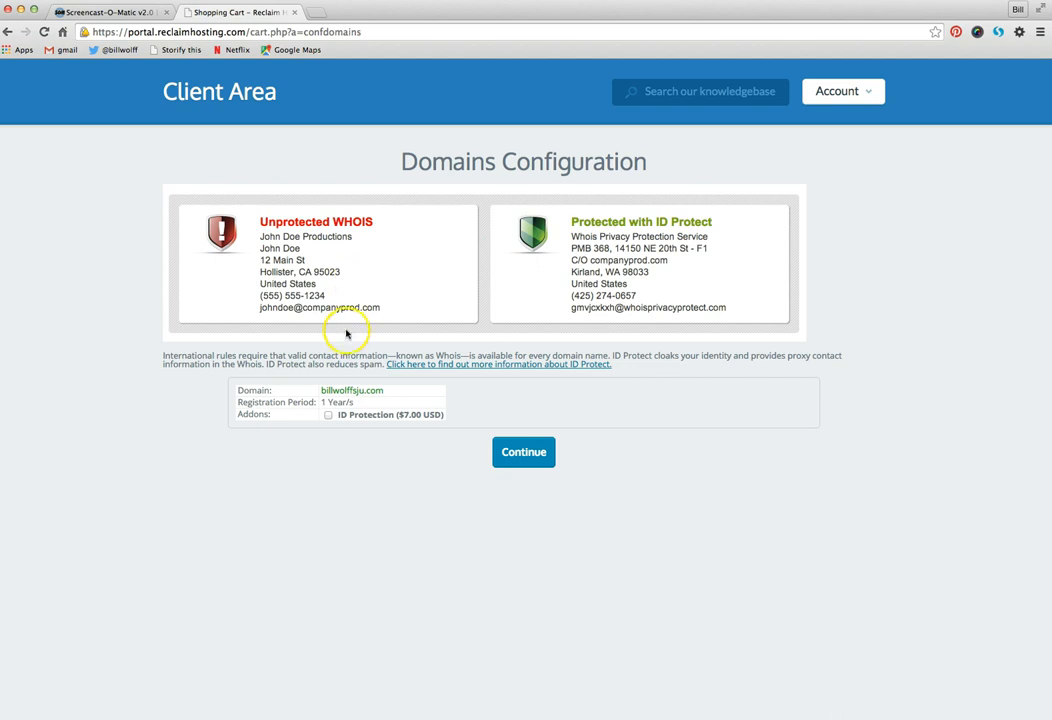
mouse_move(247, 225)
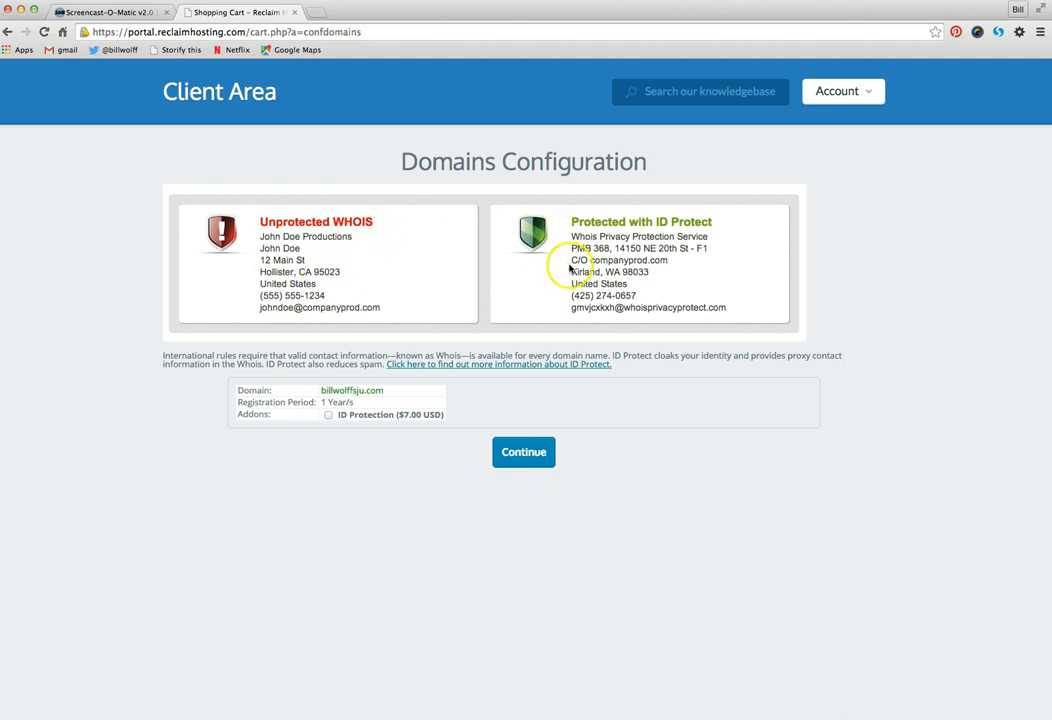
mouse_move(567, 224)
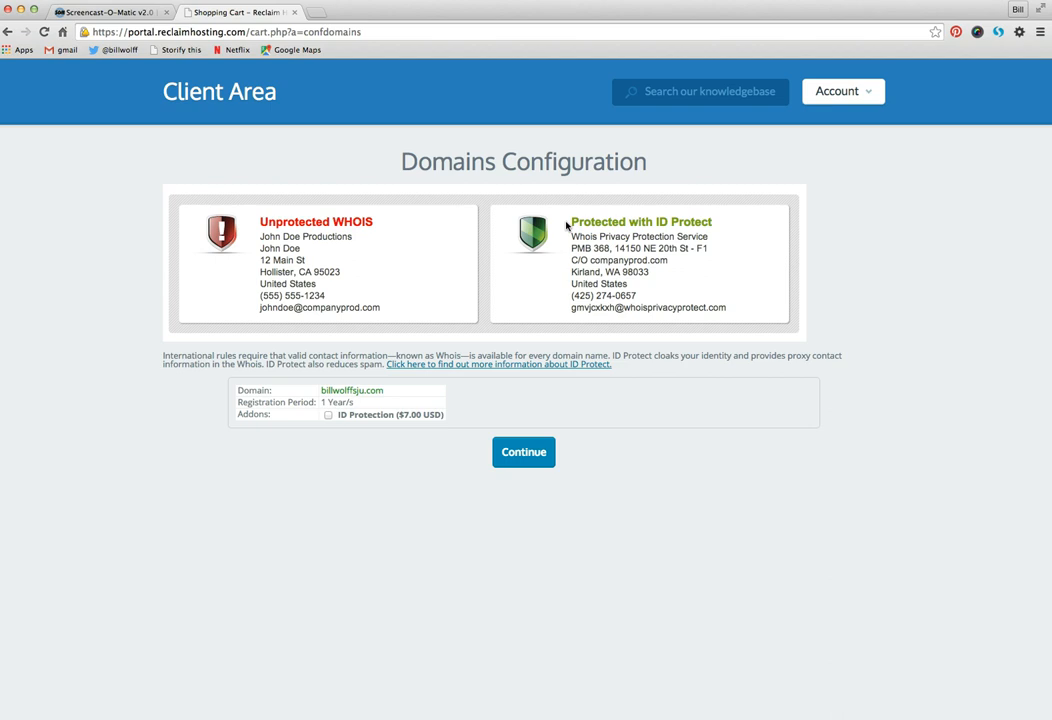
mouse_move(365, 434)
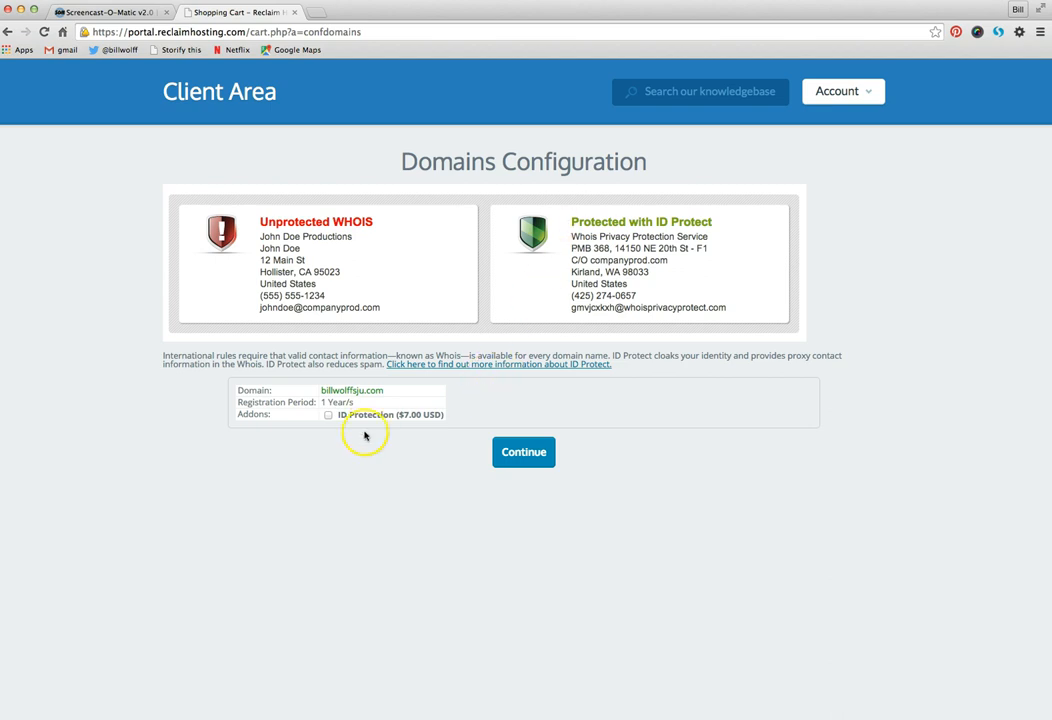
left_click(328, 414)
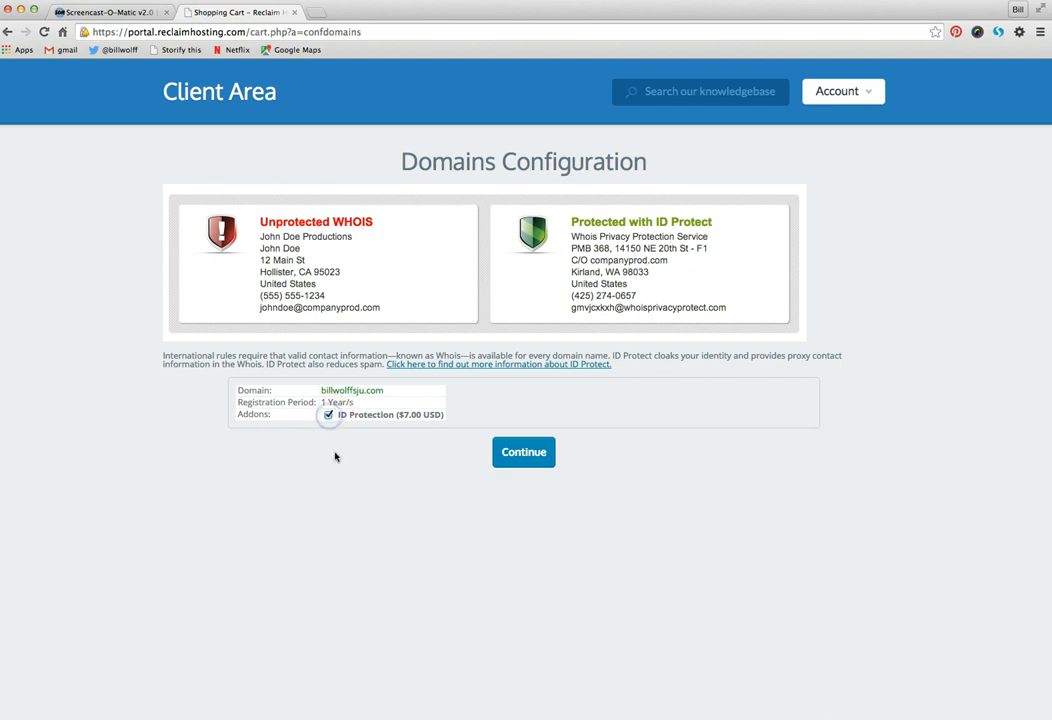
mouse_move(353, 293)
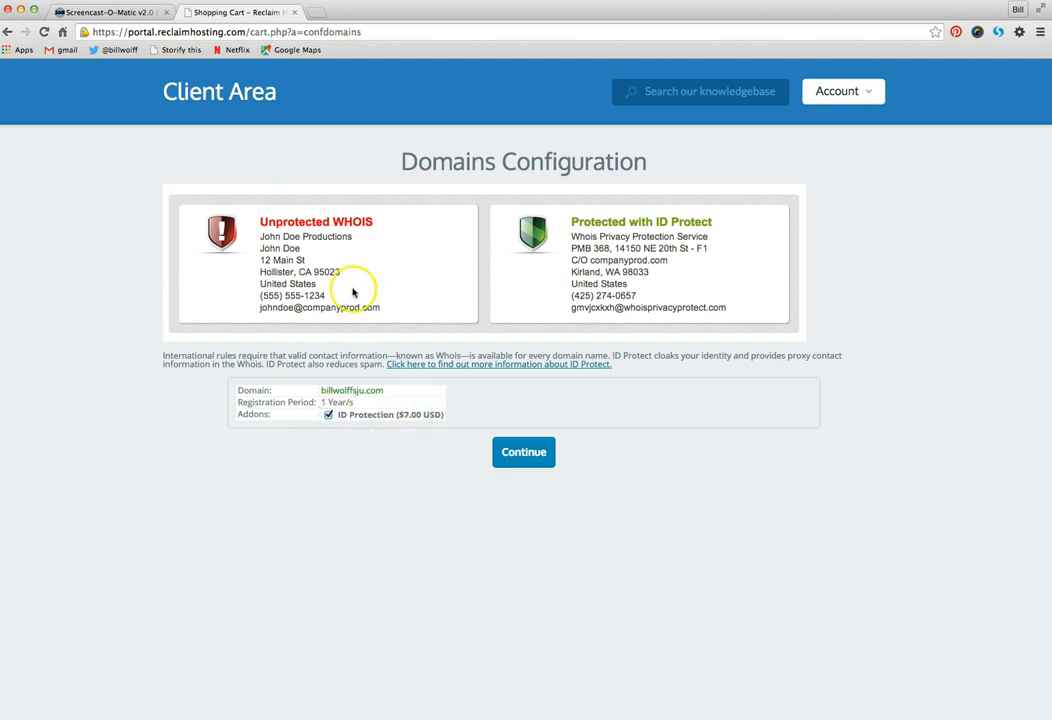
mouse_move(308, 320)
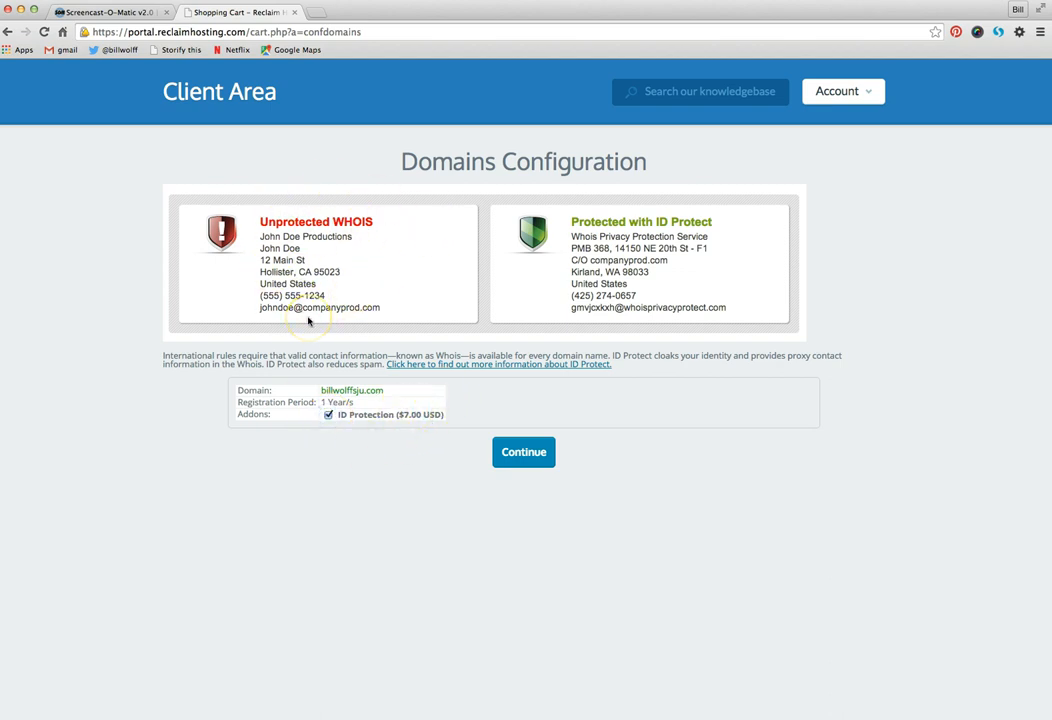
mouse_move(308, 225)
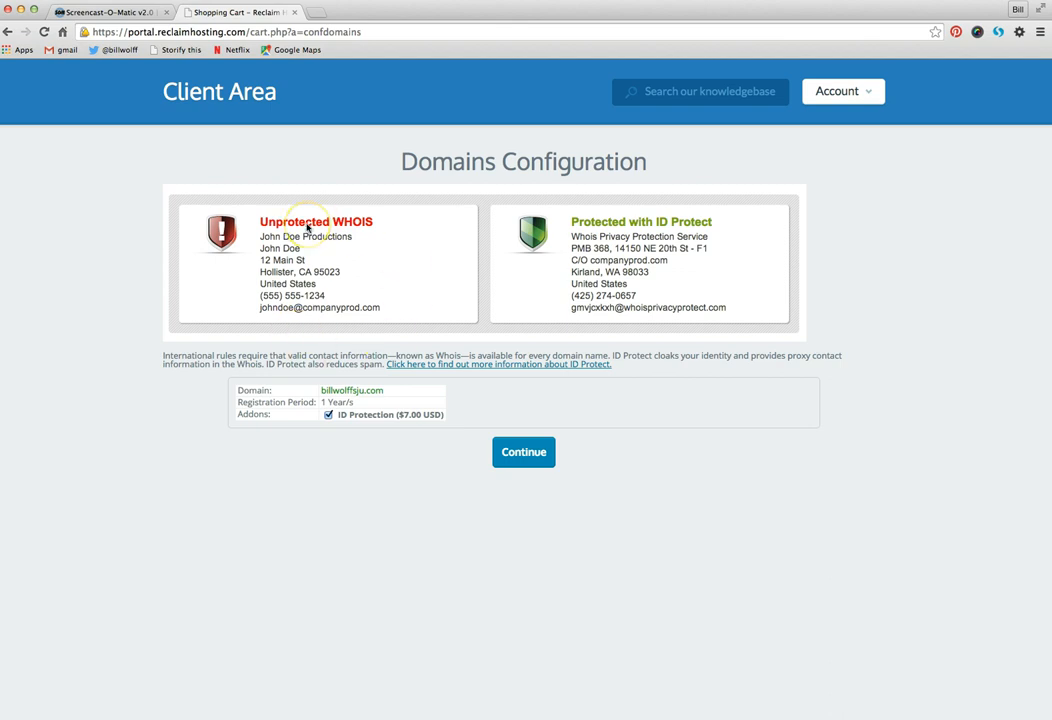
mouse_move(315, 271)
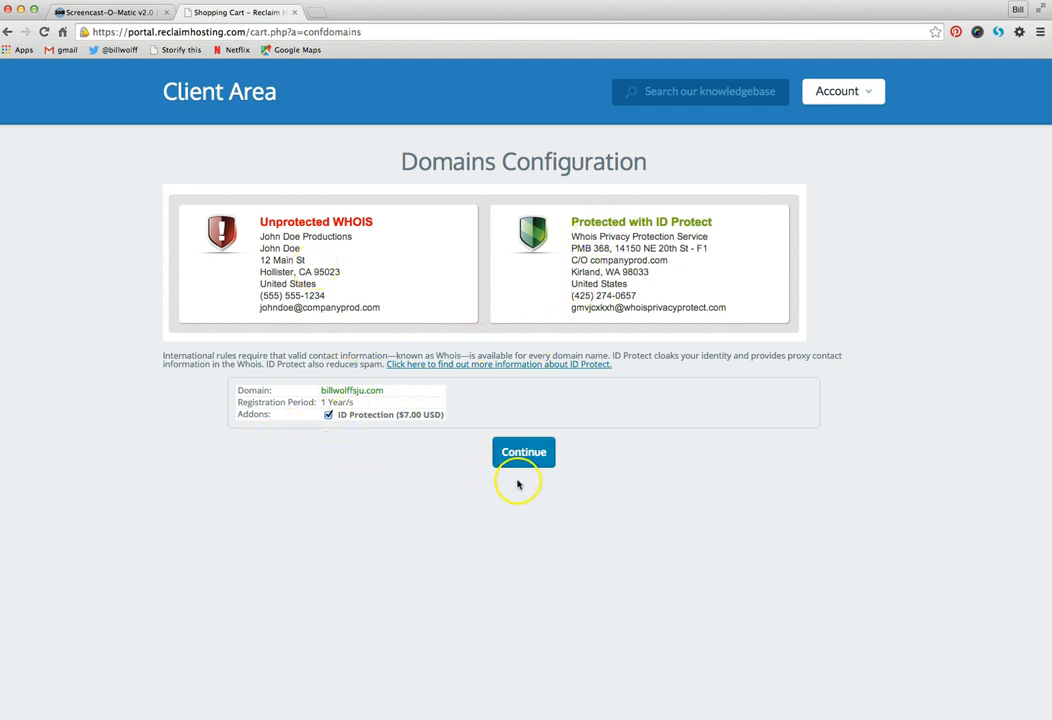
left_click(523, 452)
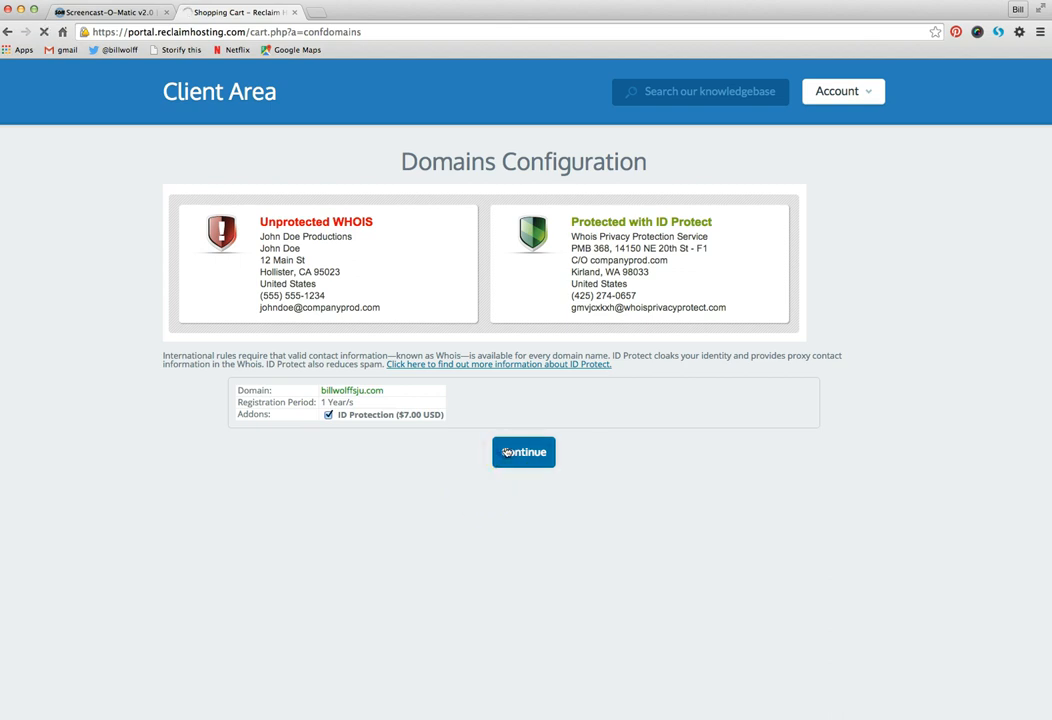
left_click(523, 452)
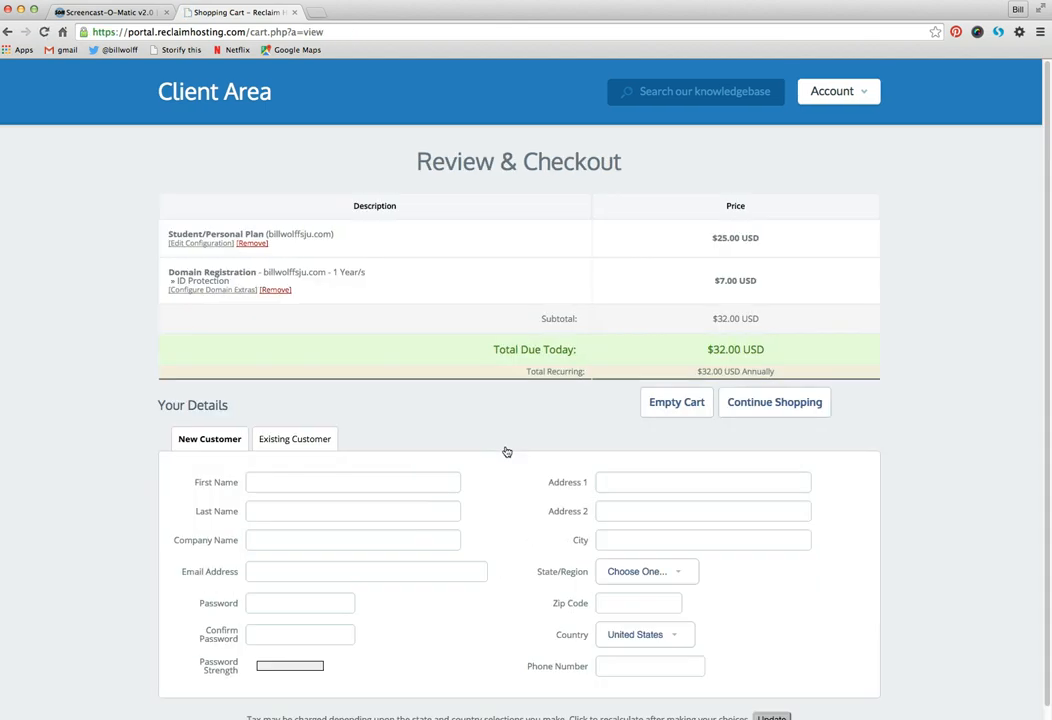
mouse_move(481, 468)
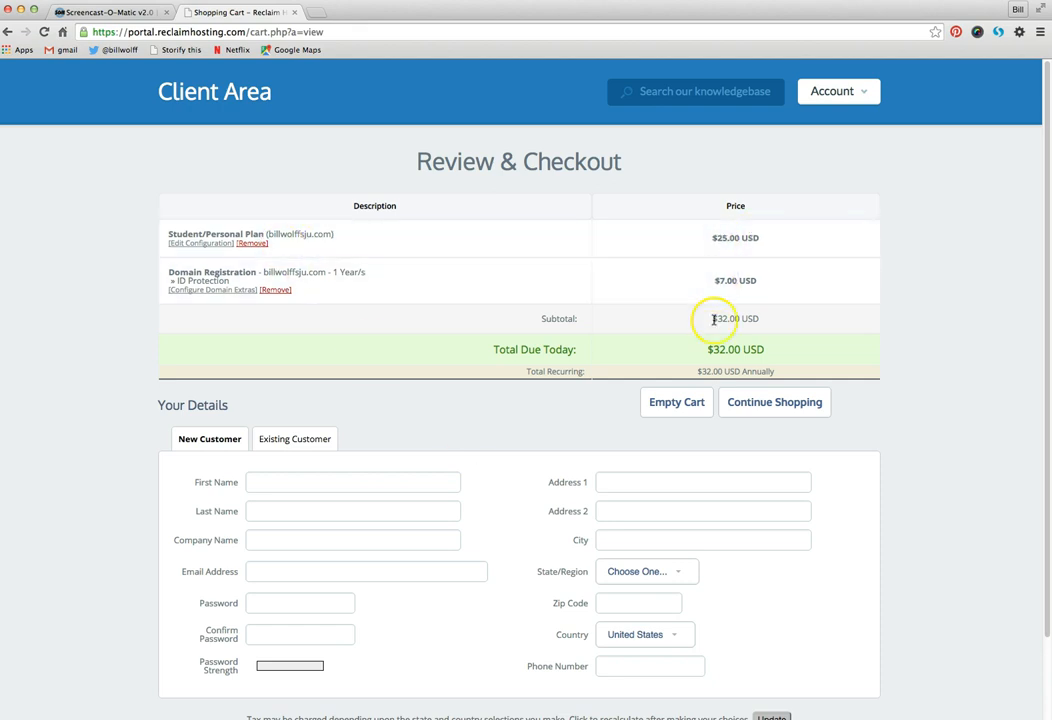
mouse_move(430, 495)
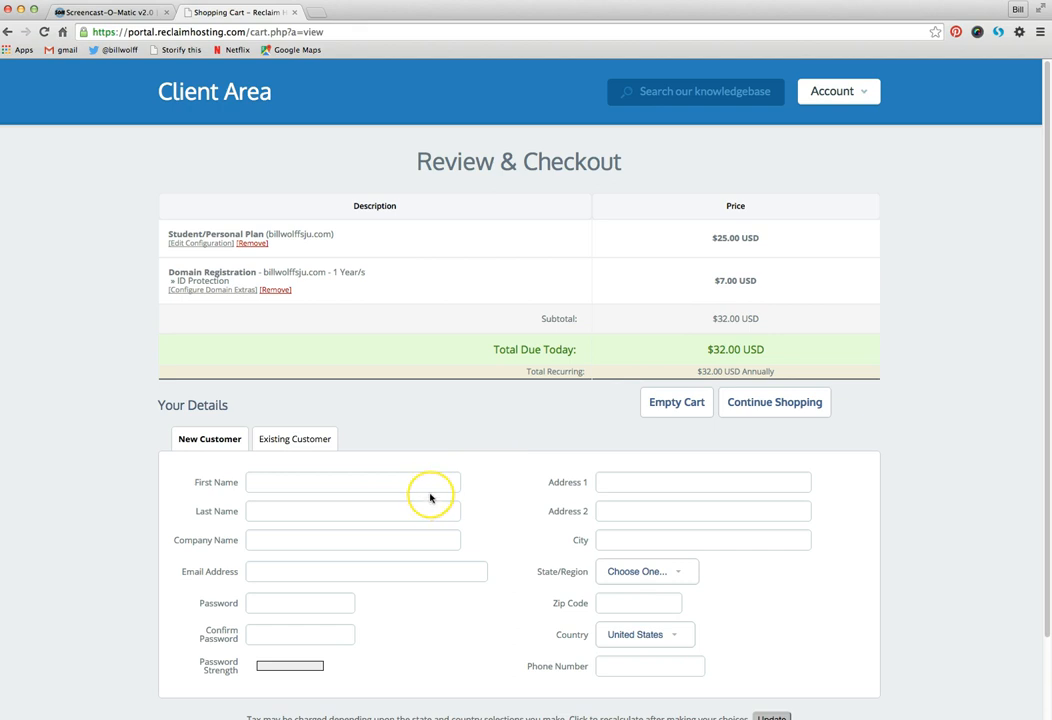
scroll("down", 3)
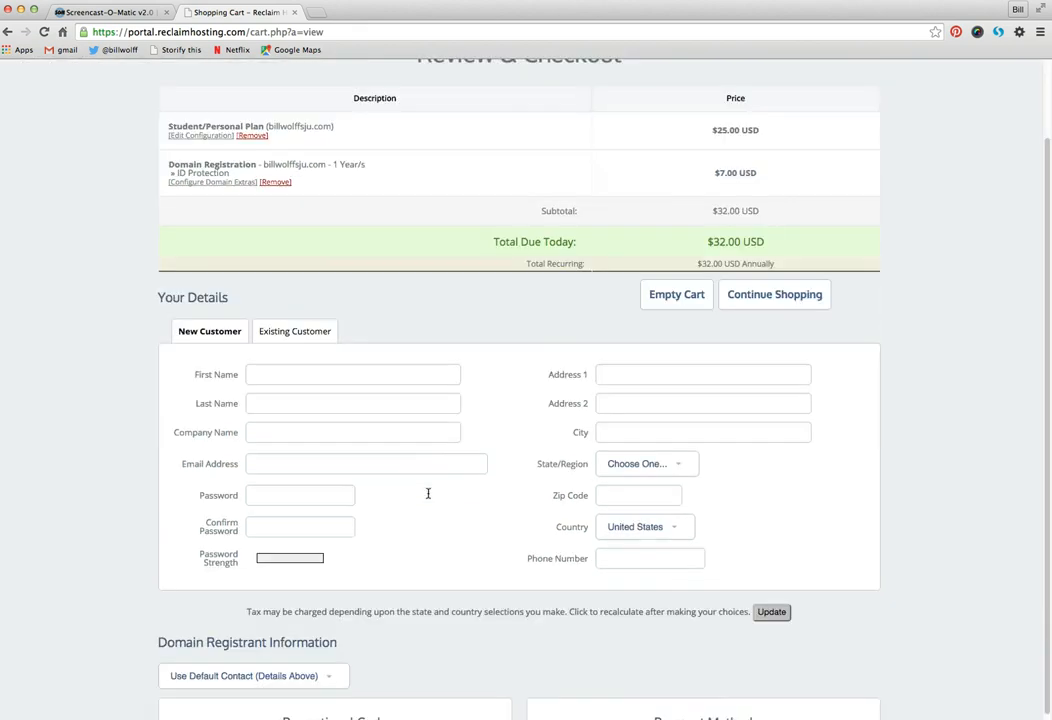
scroll("up", 3)
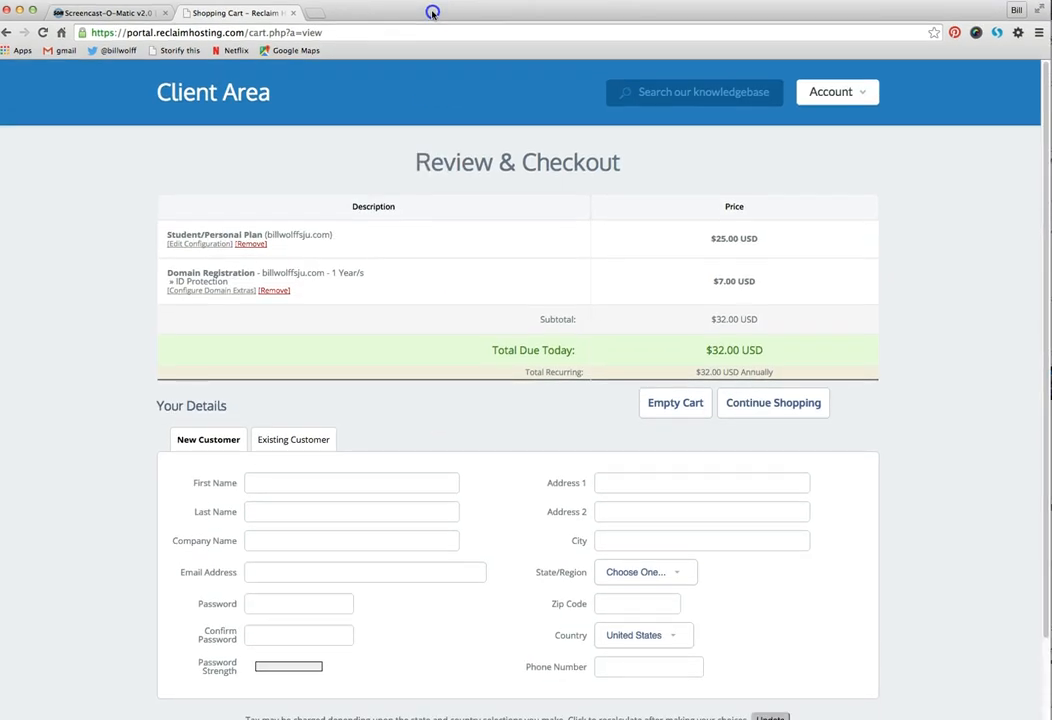
left_click(352, 483)
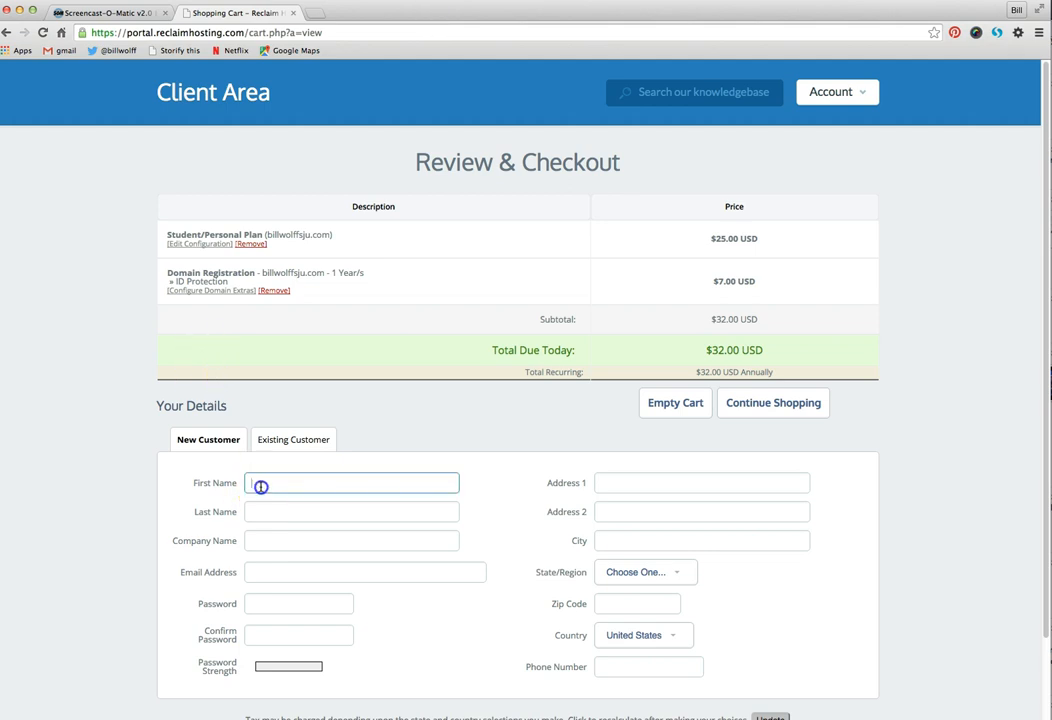
type("Bill")
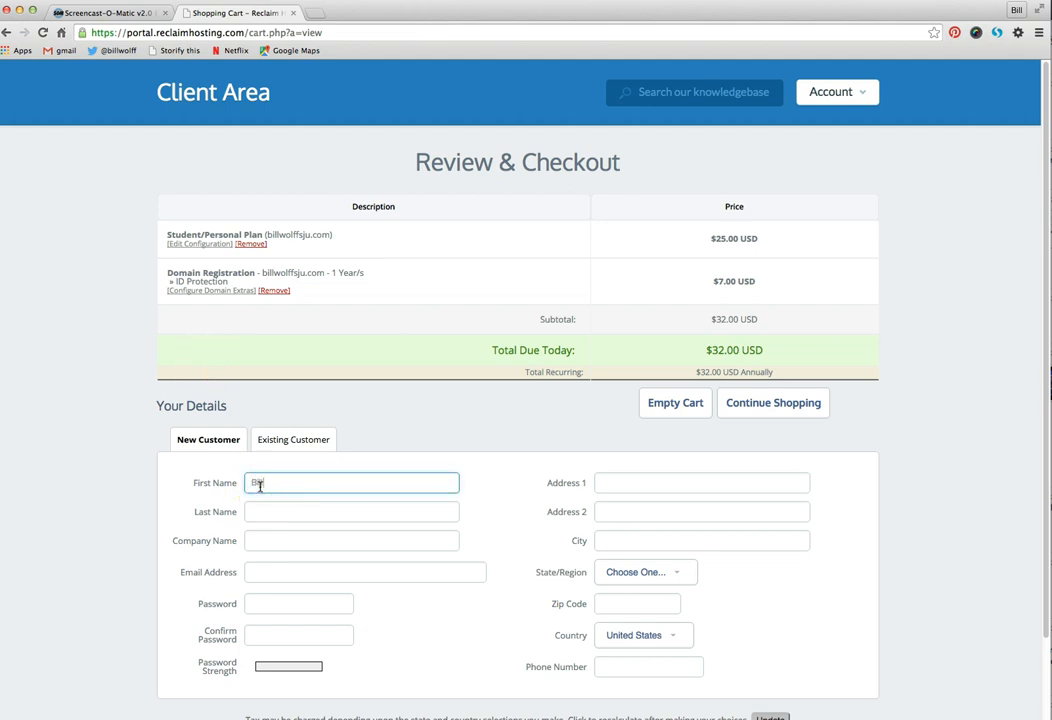
type("W")
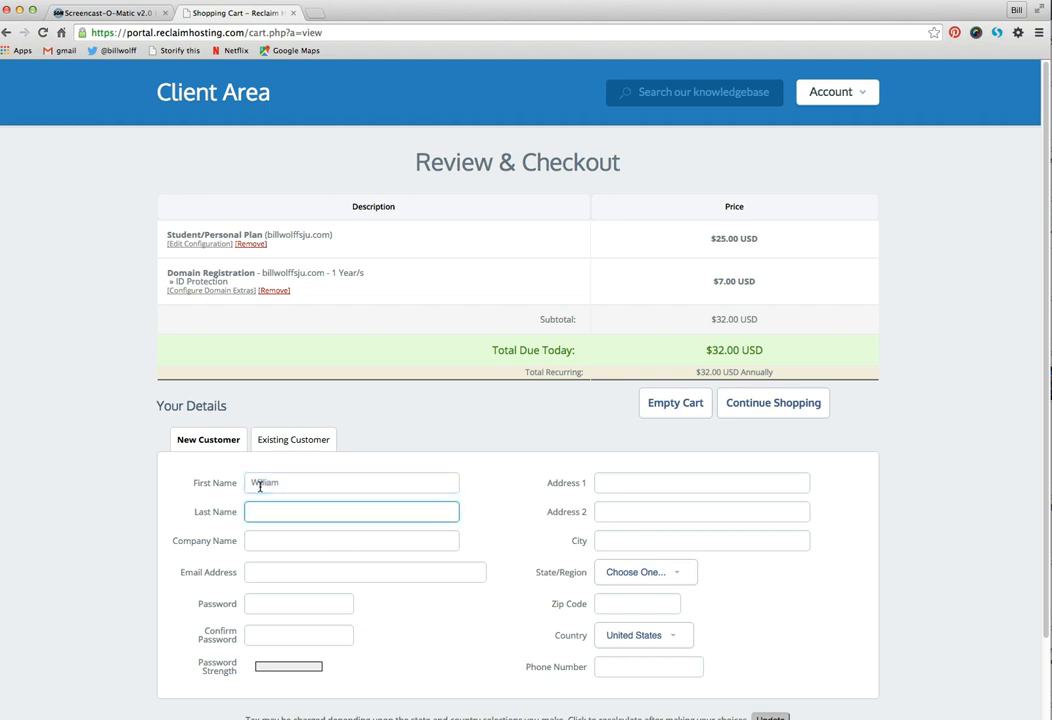
type("Wolff")
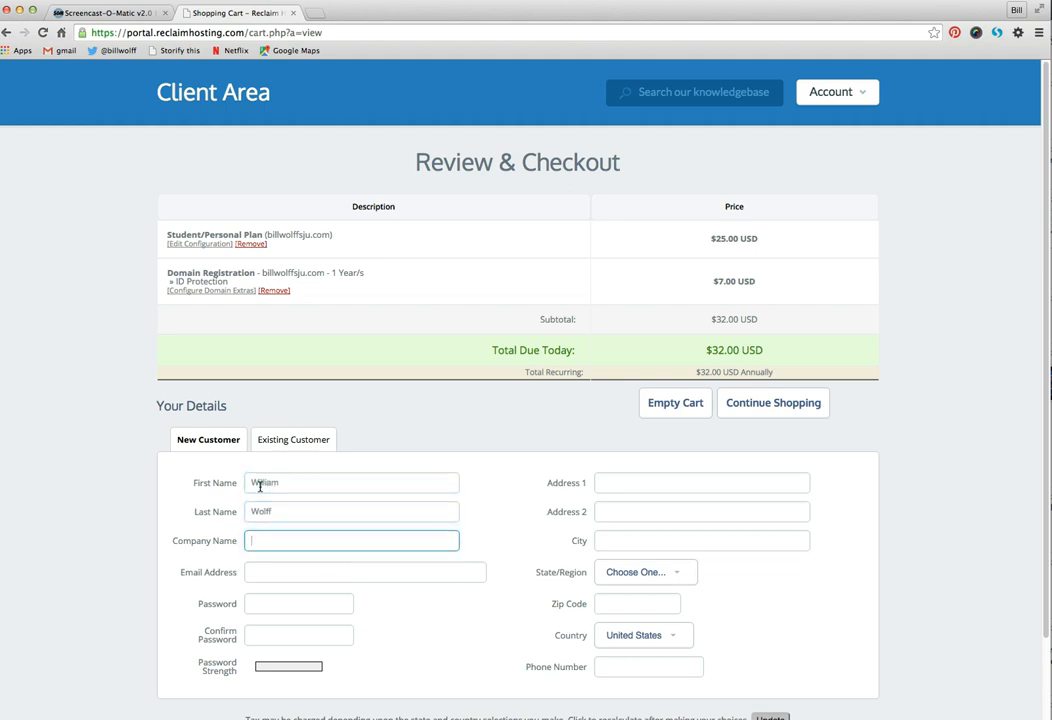
left_click(364, 571)
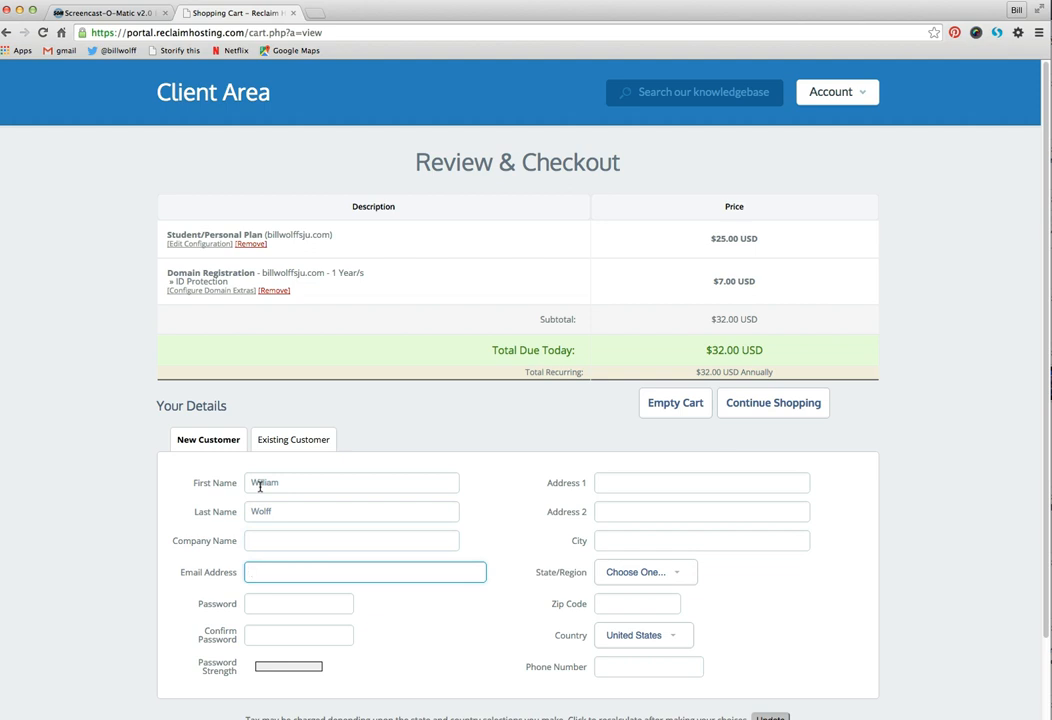
type("wwol")
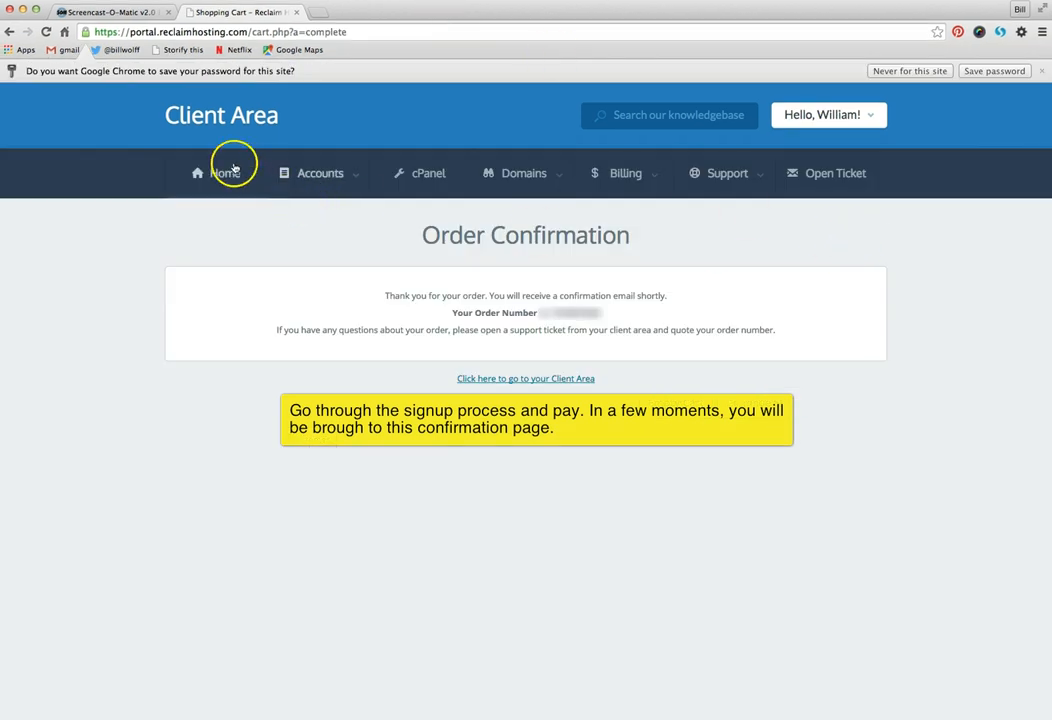
mouse_move(205, 195)
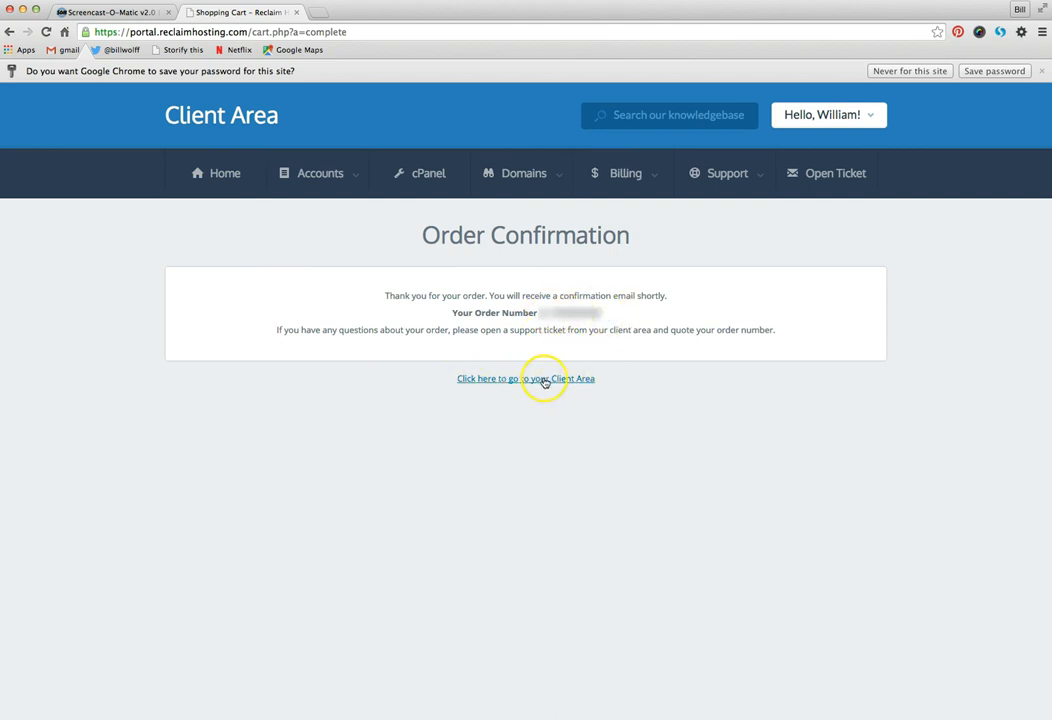
Follow the Client Area link to the dashboard with one active account and domain.
left_click(525, 378)
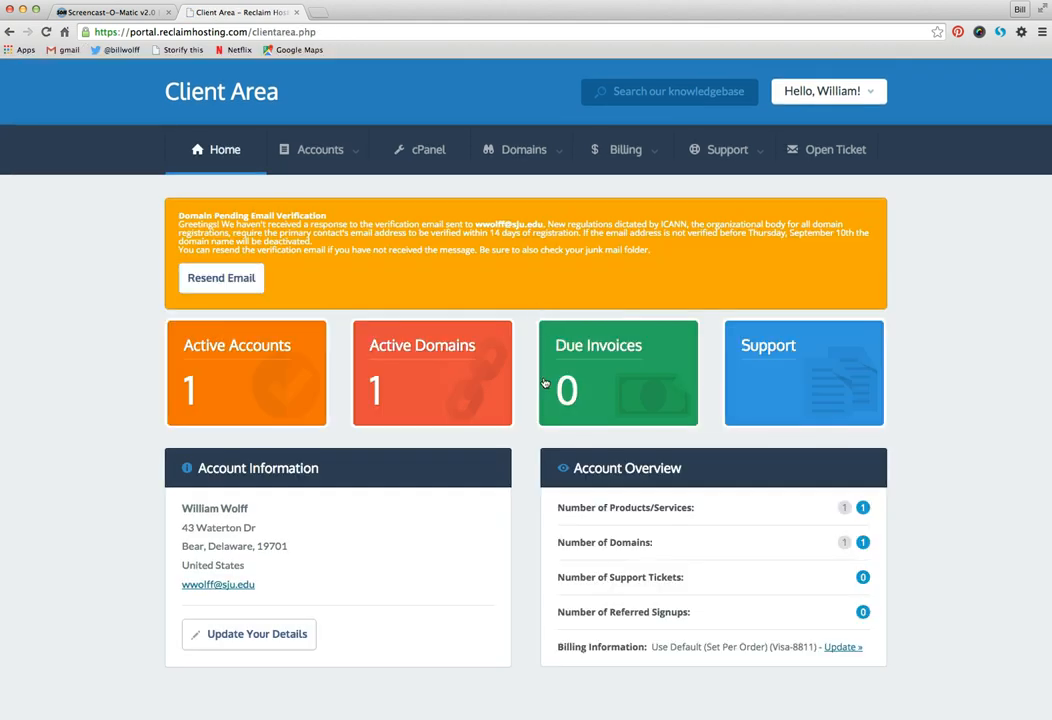
mouse_move(371, 362)
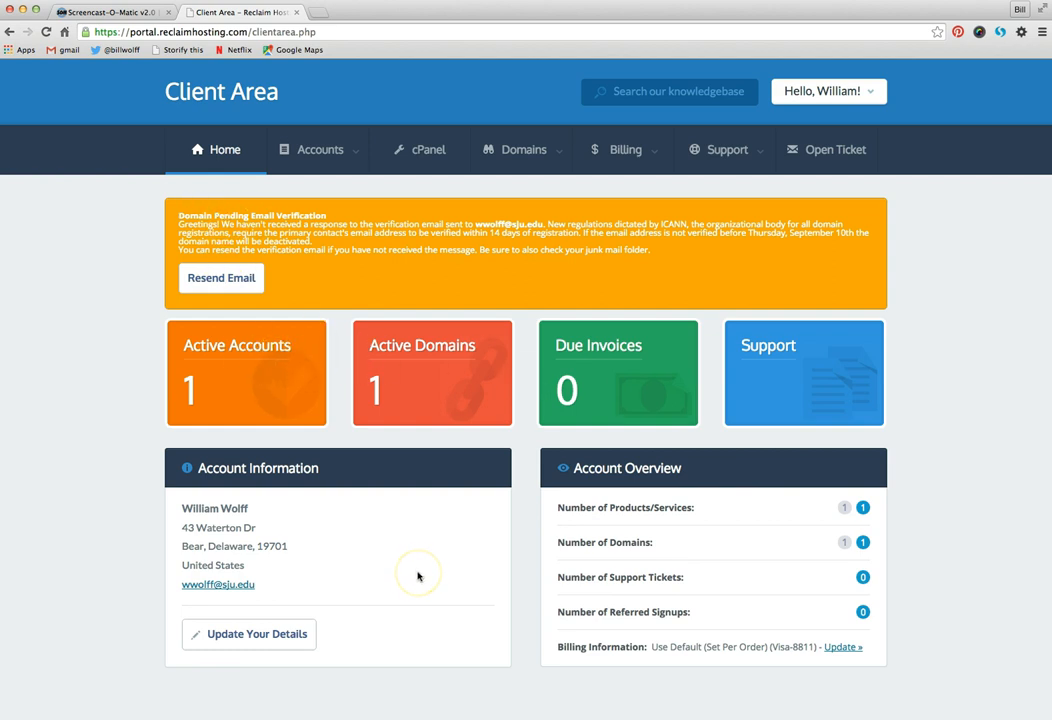
mouse_move(595, 565)
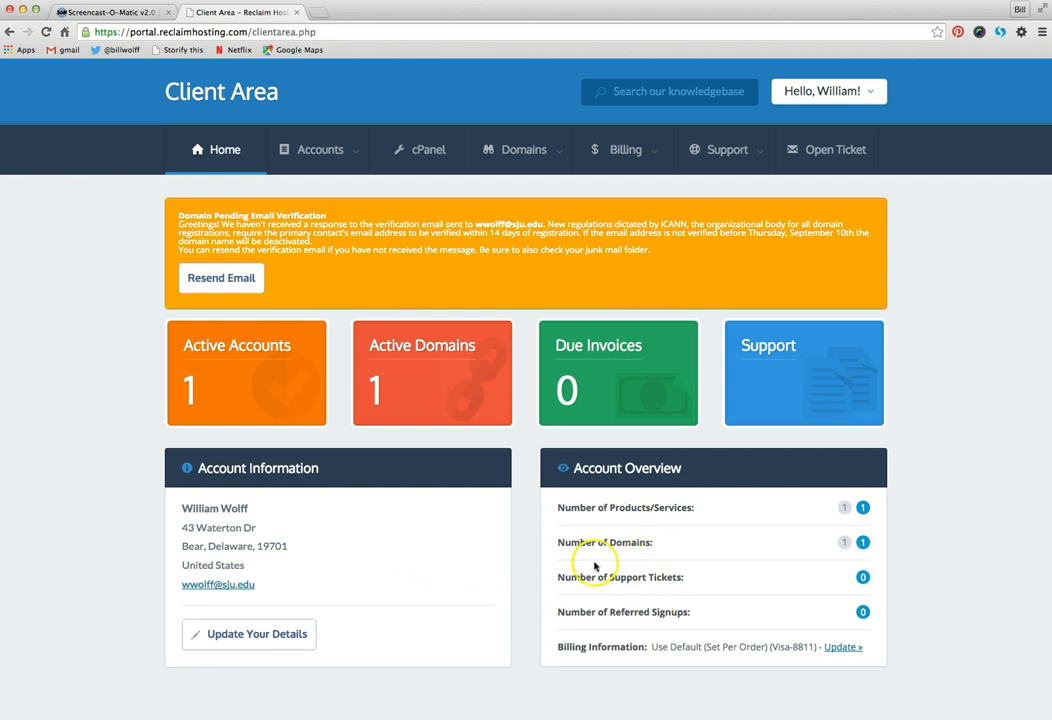
Launch cPanel from the Client Area's top navigation bar.
left_click(320, 149)
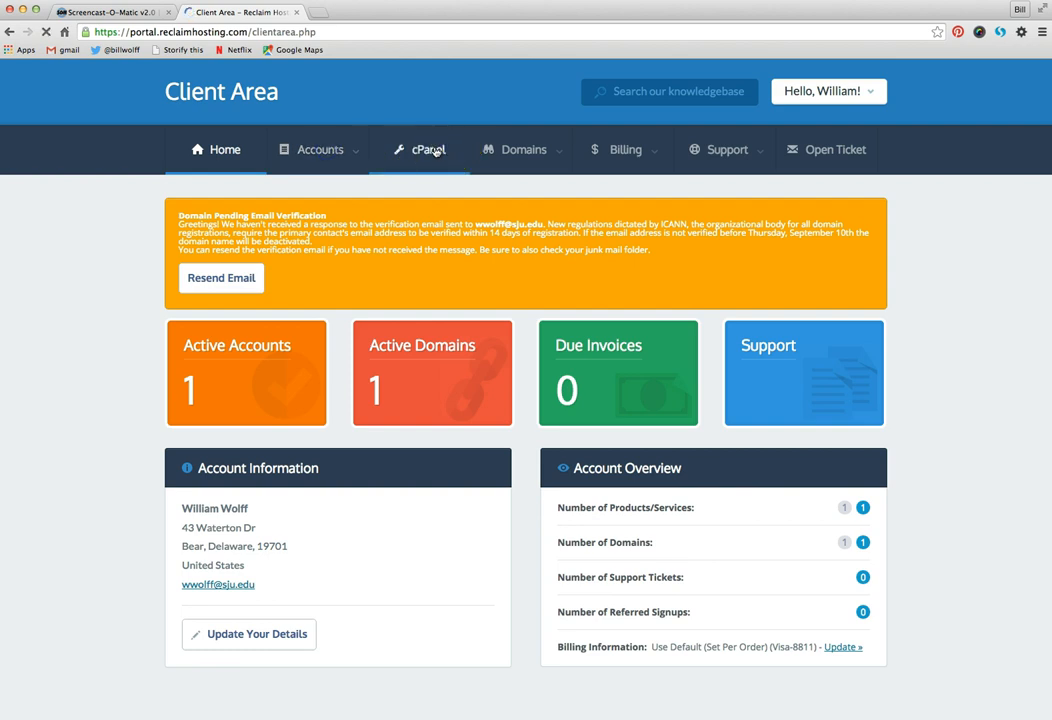
Load cPanel and open the WordPress installer from Featured Applications.
left_click(427, 149)
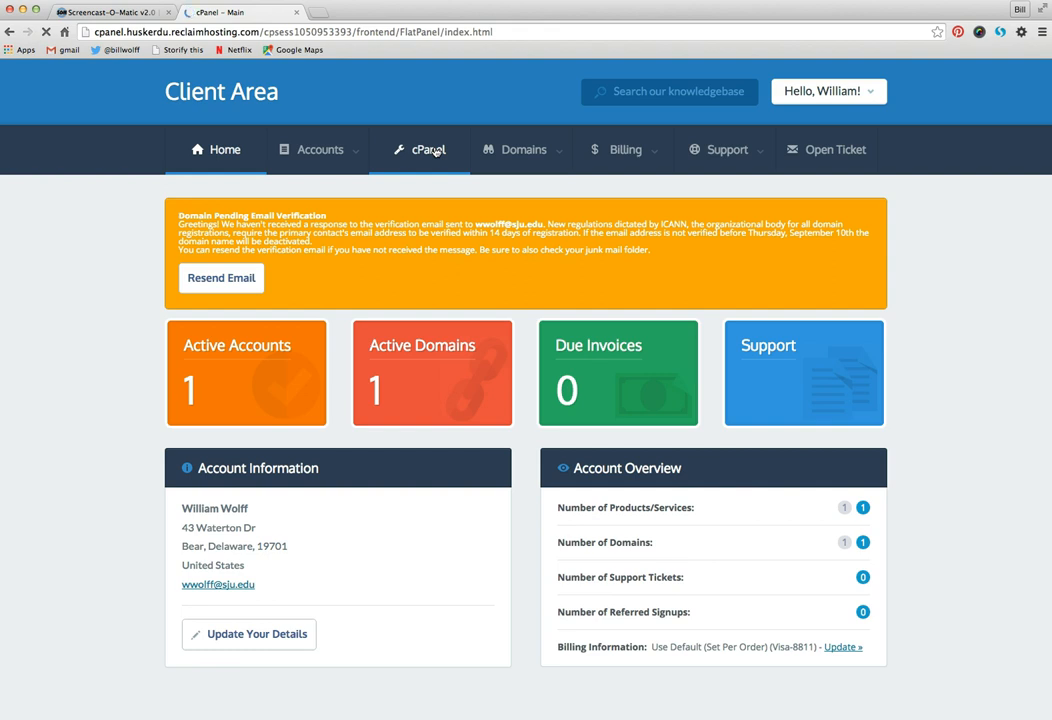
left_click(428, 149)
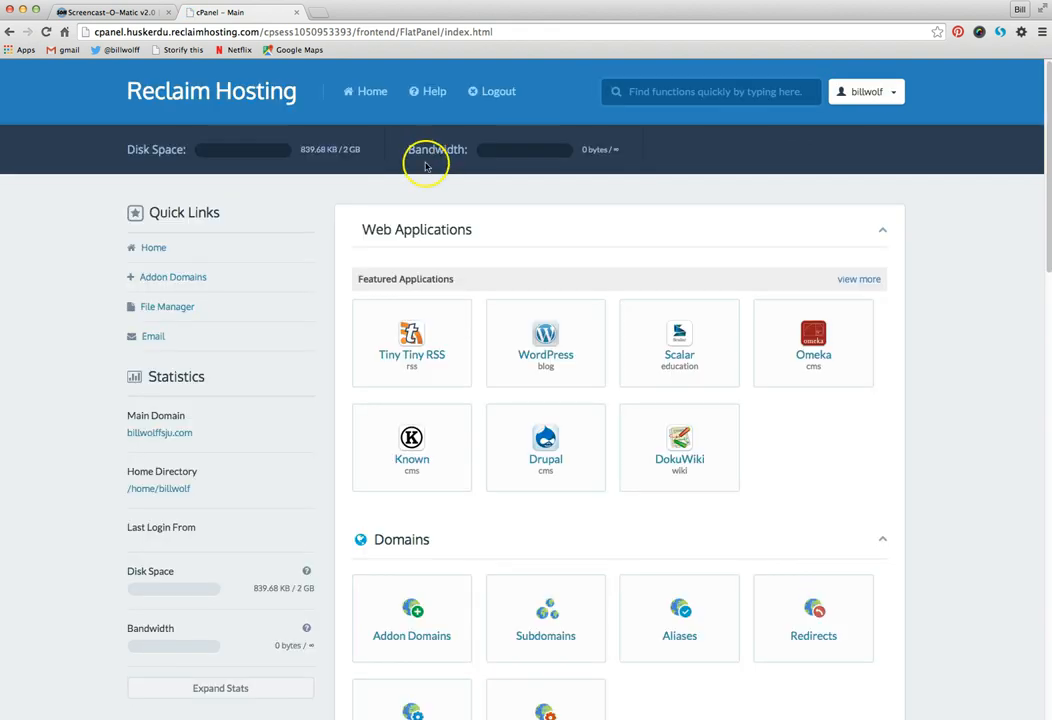
mouse_move(184, 349)
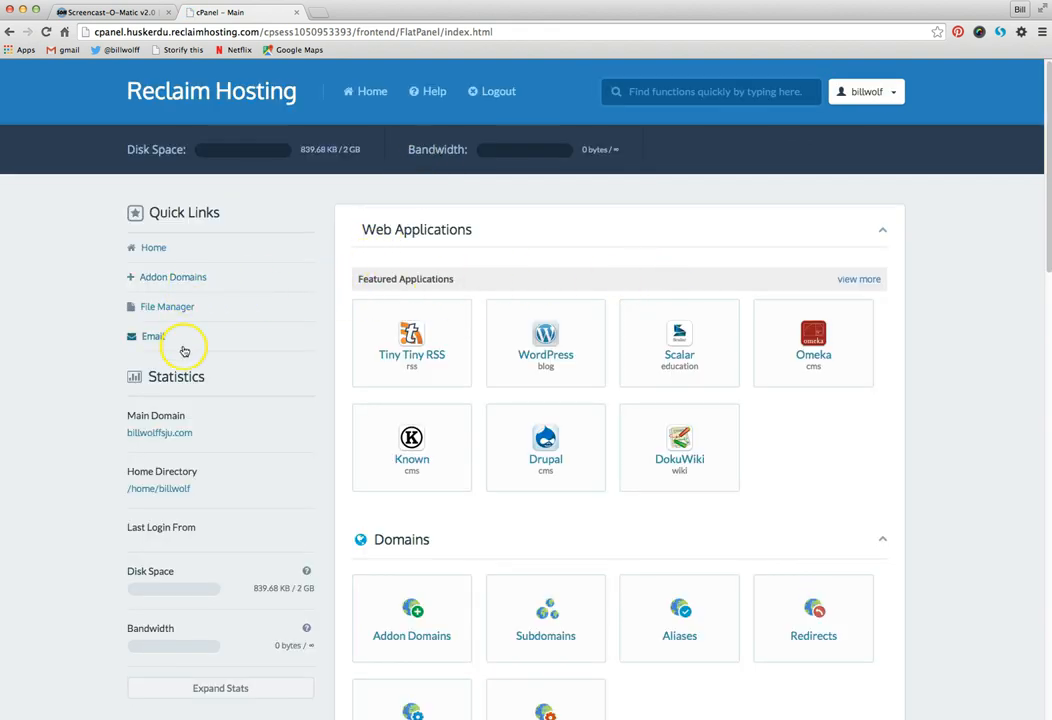
mouse_move(545, 447)
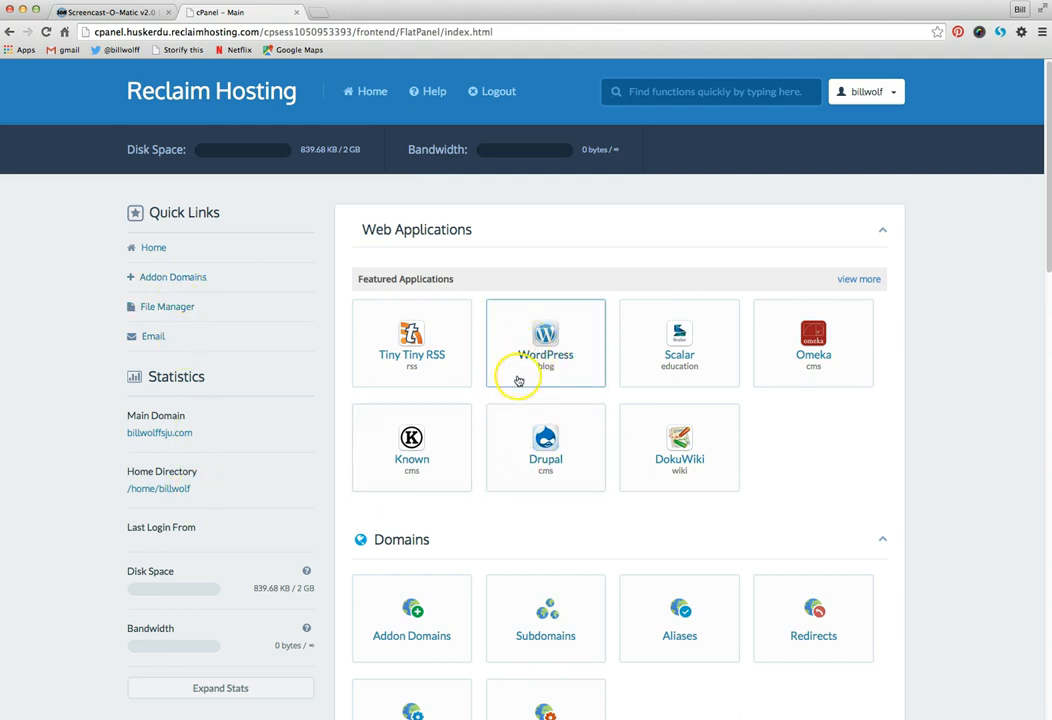
mouse_move(150, 273)
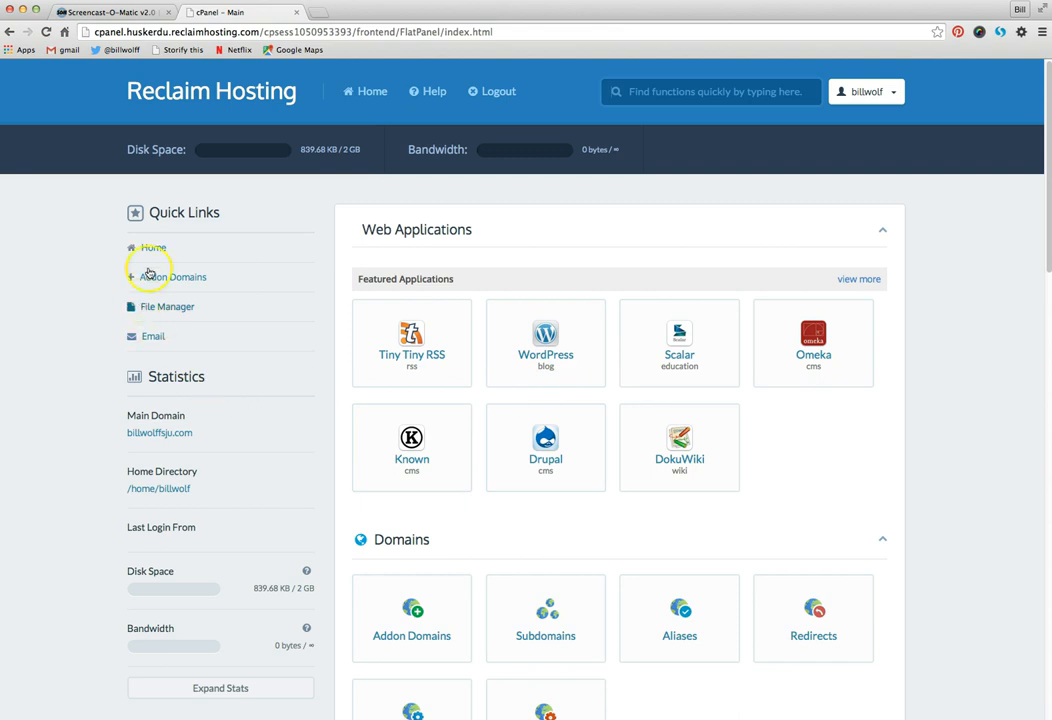
mouse_move(285, 530)
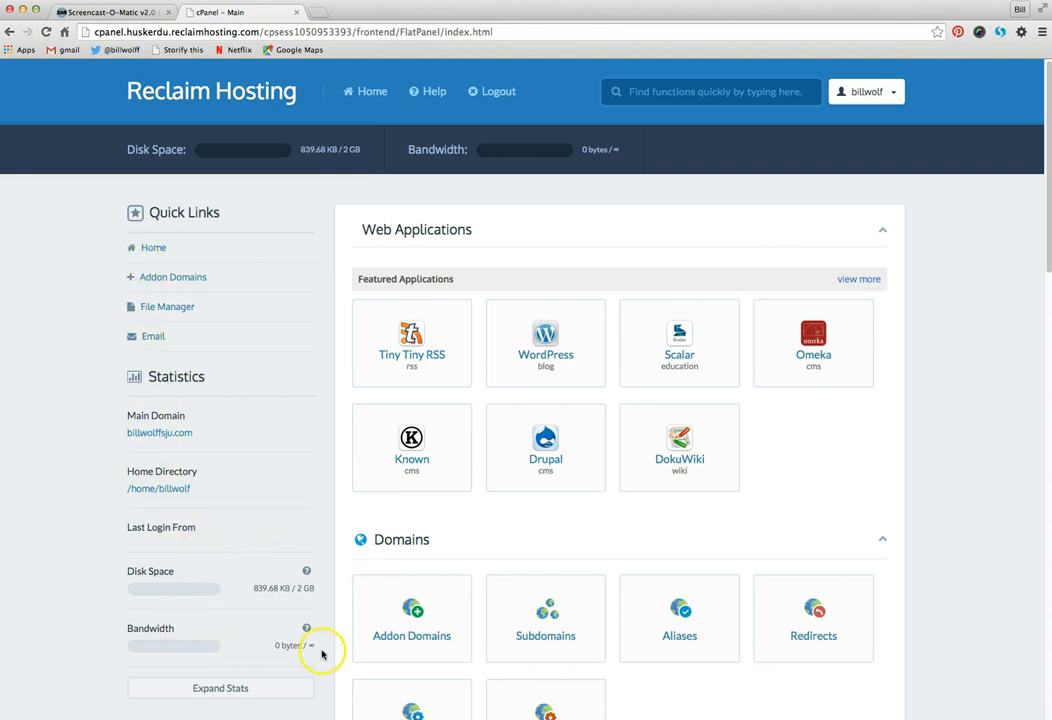
scroll("down", 3)
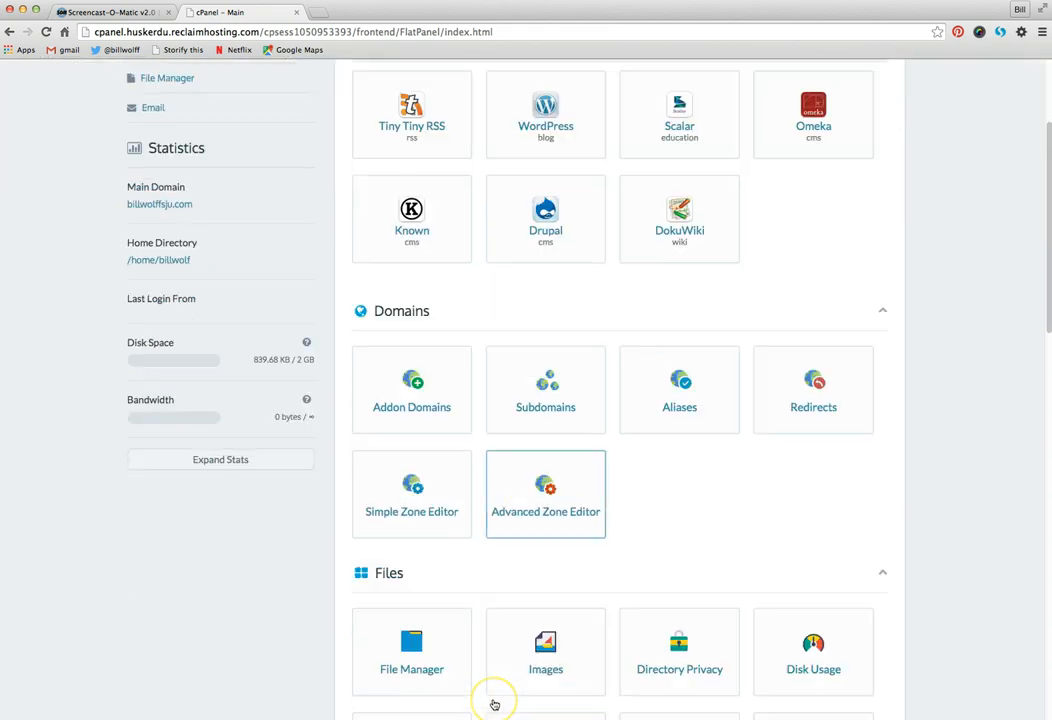
scroll("up", 3)
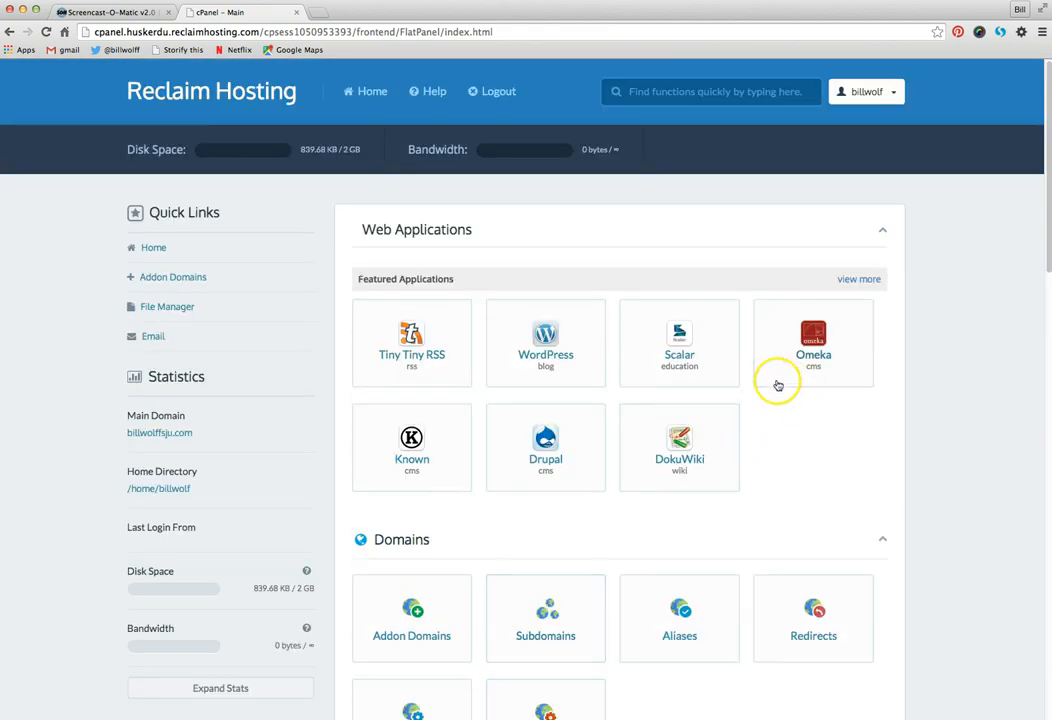
left_click(545, 343)
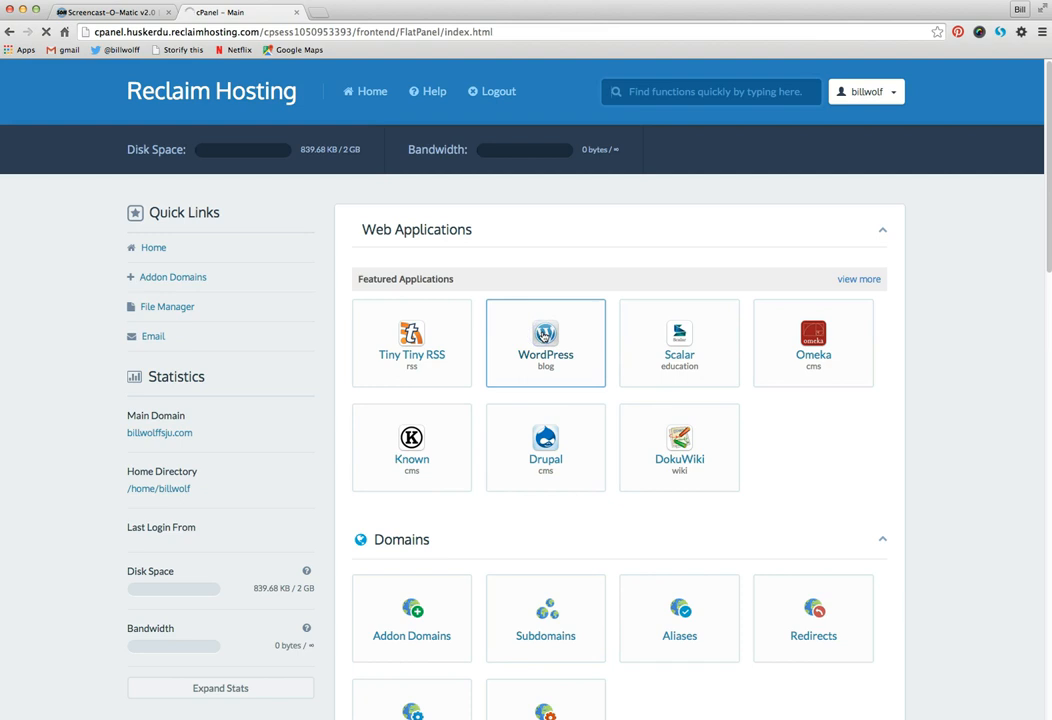
left_click(545, 343)
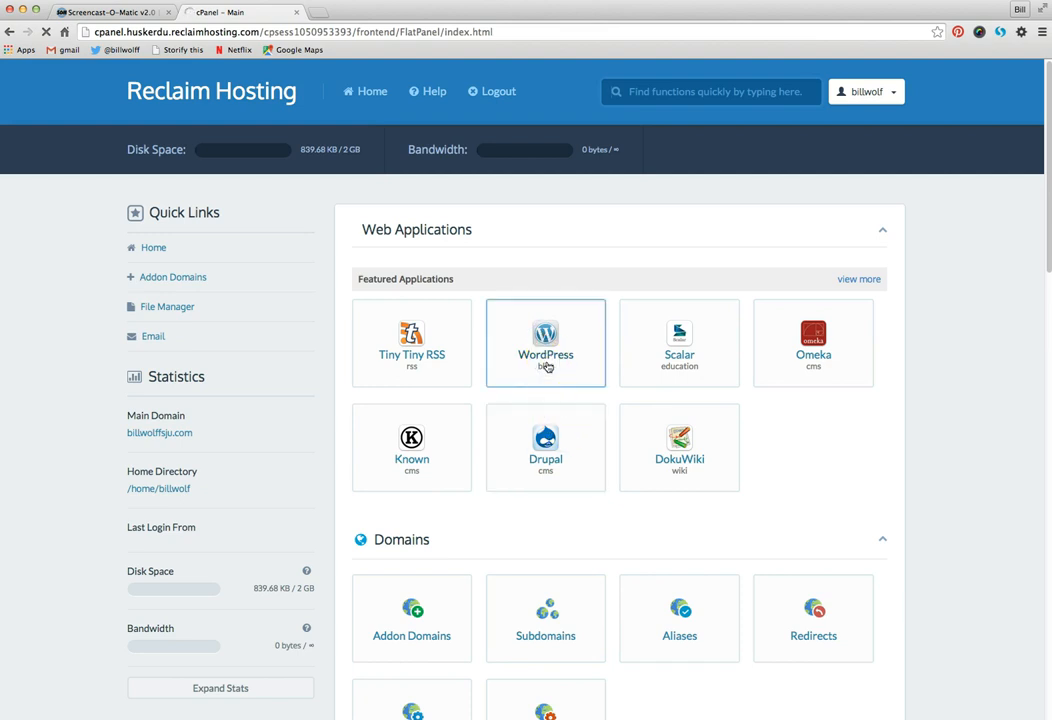
left_click(545, 343)
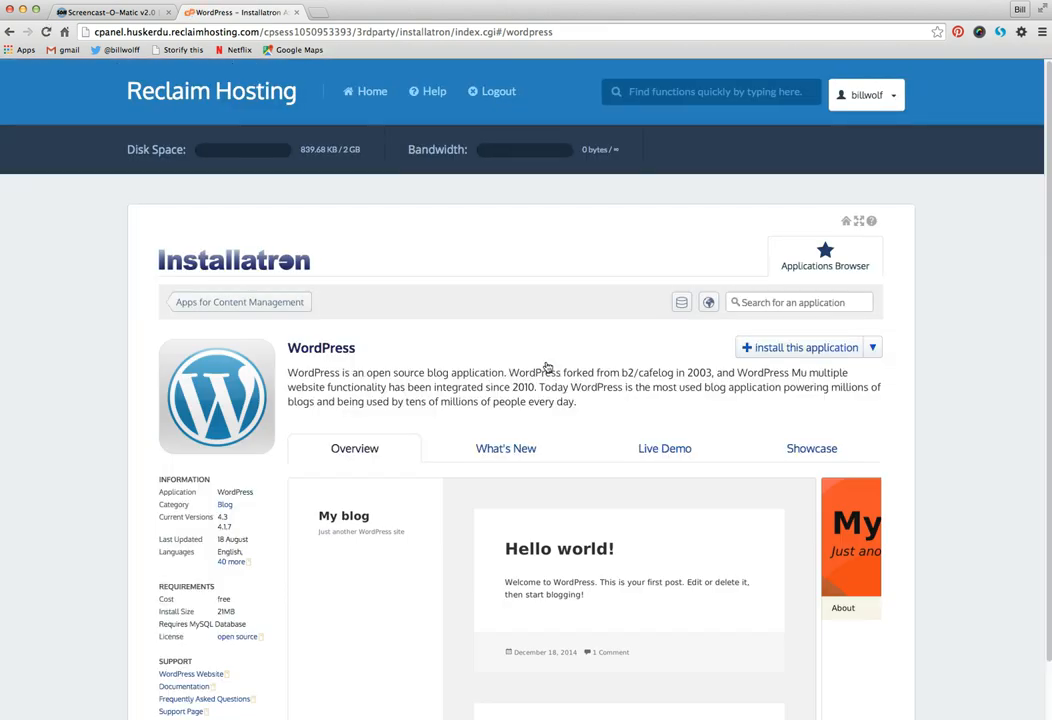
mouse_move(432, 368)
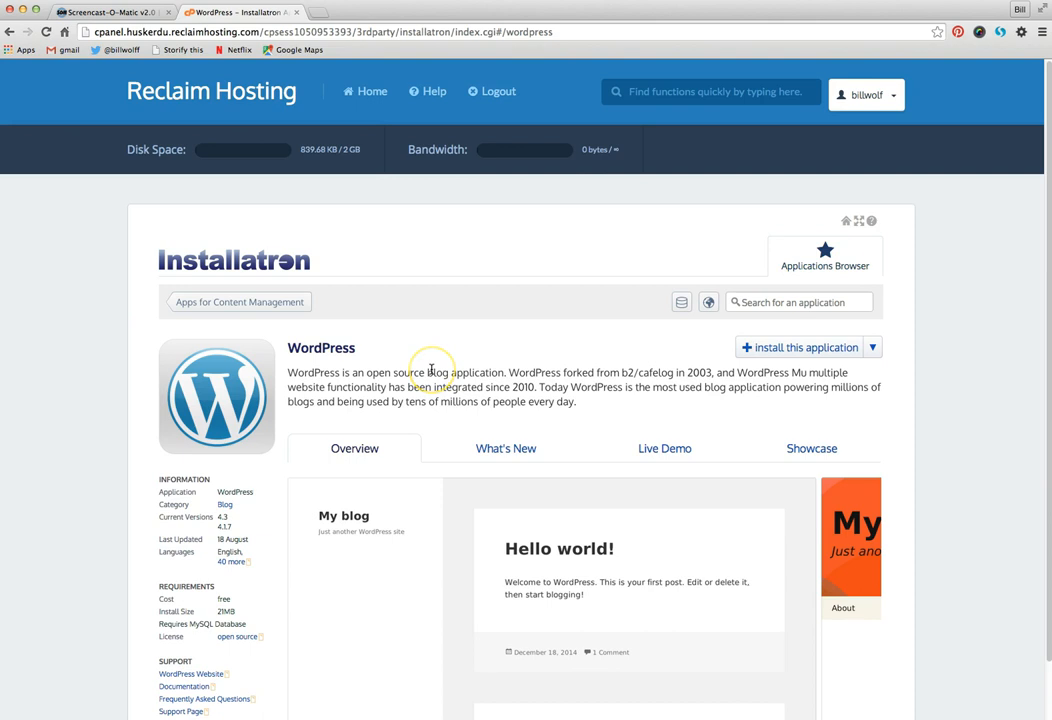
Scroll through Installatron's WordPress overview, version 4.3 details and sample blog preview.
scroll("down", 3)
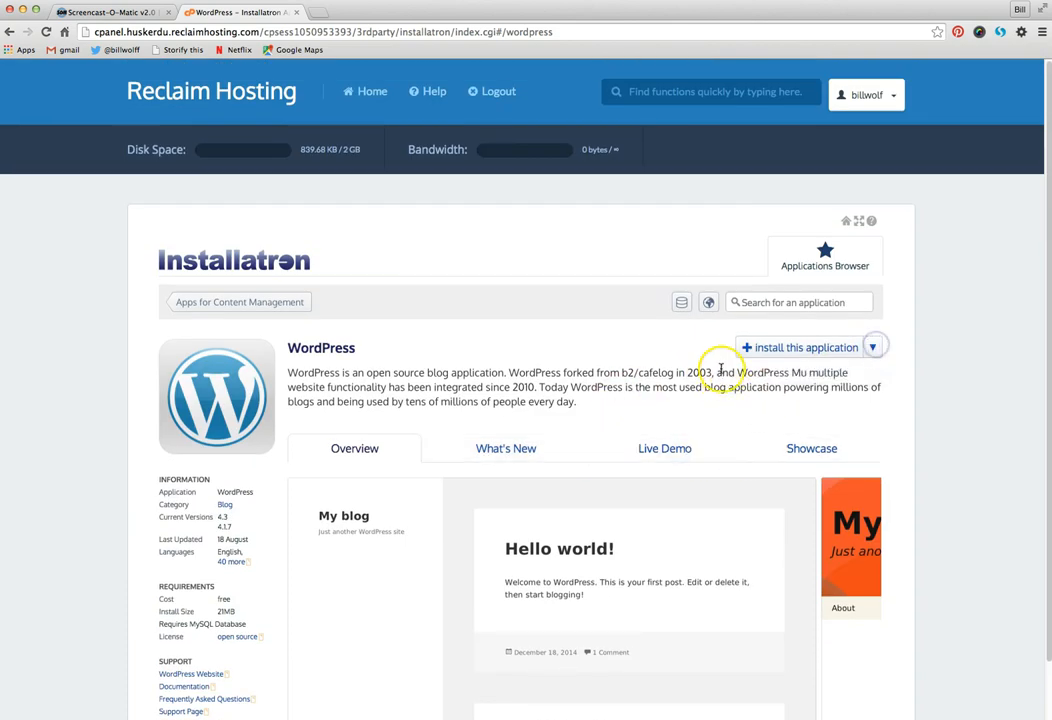
Start a new WordPress install and review its Location, Version and Settings sections.
left_click(805, 347)
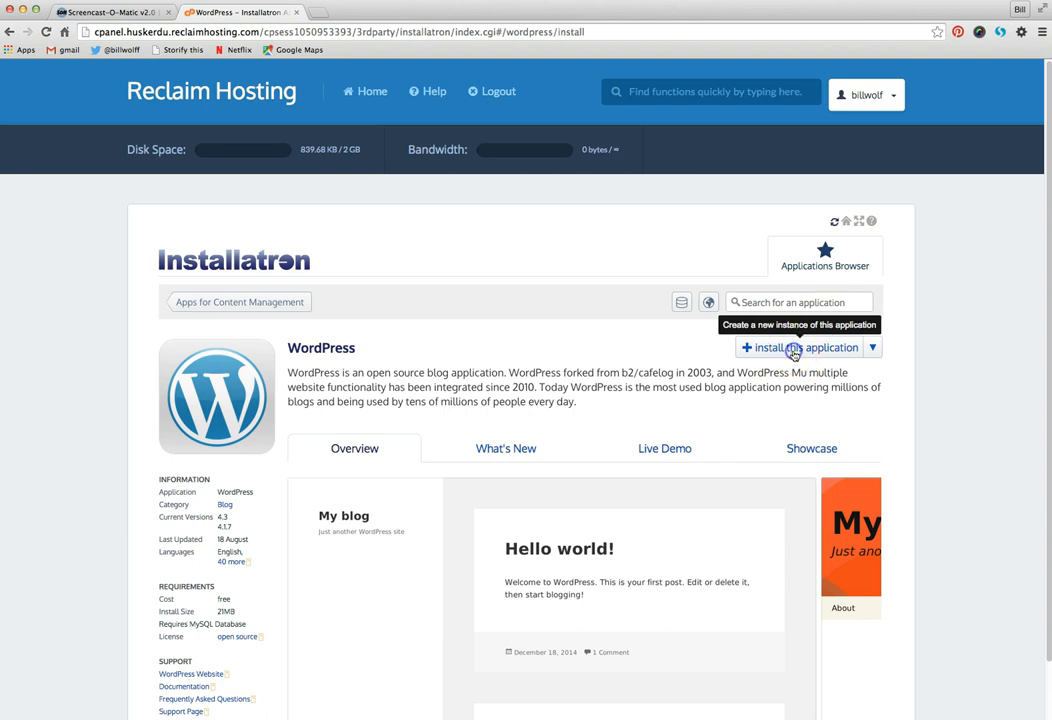
left_click(805, 347)
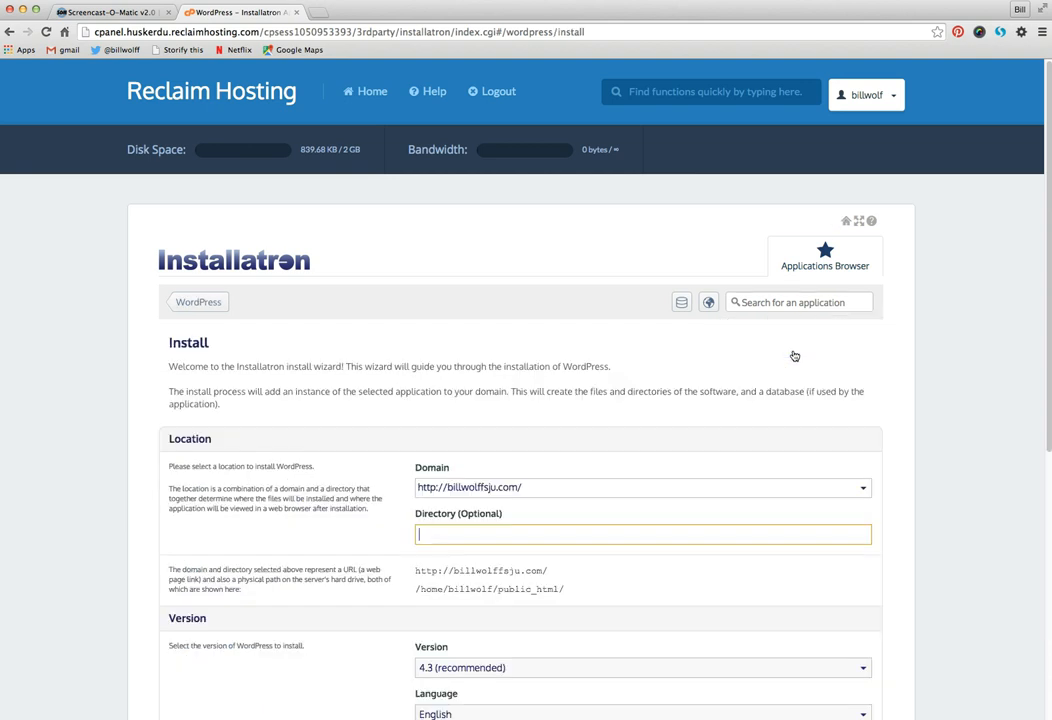
mouse_move(295, 462)
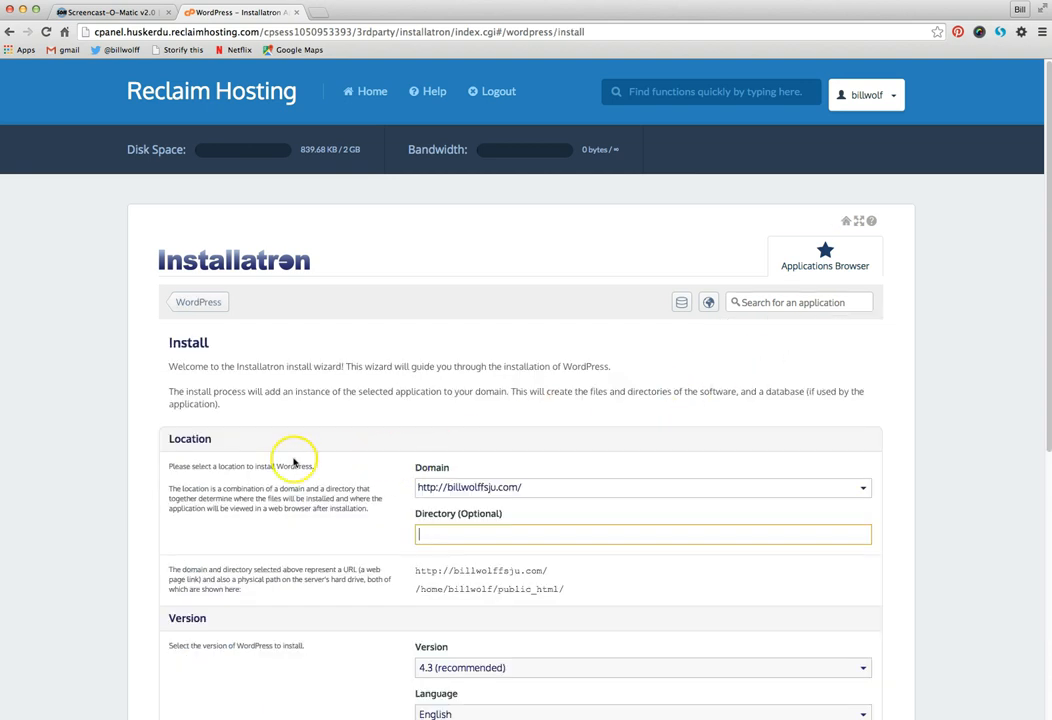
mouse_move(422, 496)
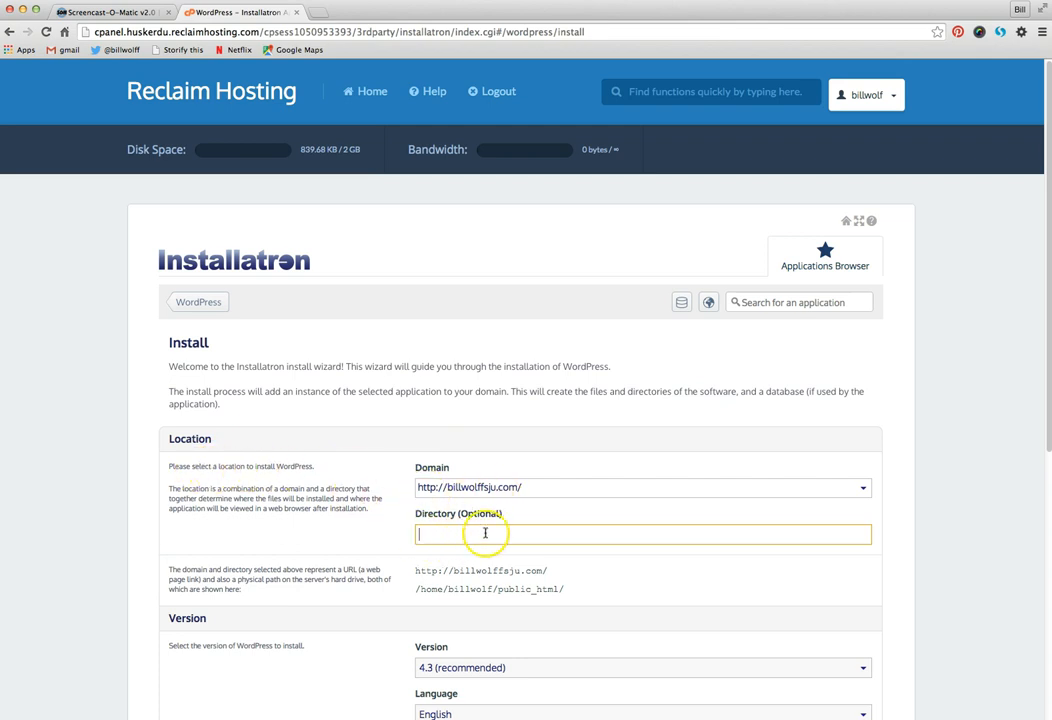
scroll("down", 3)
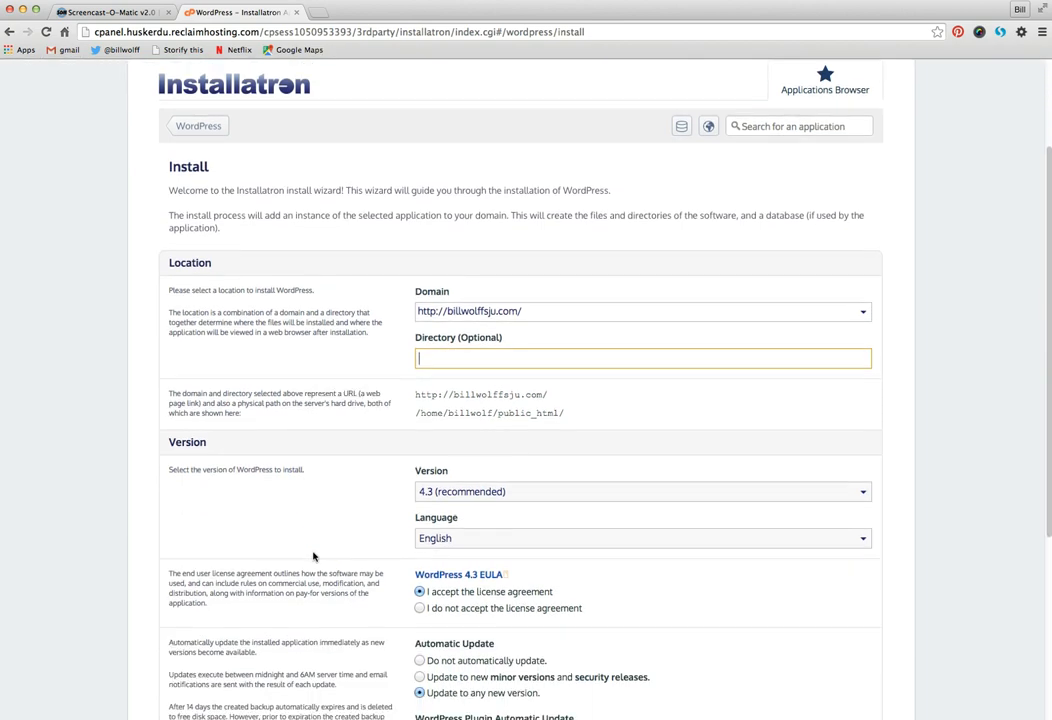
scroll("down", 3)
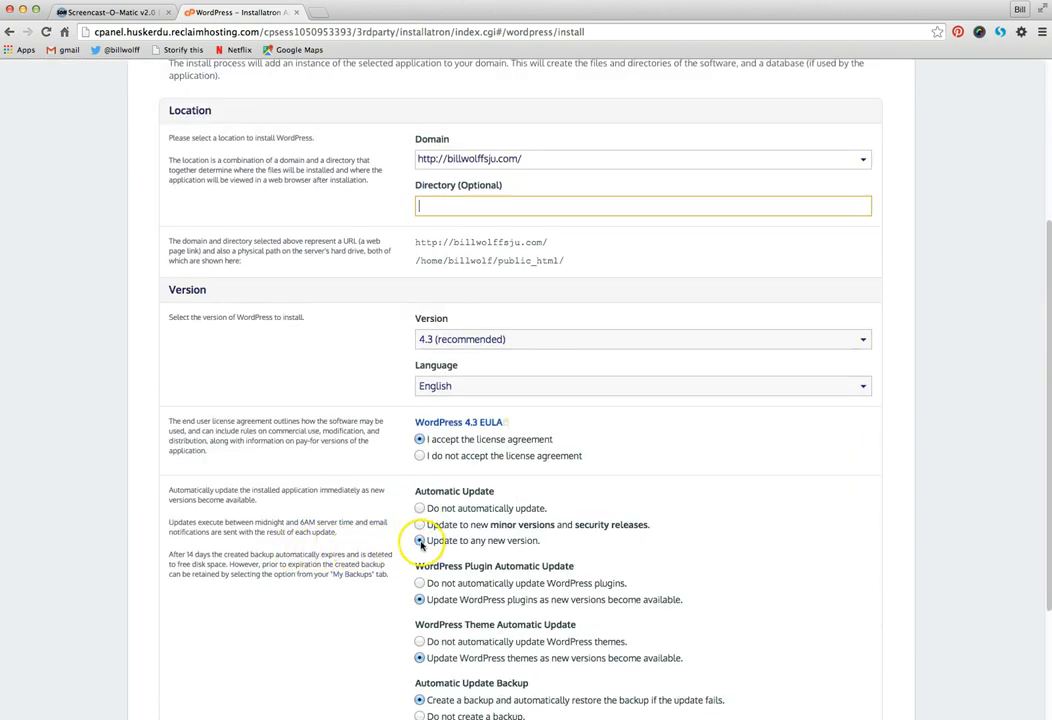
scroll("down", 3)
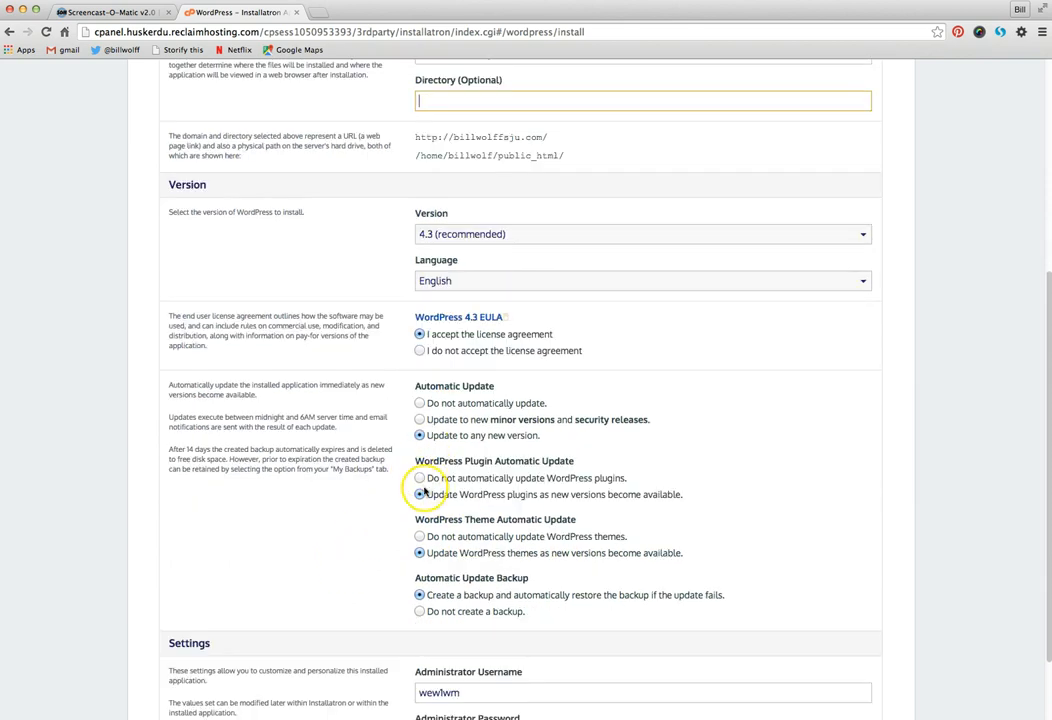
mouse_move(398, 509)
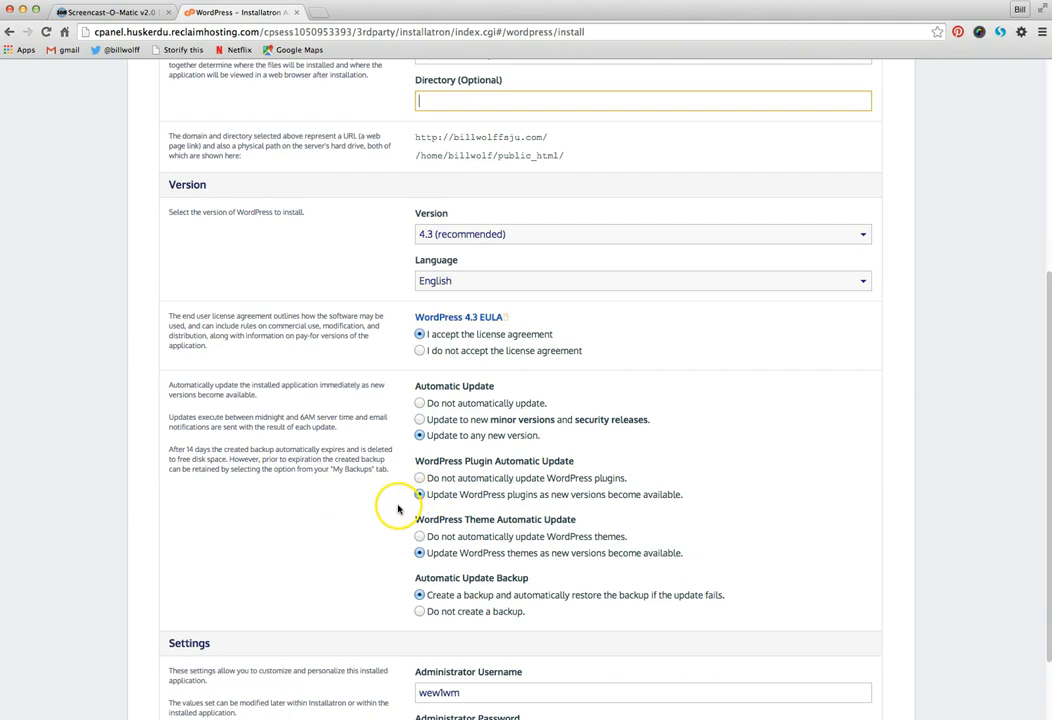
scroll("down", 3)
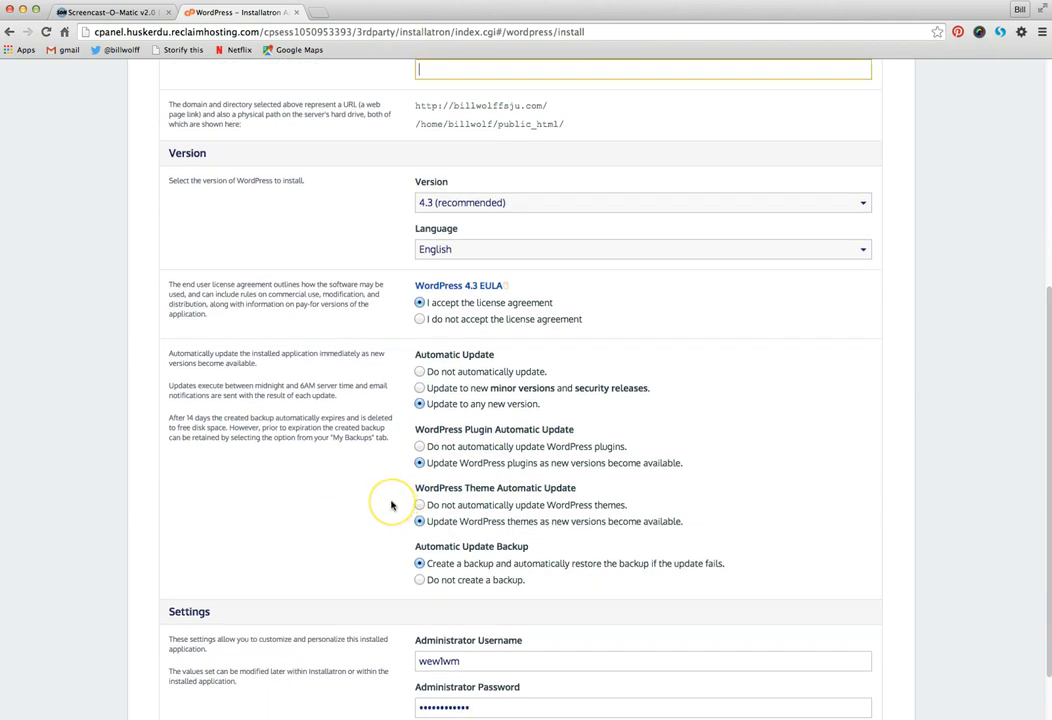
mouse_move(391, 503)
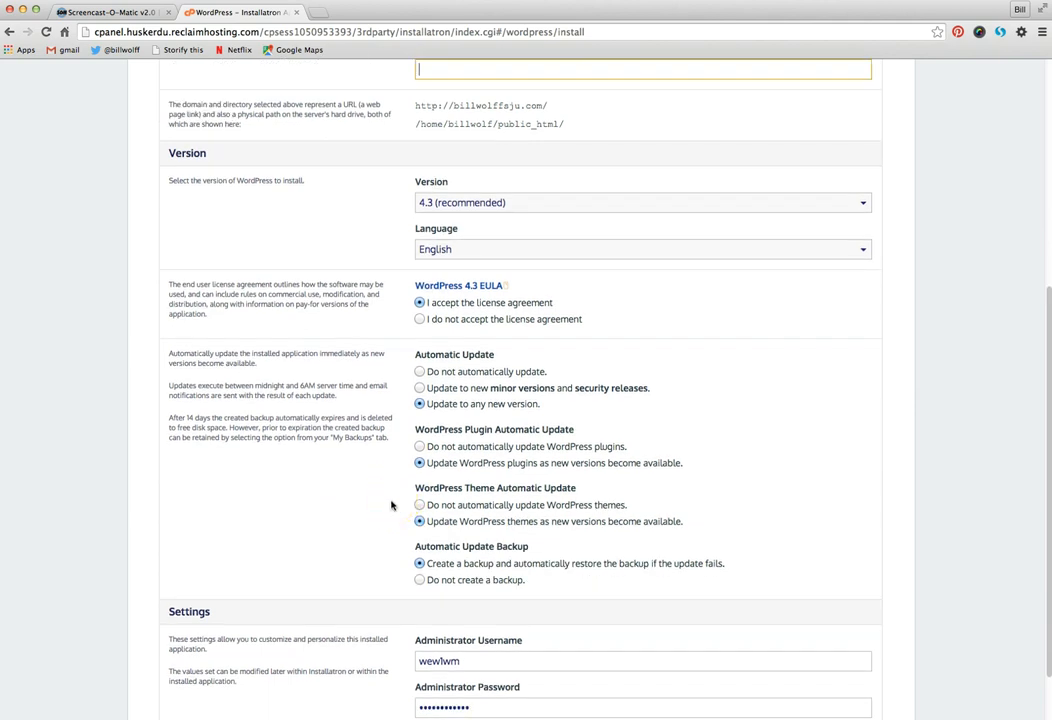
scroll("down", 3)
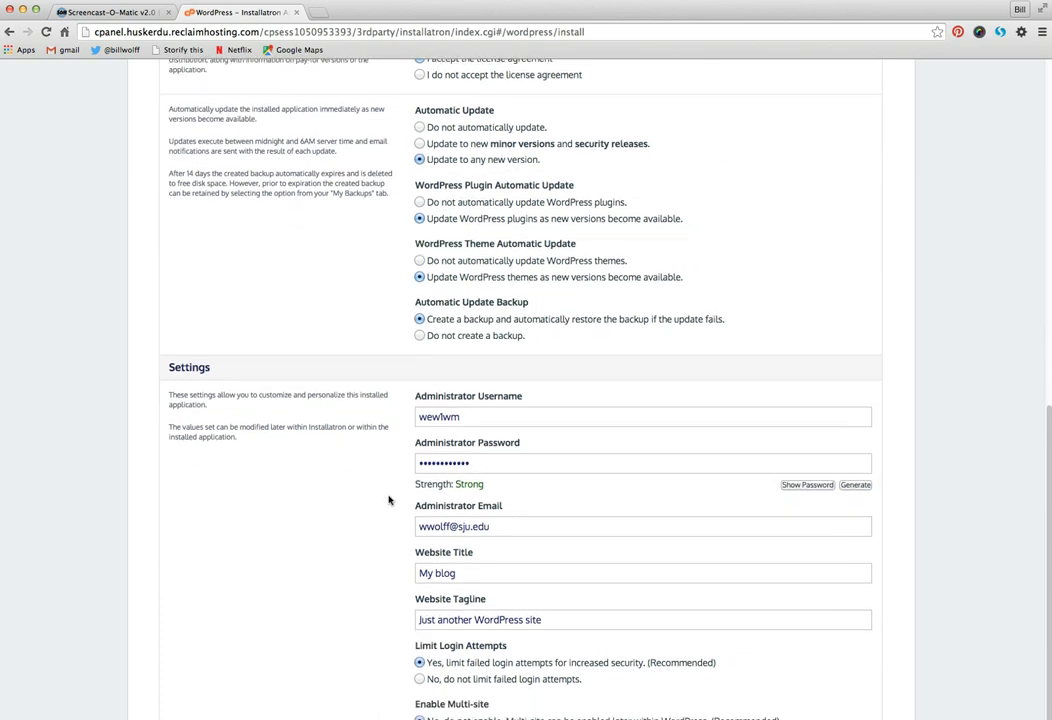
scroll("down", 3)
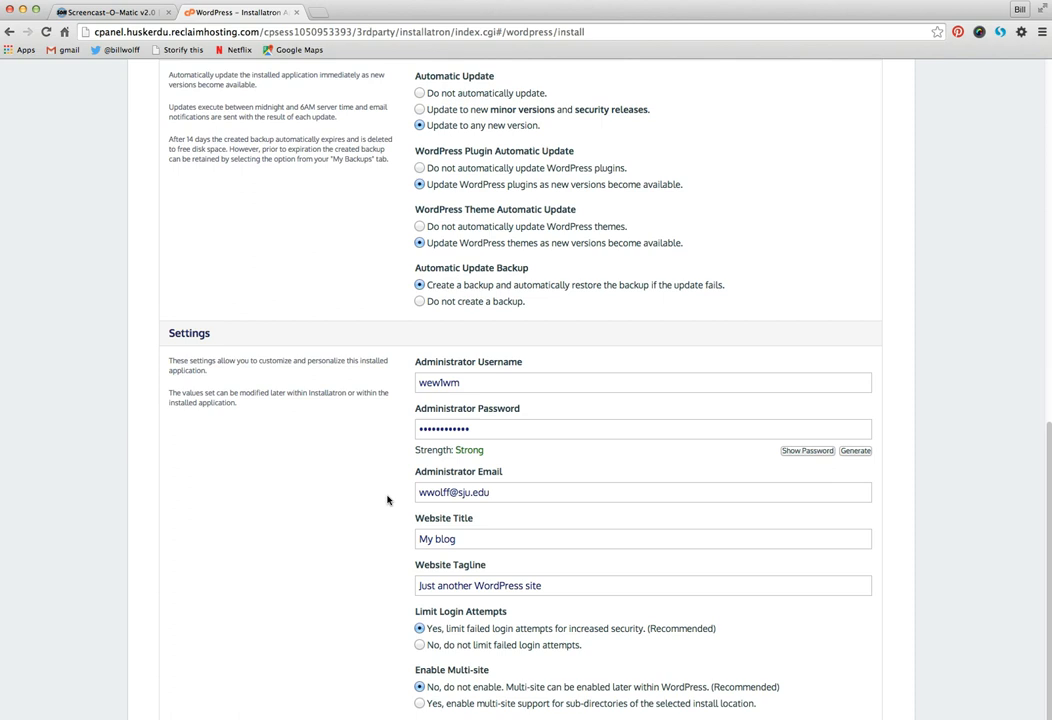
Enter 'Bill Wolff's SJU Site' as the website title and 'A place for explaining fun stuff' as tagline.
scroll("down", 3)
type("B")
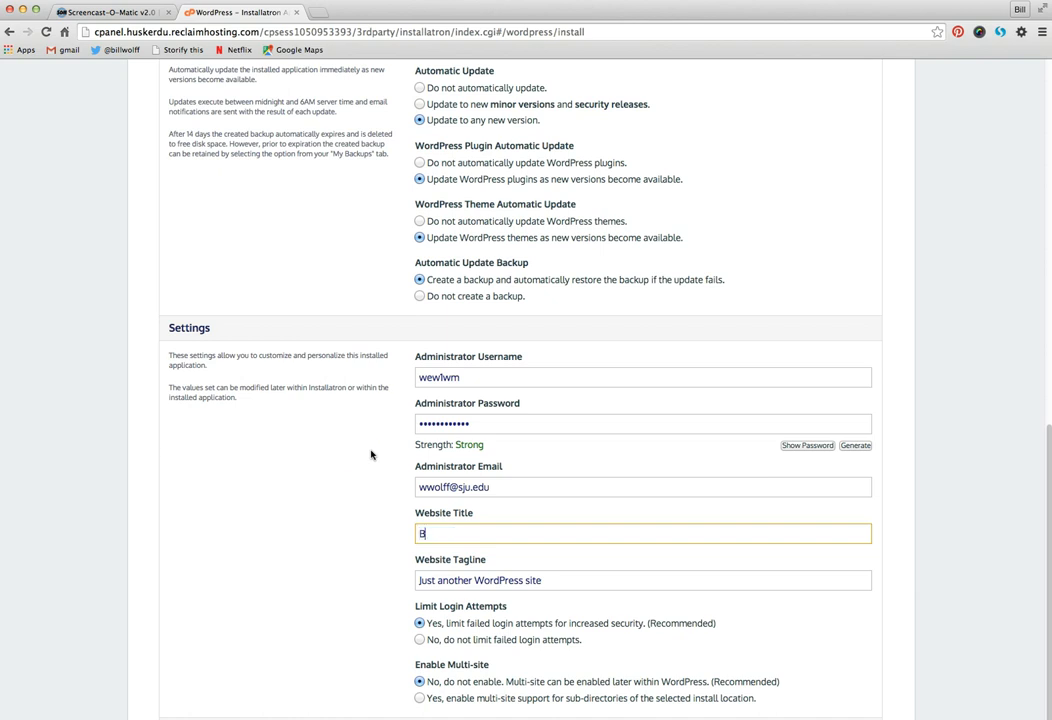
type("ill Wolff")
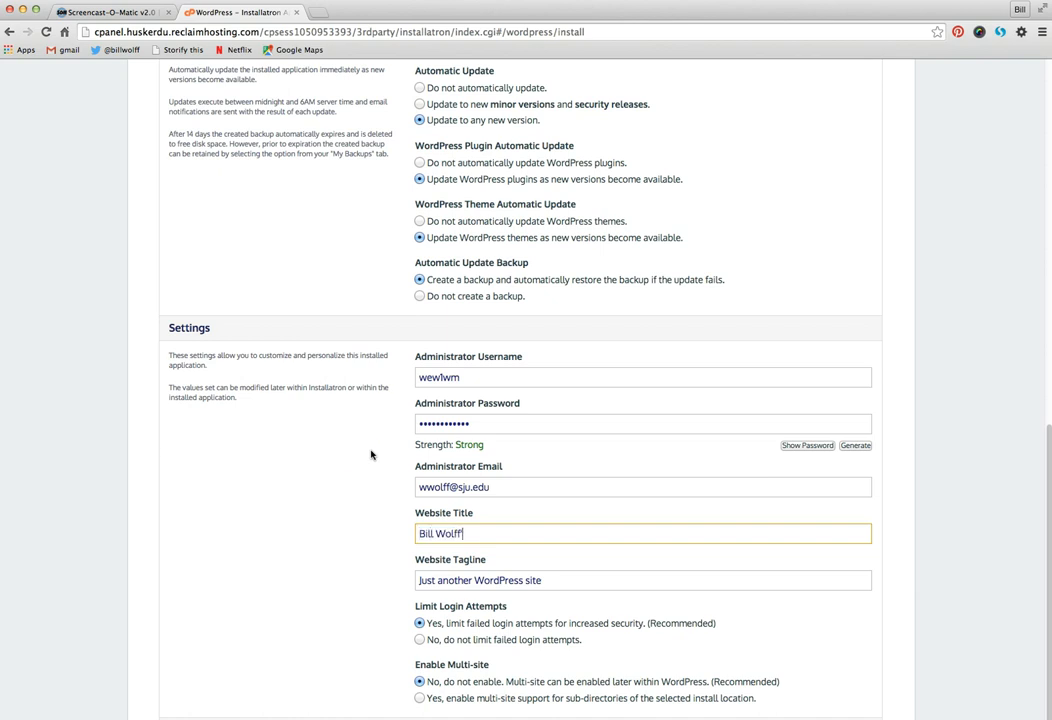
type("'s SJU")
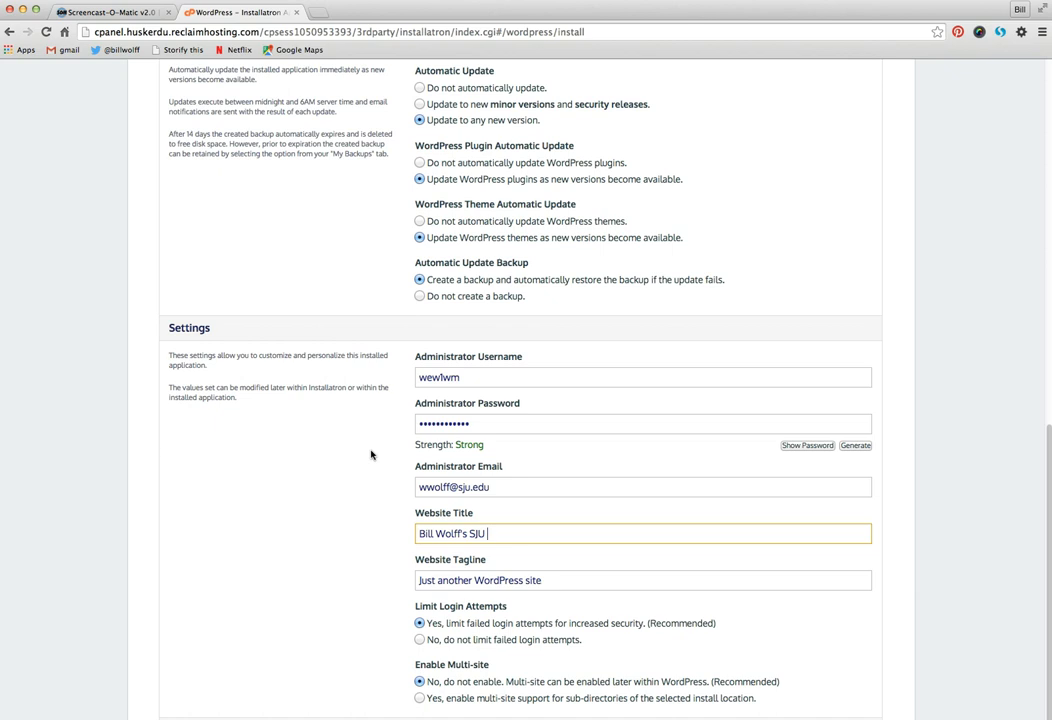
type("Tr")
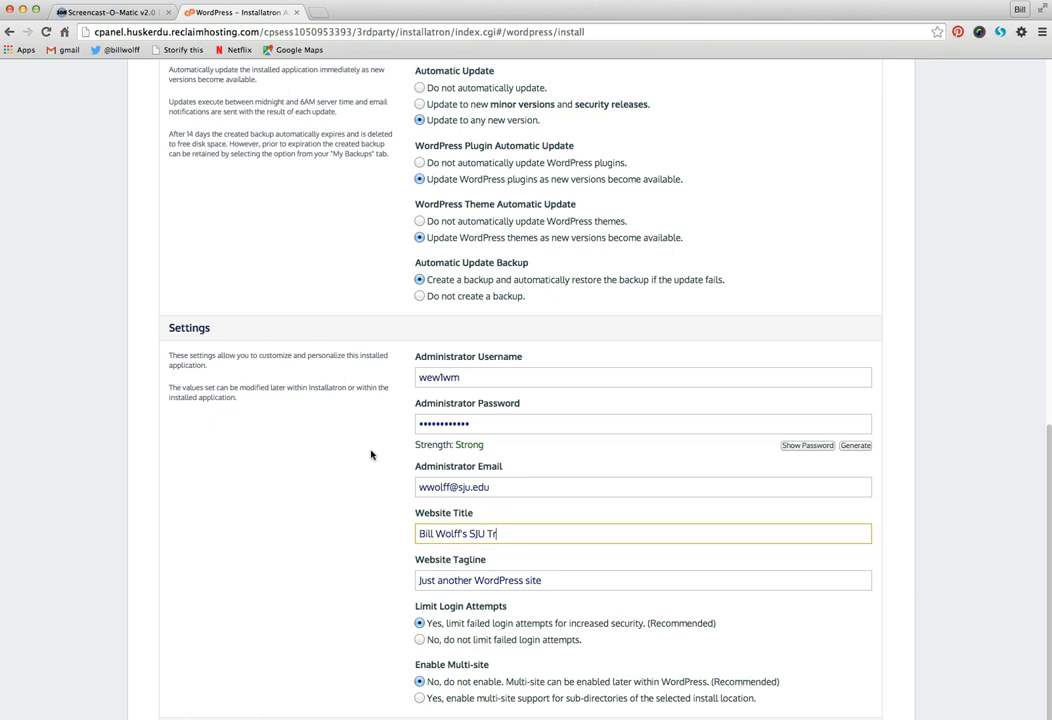
type("e")
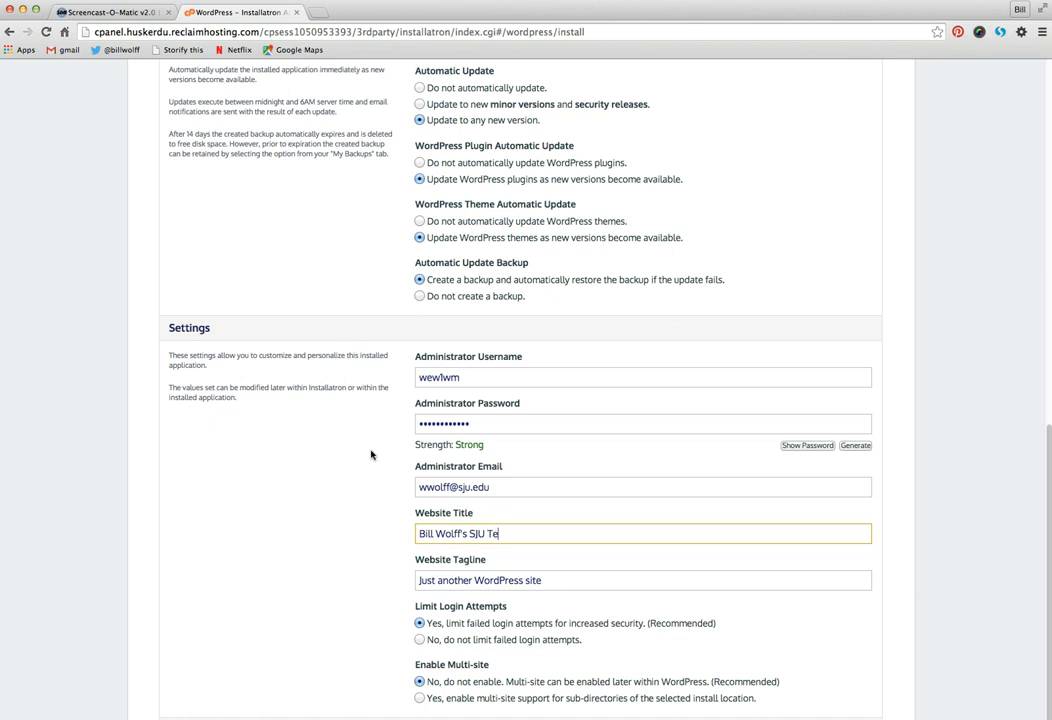
type("st Si")
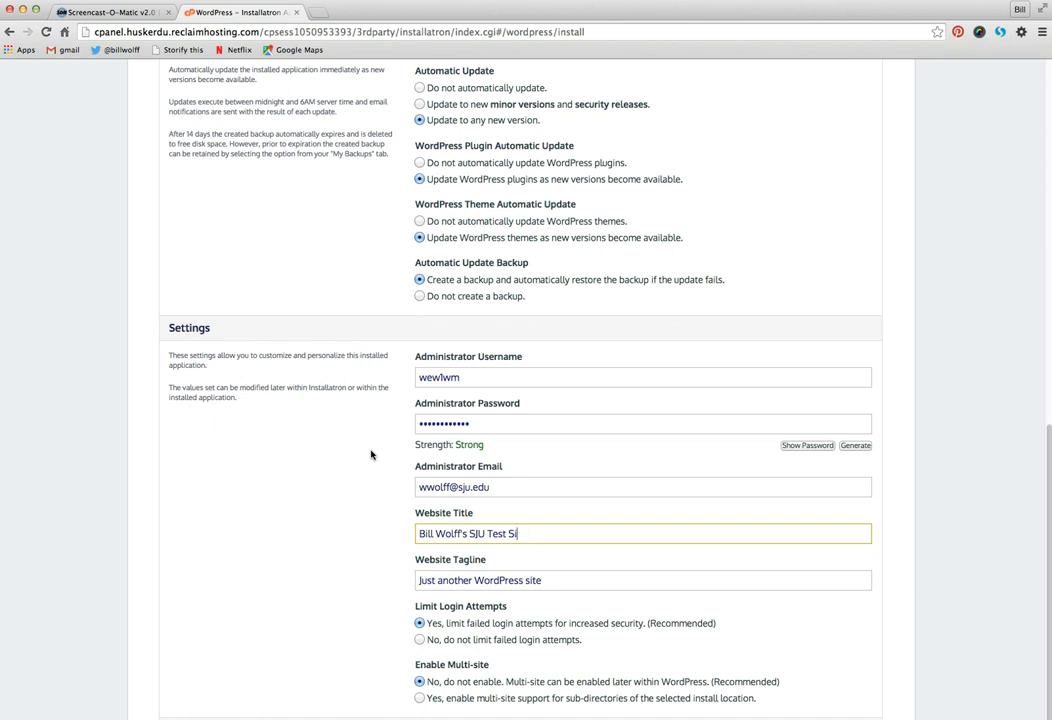
key("backspace")
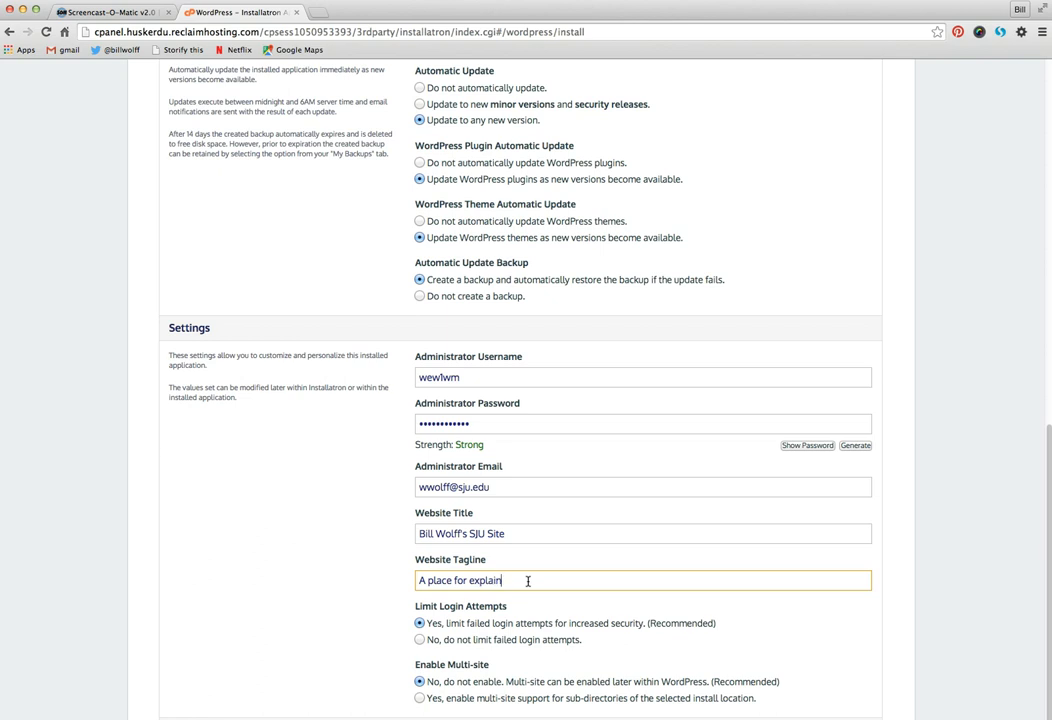
type("ing fun stuff")
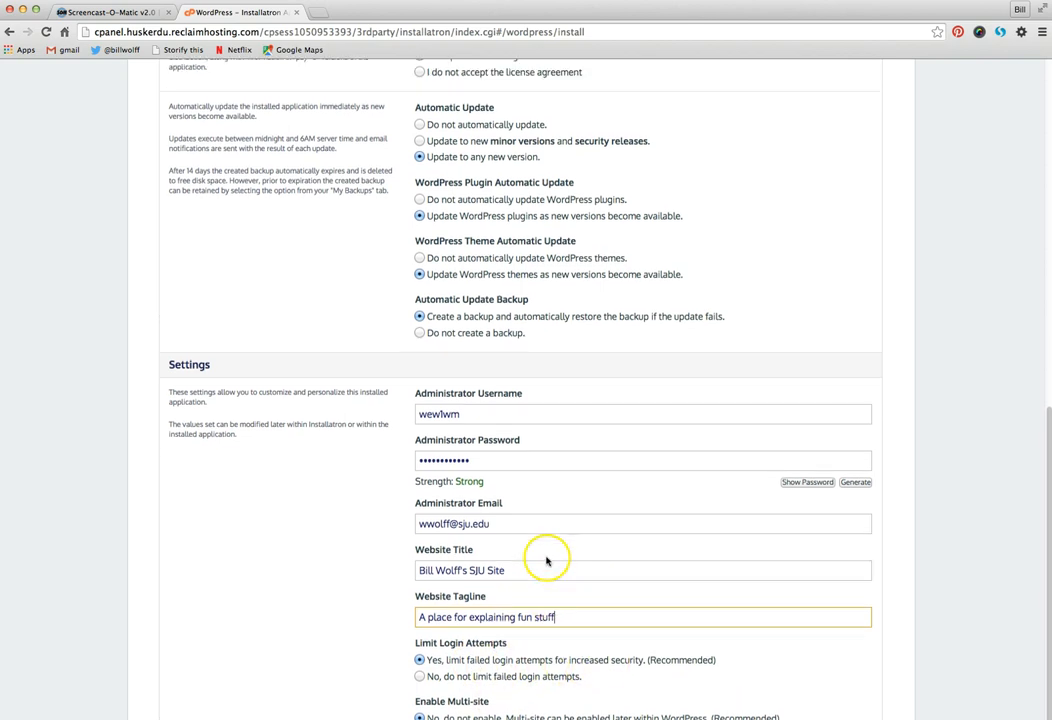
Set the administrator username to billwolff and enter a new strong password.
scroll("up", 3)
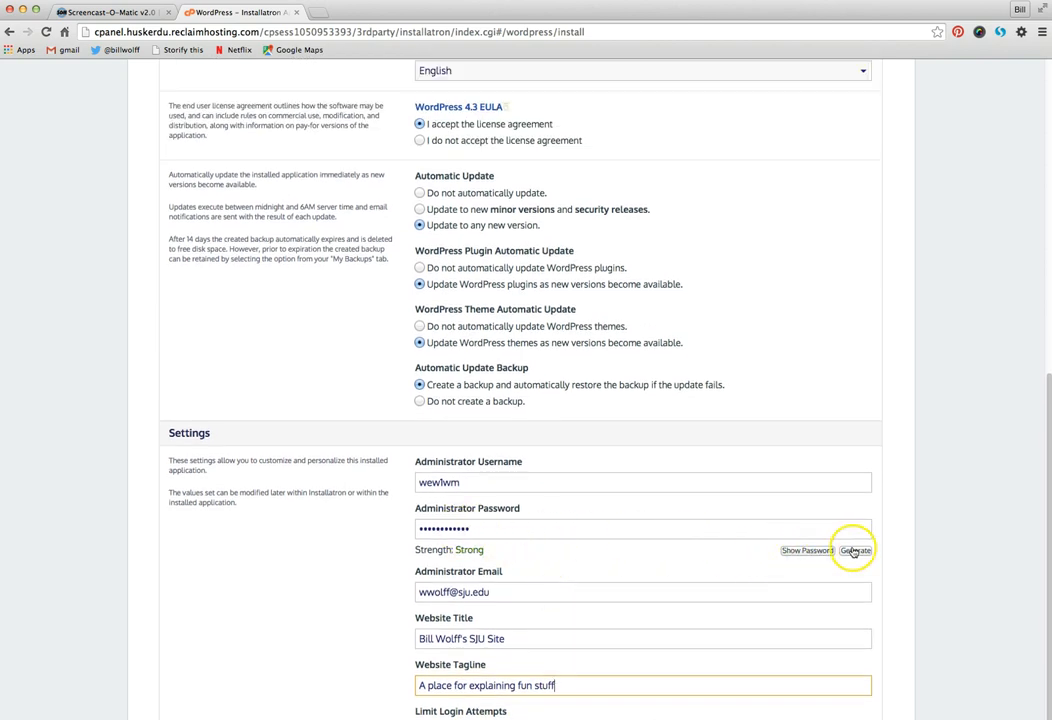
mouse_move(461, 483)
type("bill")
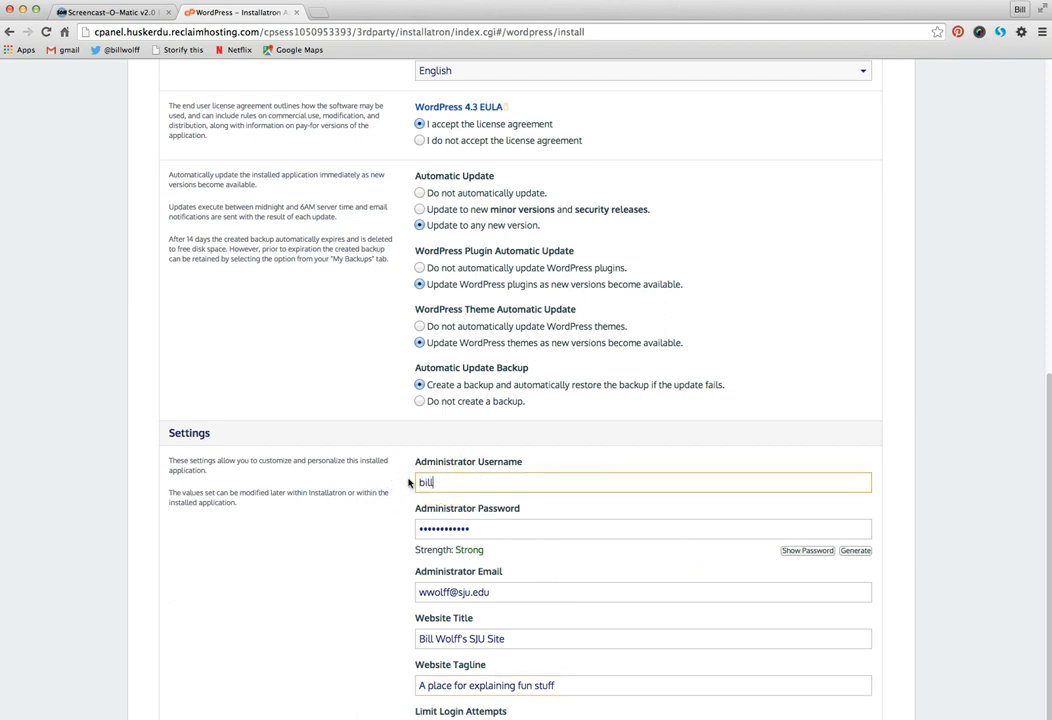
type("wolff")
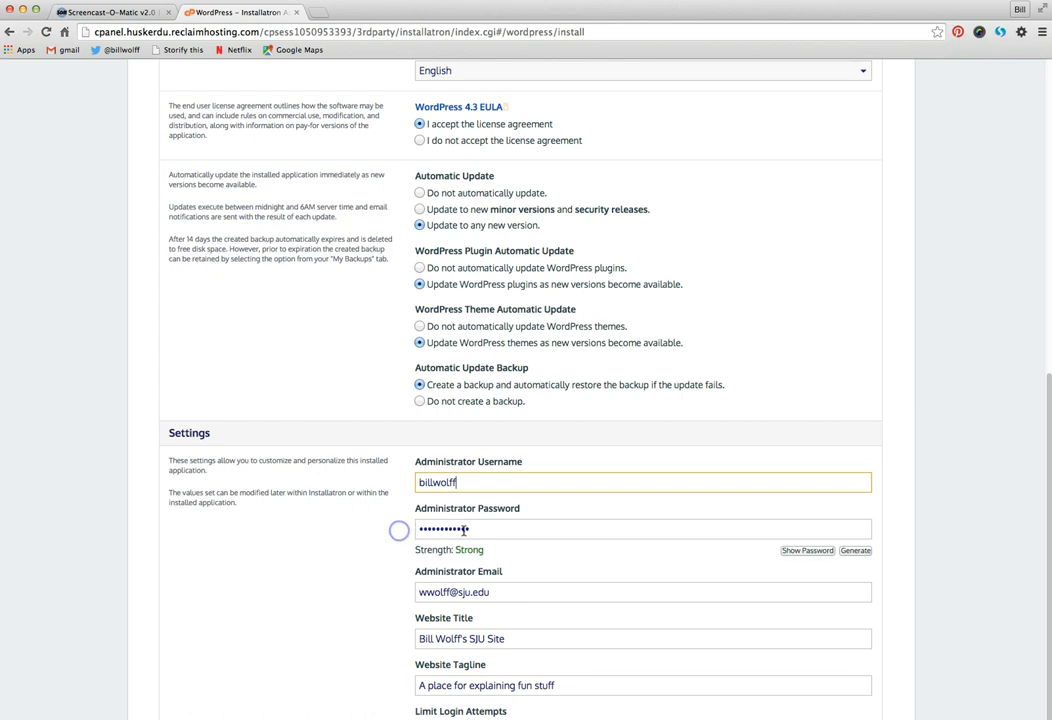
left_click(643, 529)
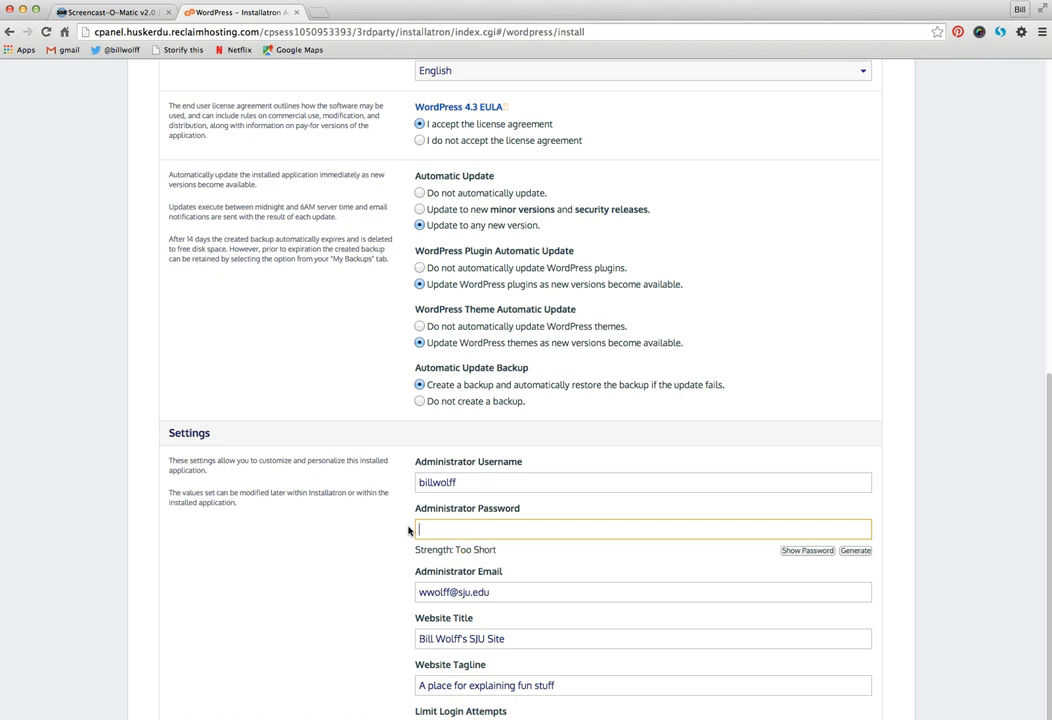
type("•••••")
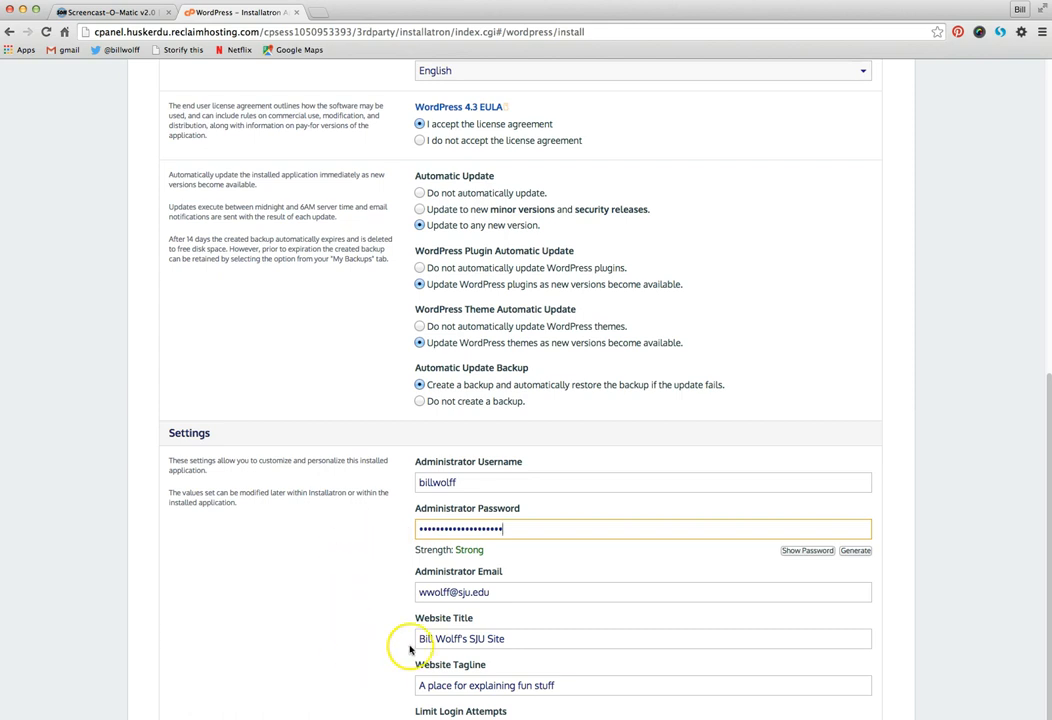
scroll("down", 3)
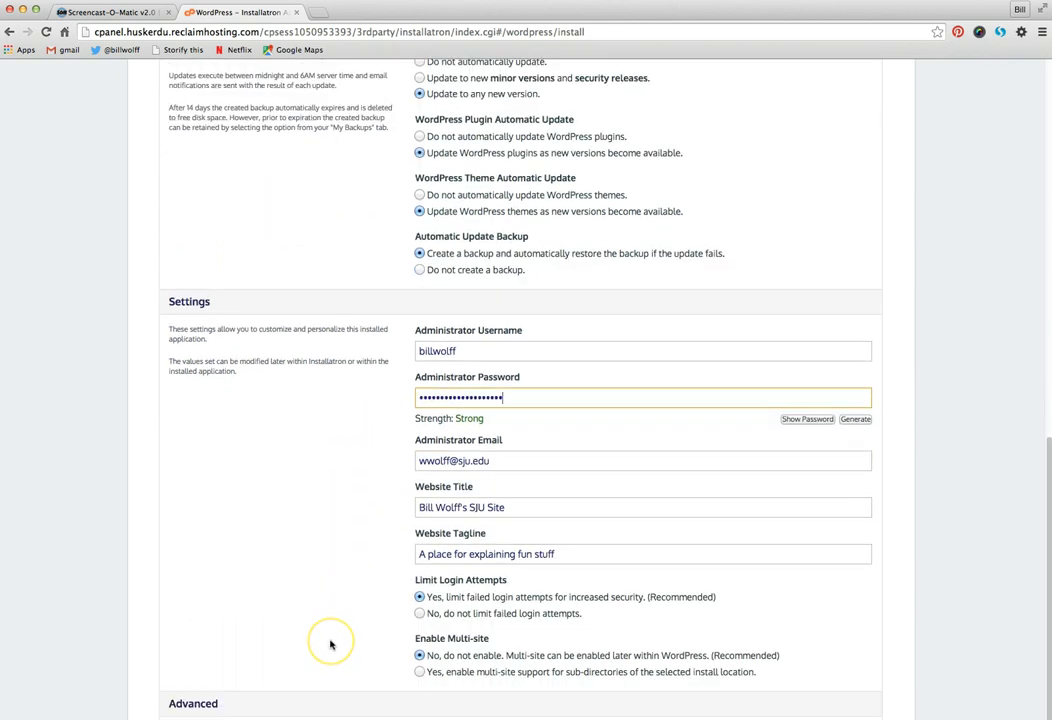
scroll("down", 3)
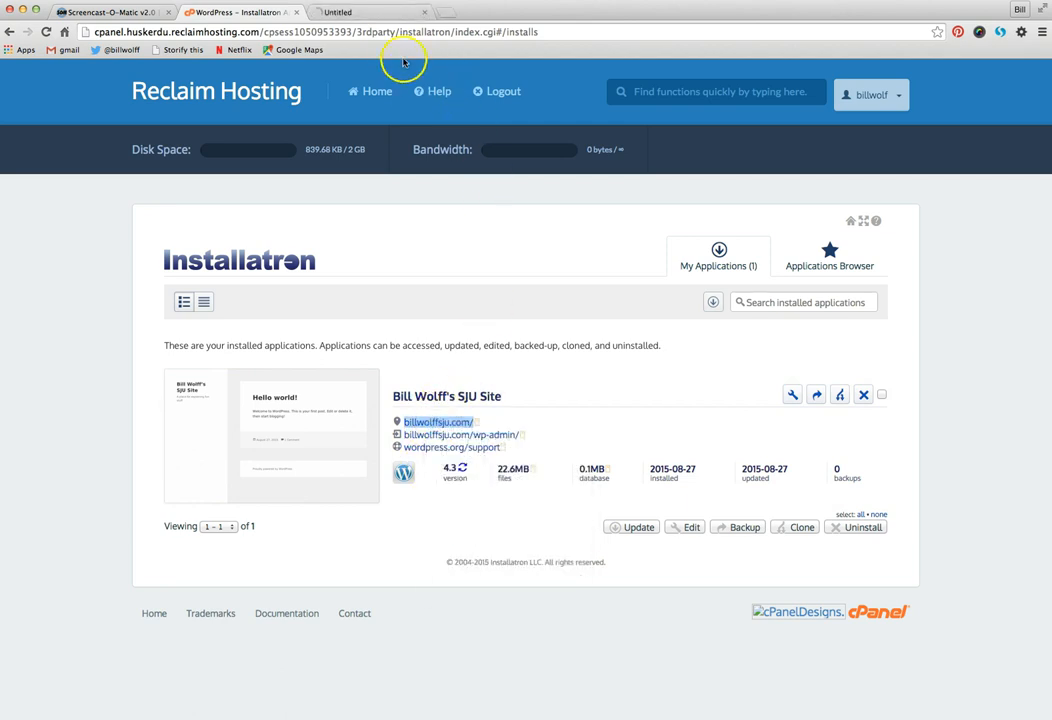
Open the billwolffsju.com homepage from the Installatron link.
left_click(437, 421)
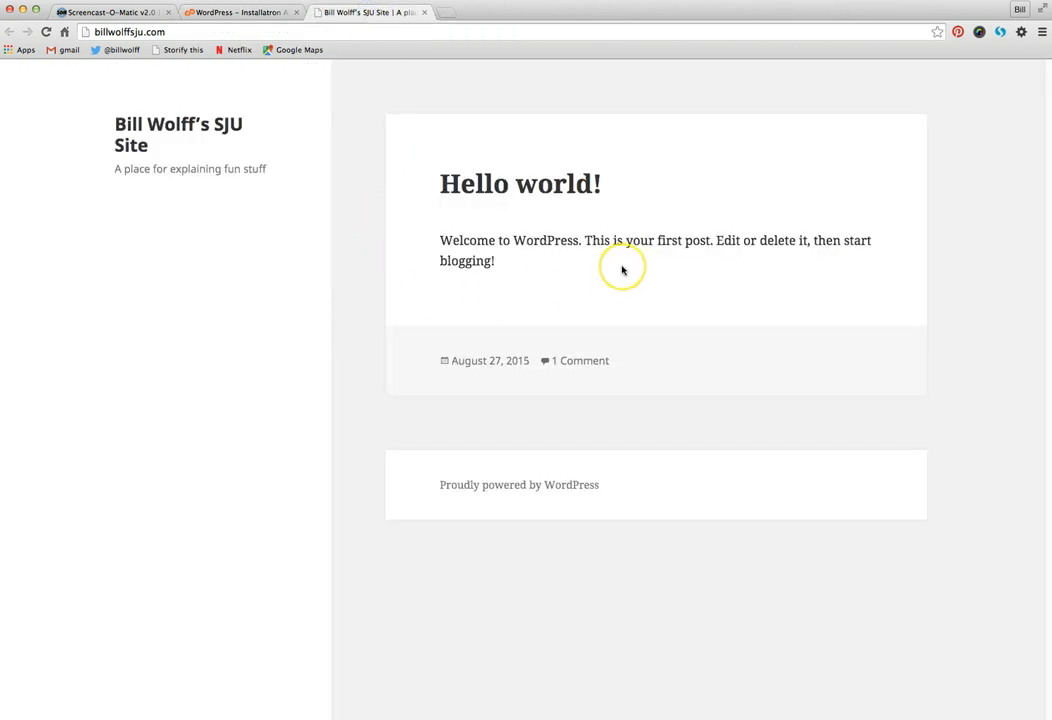
mouse_move(616, 268)
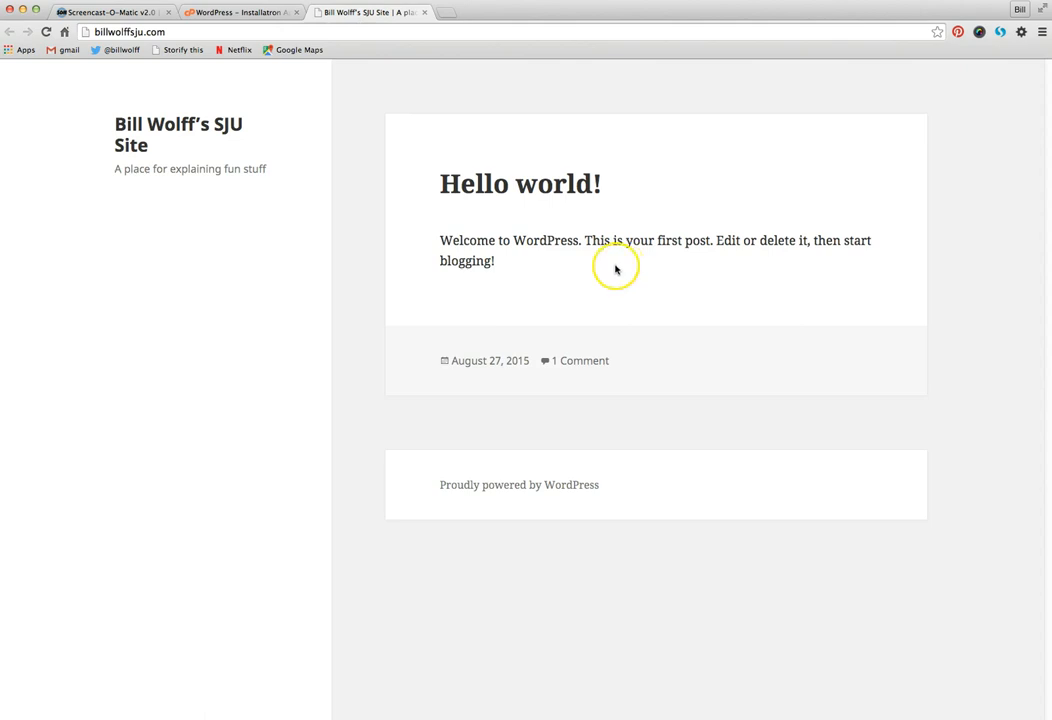
mouse_move(519, 485)
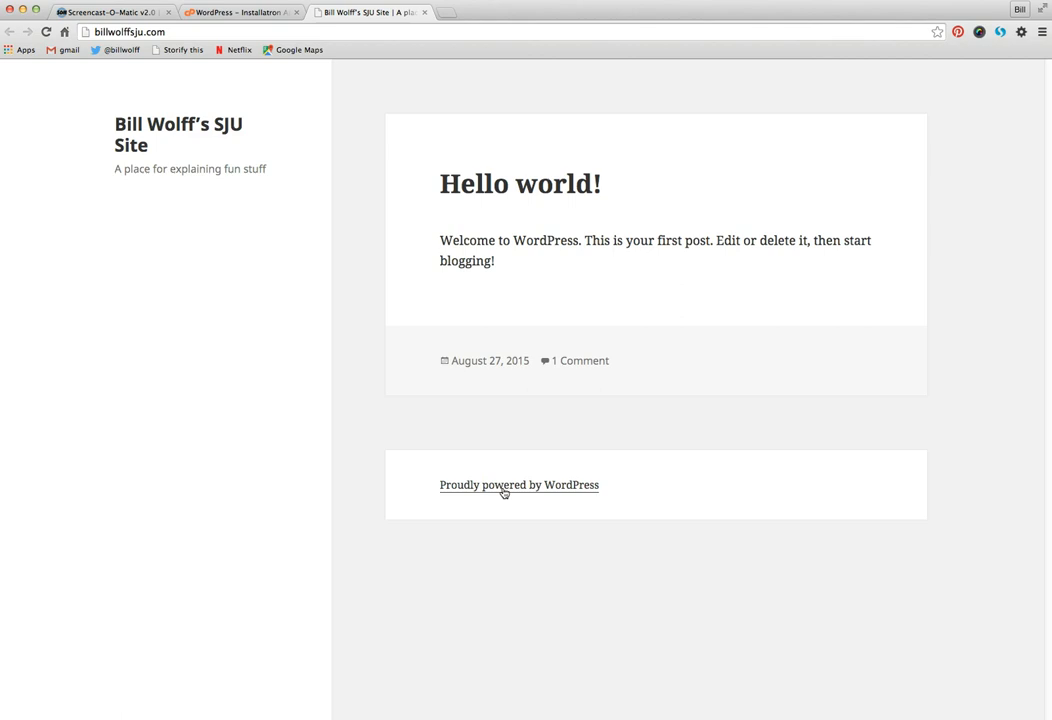
mouse_move(248, 301)
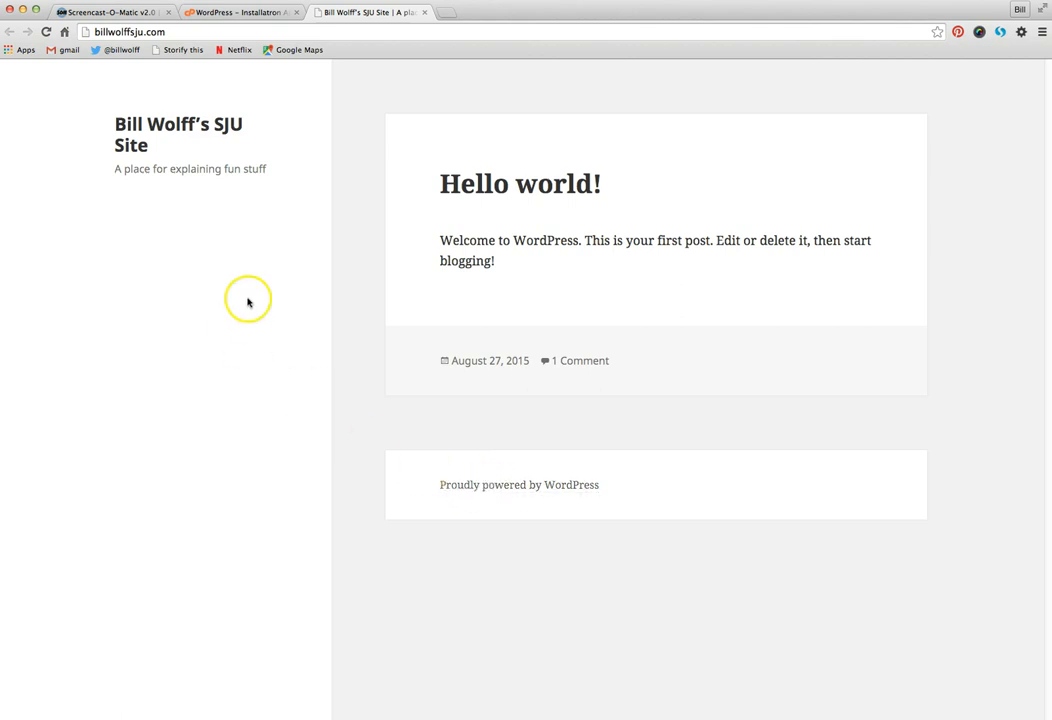
mouse_move(517, 267)
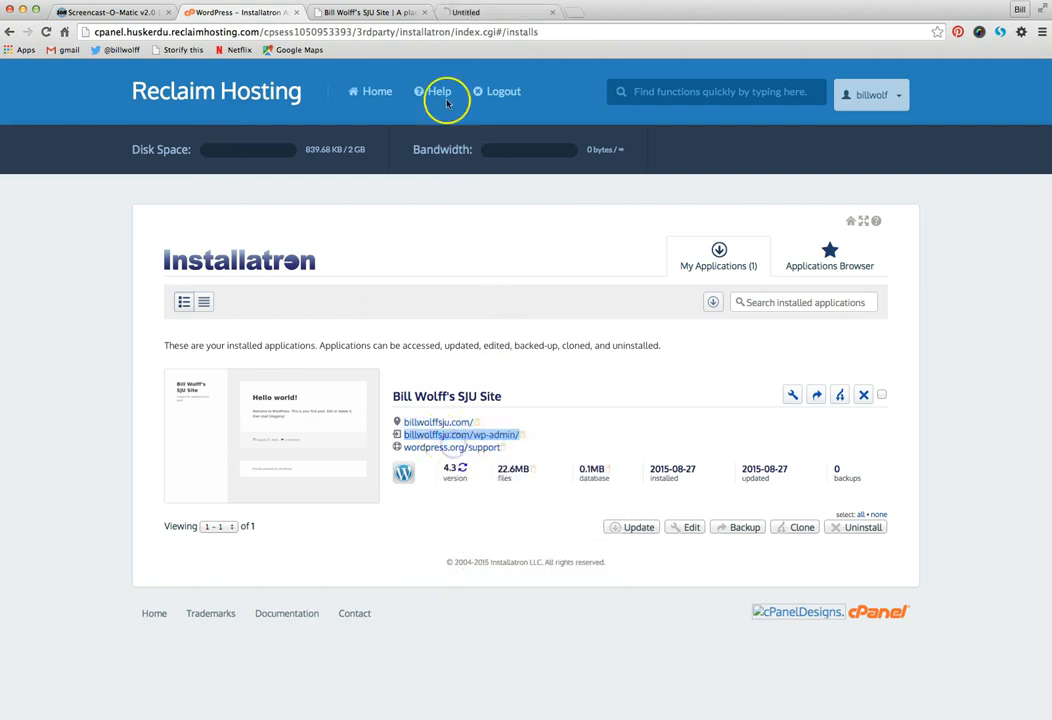
Open billwolffsju.com/wp-admin dashboard, then return to the homepage tab.
left_click(462, 434)
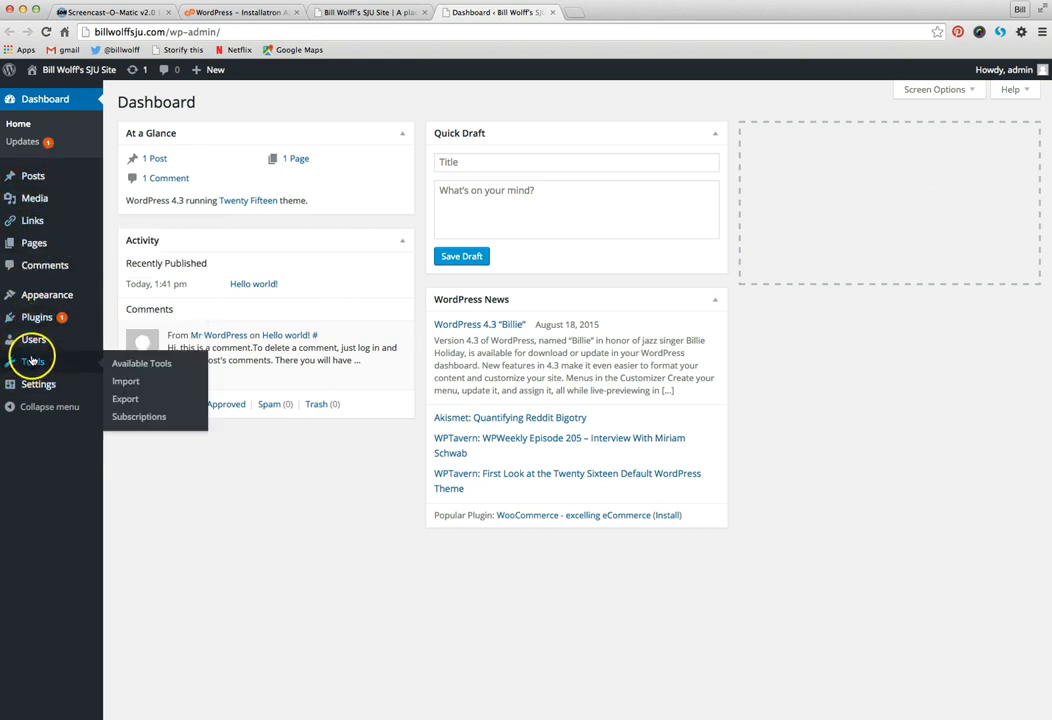
left_click(370, 12)
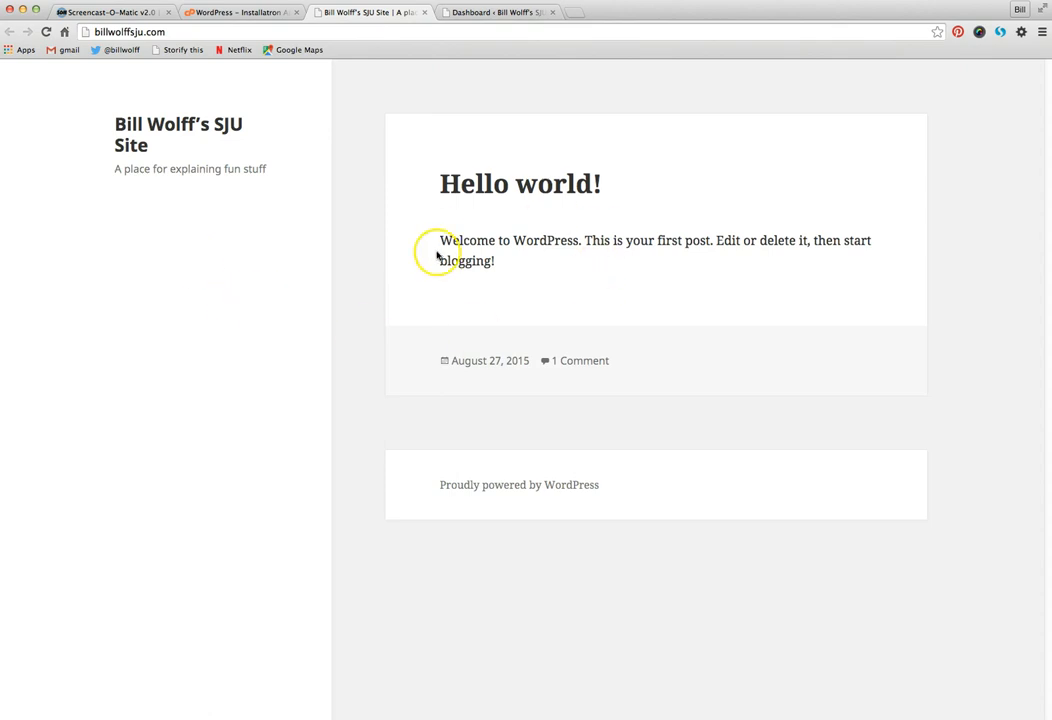
mouse_move(437, 258)
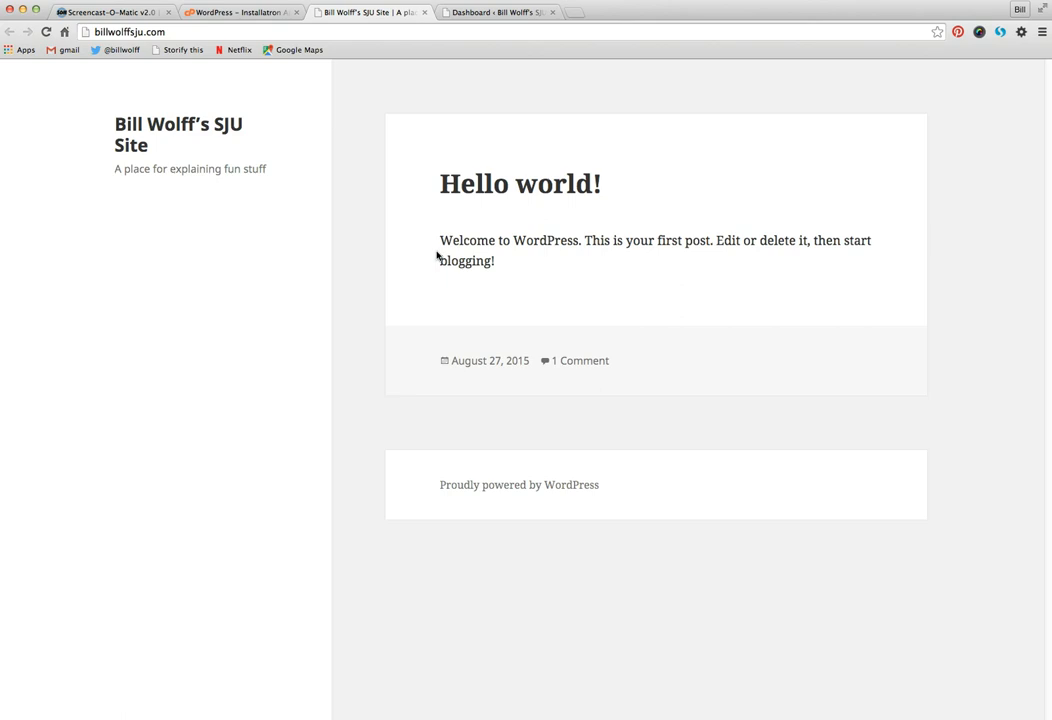
left_click(110, 32)
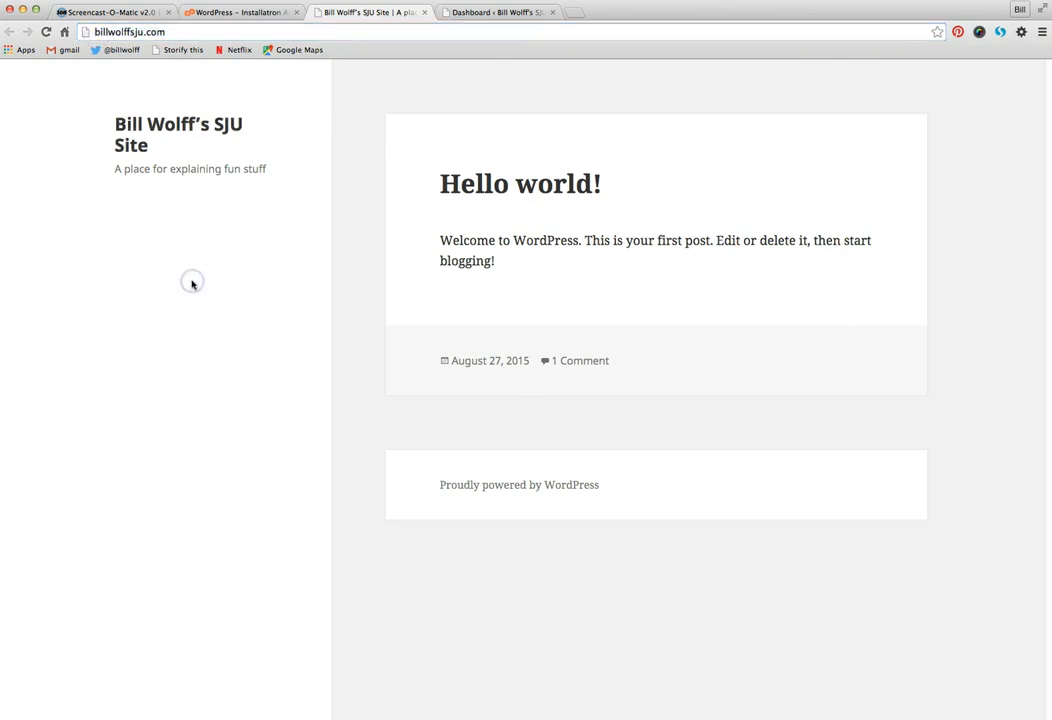
mouse_move(268, 213)
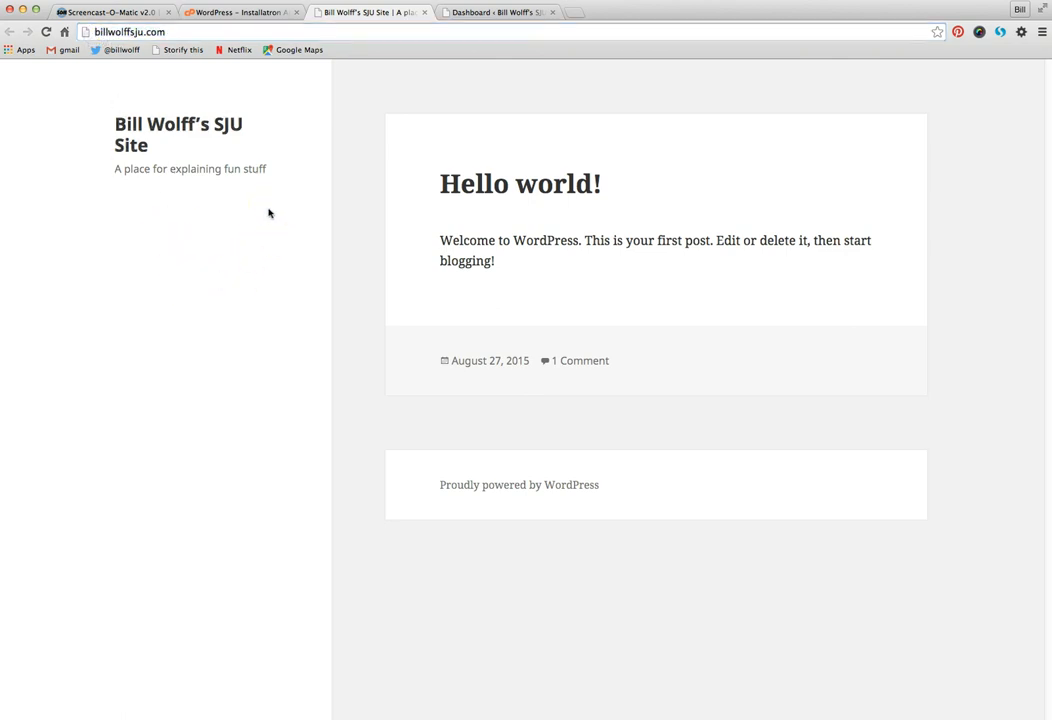